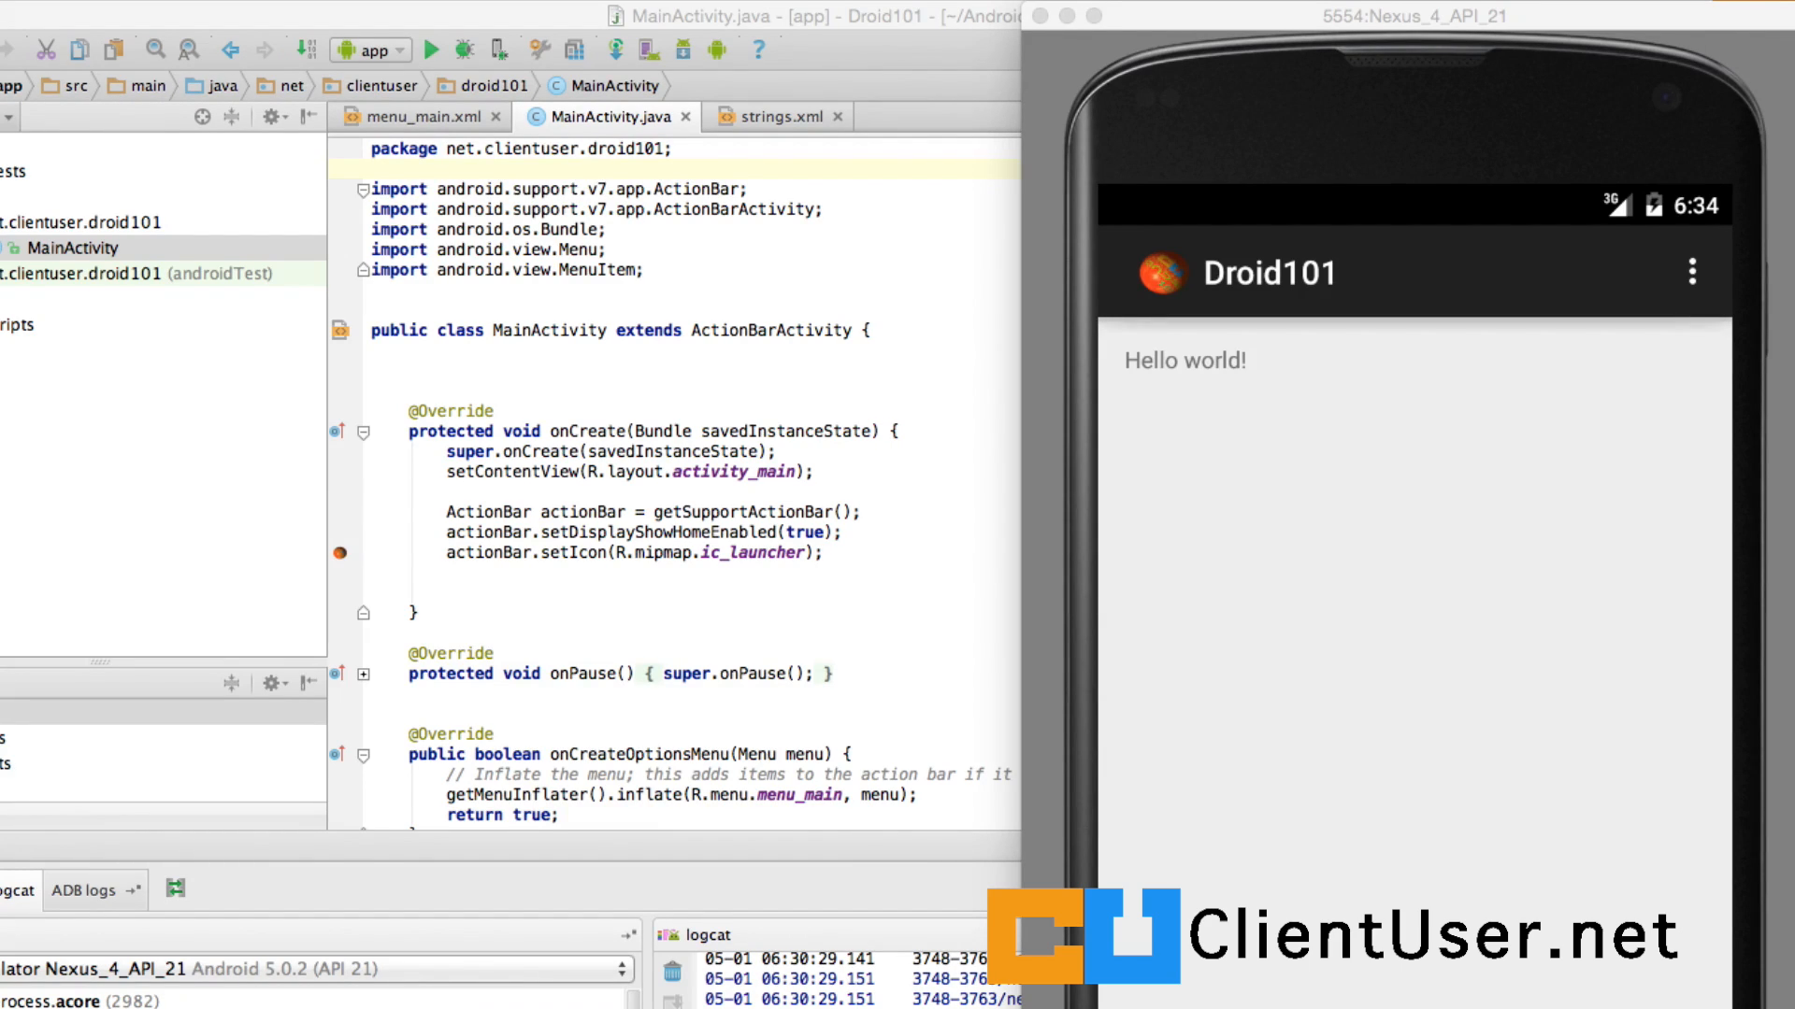
mouse_move(872, 135)
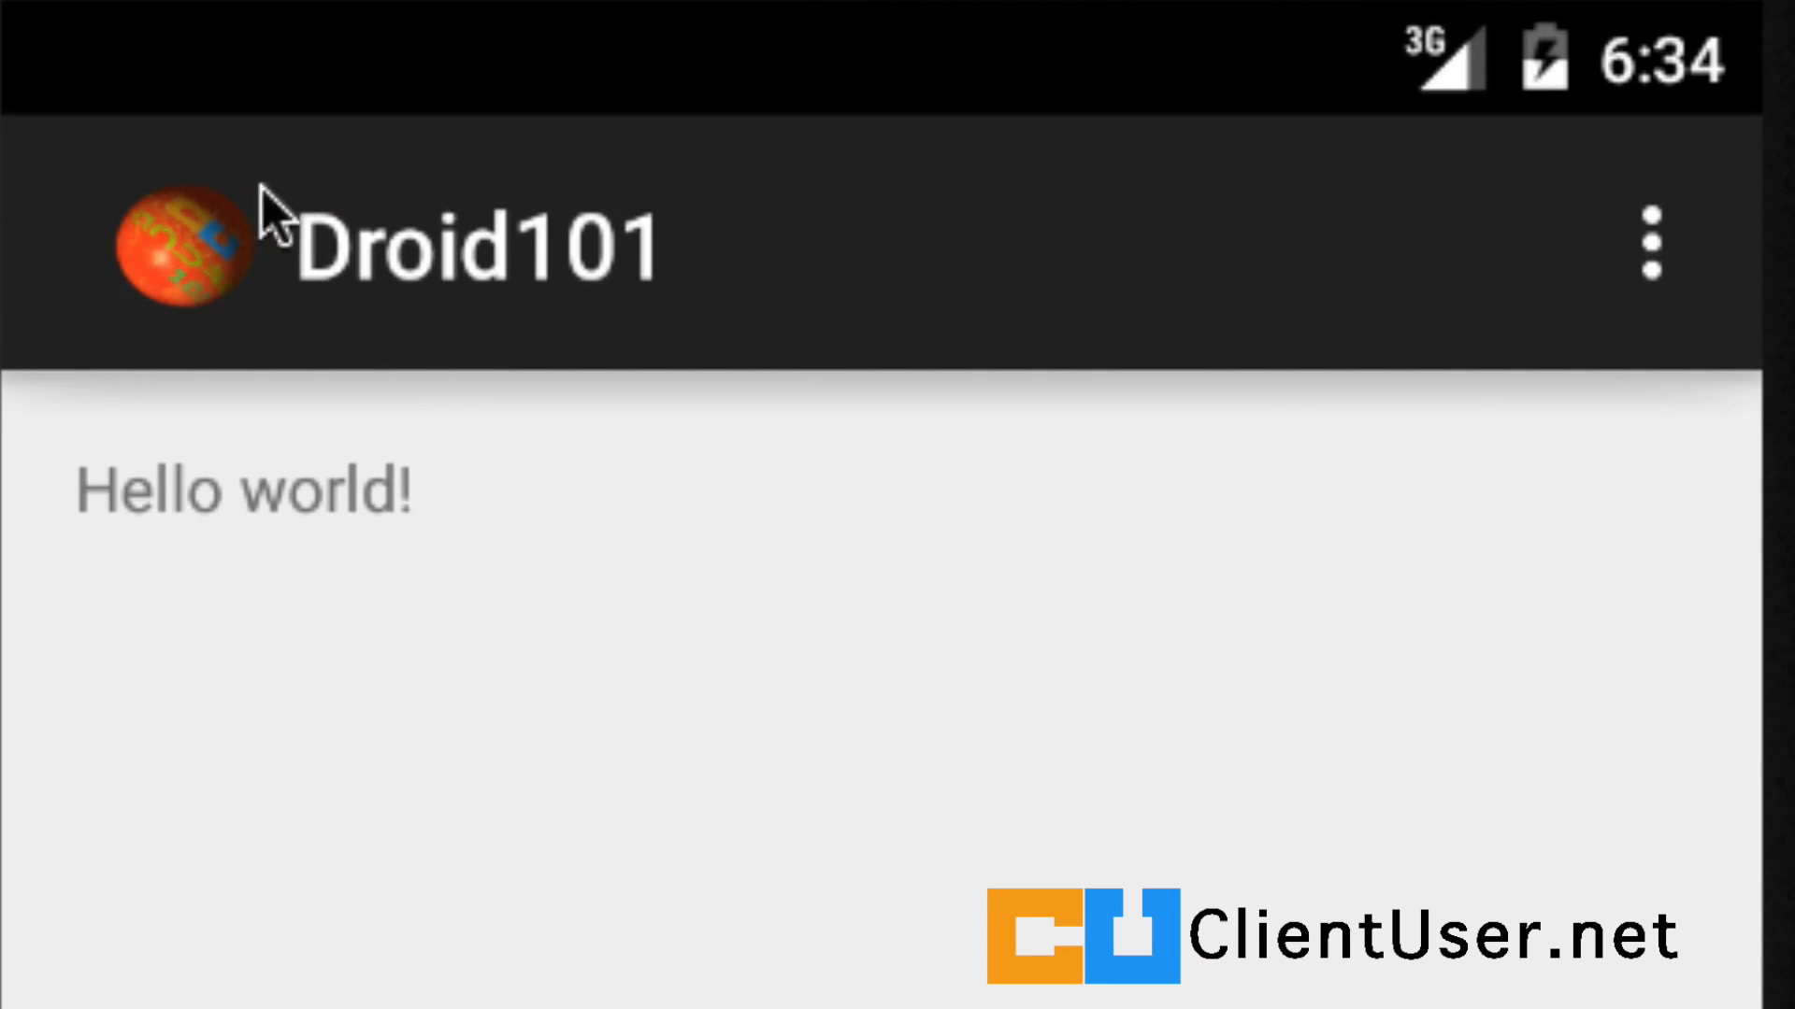
mouse_move(309, 281)
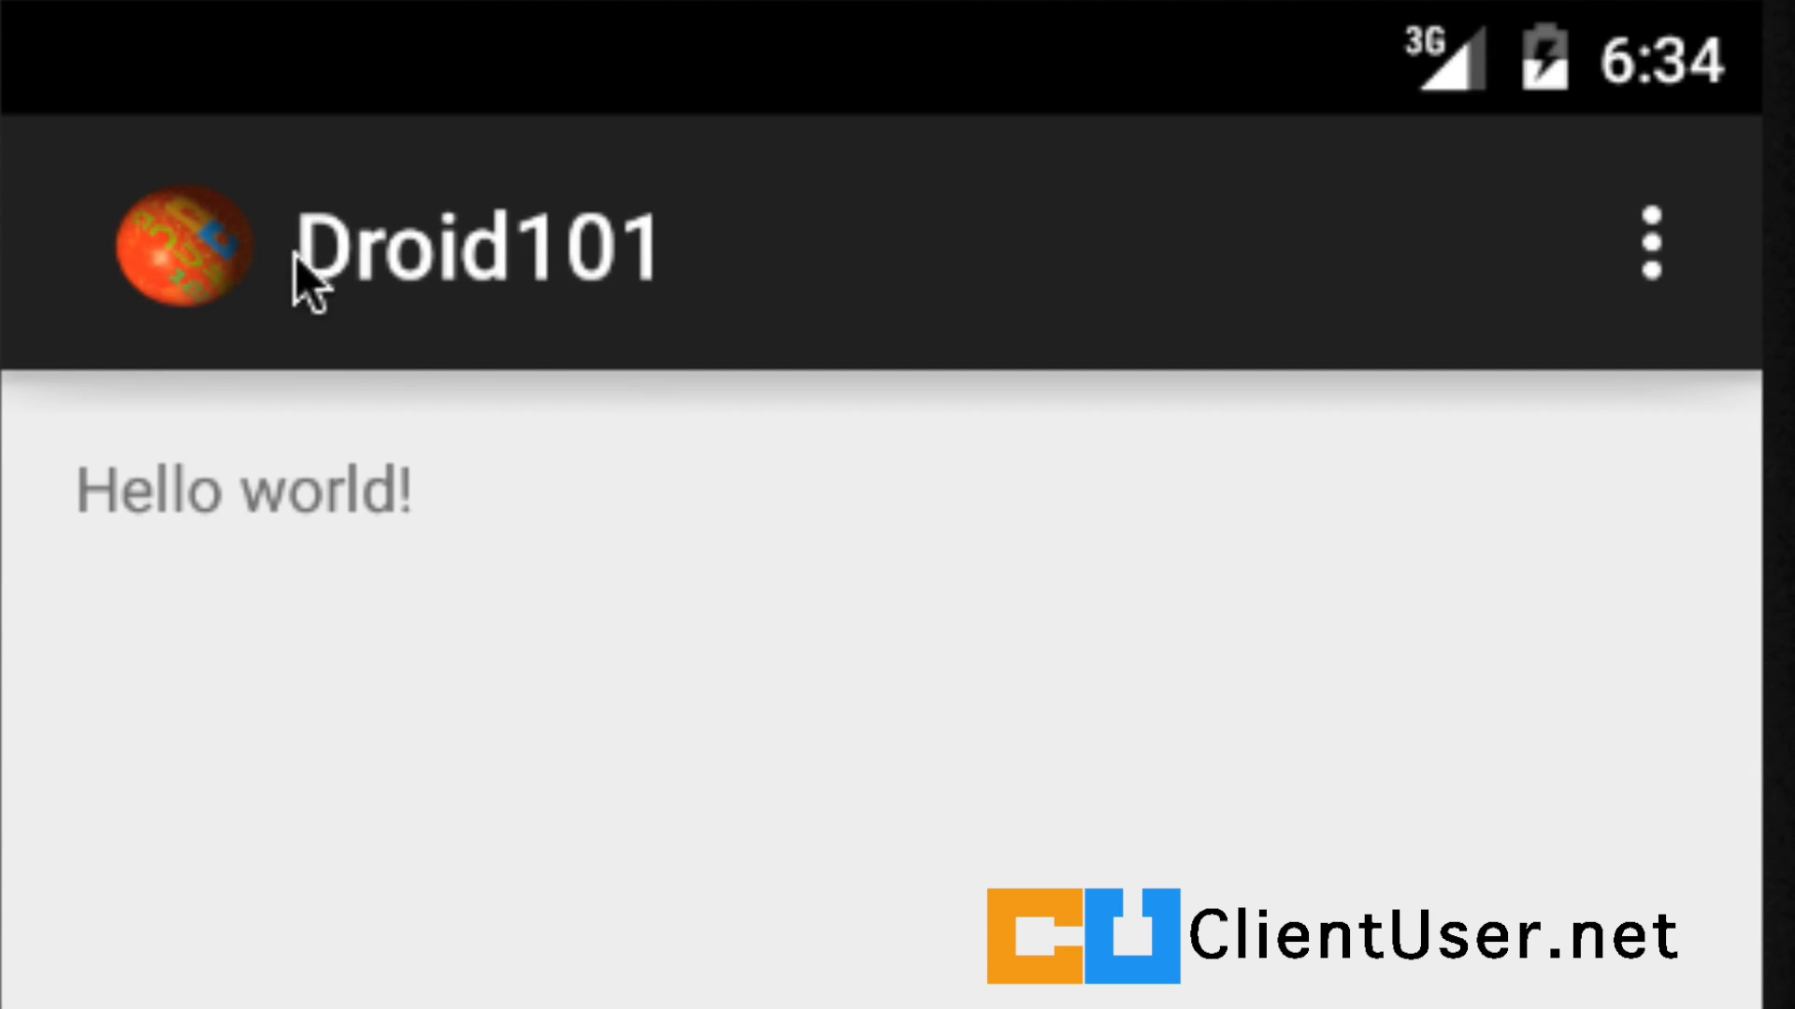
mouse_move(1509, 326)
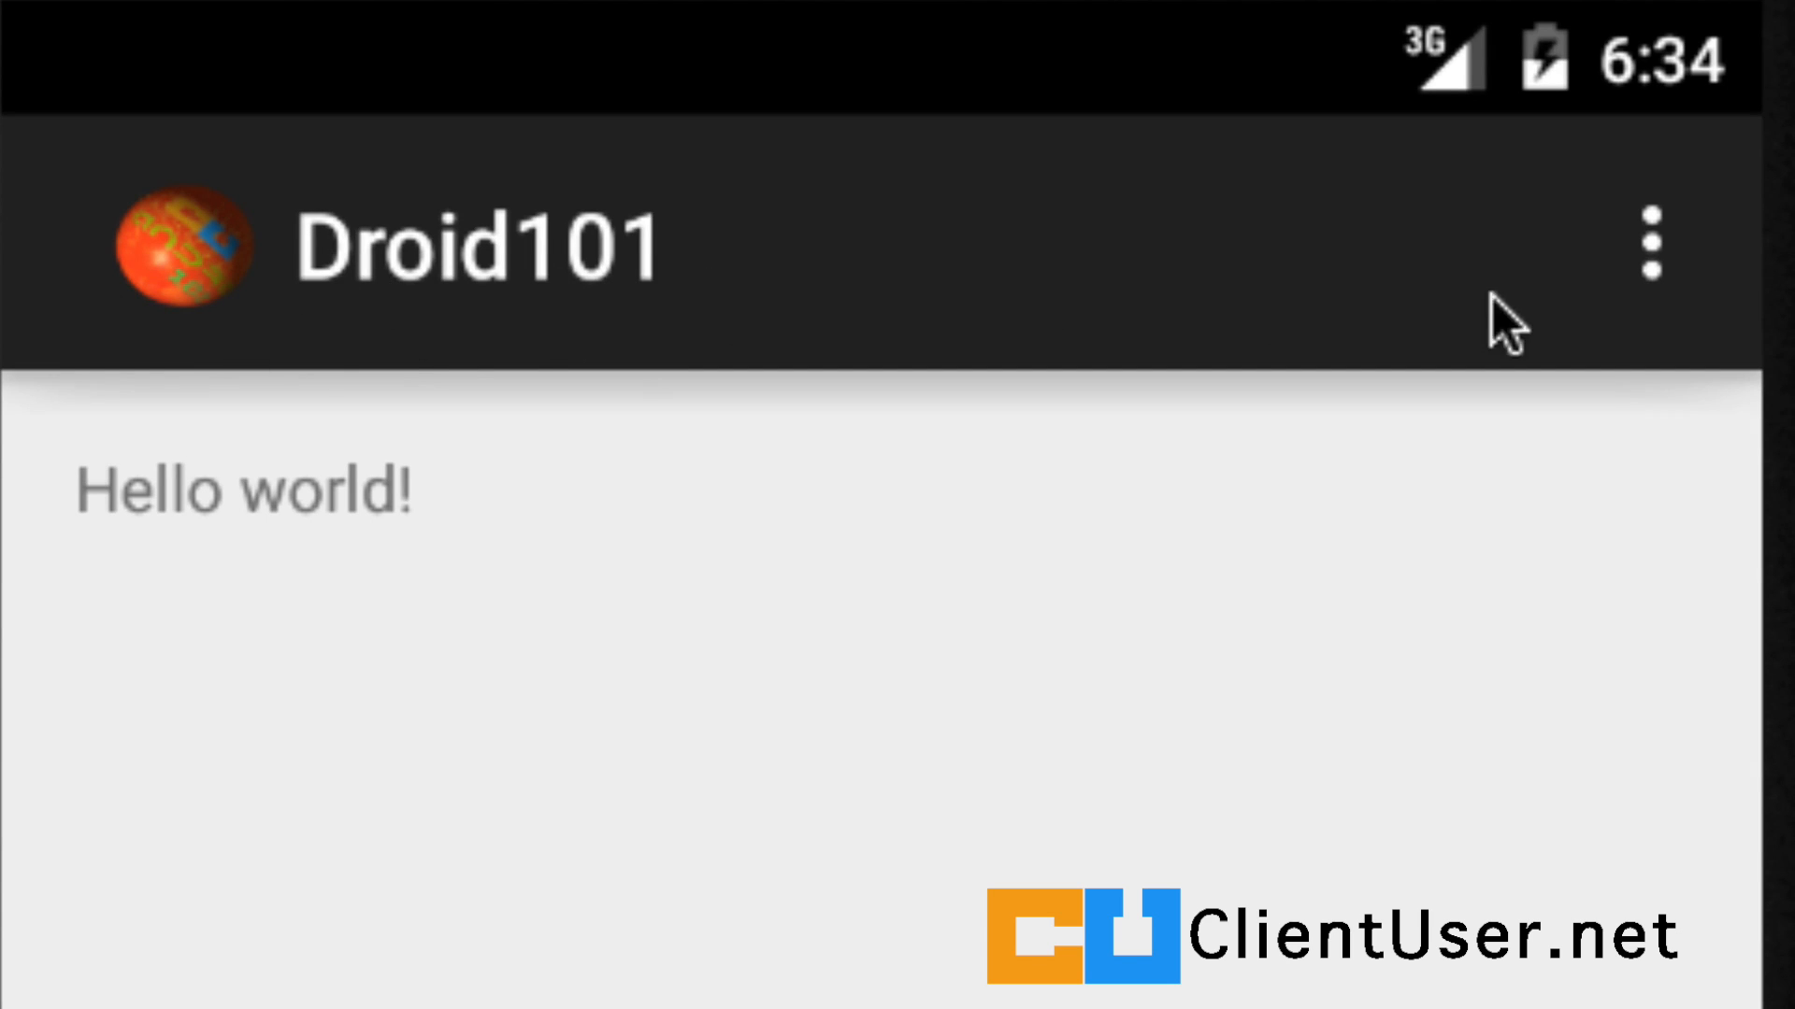
Open the Droid101 overflow menu in the emulator to show its Settings item
left_click(1649, 244)
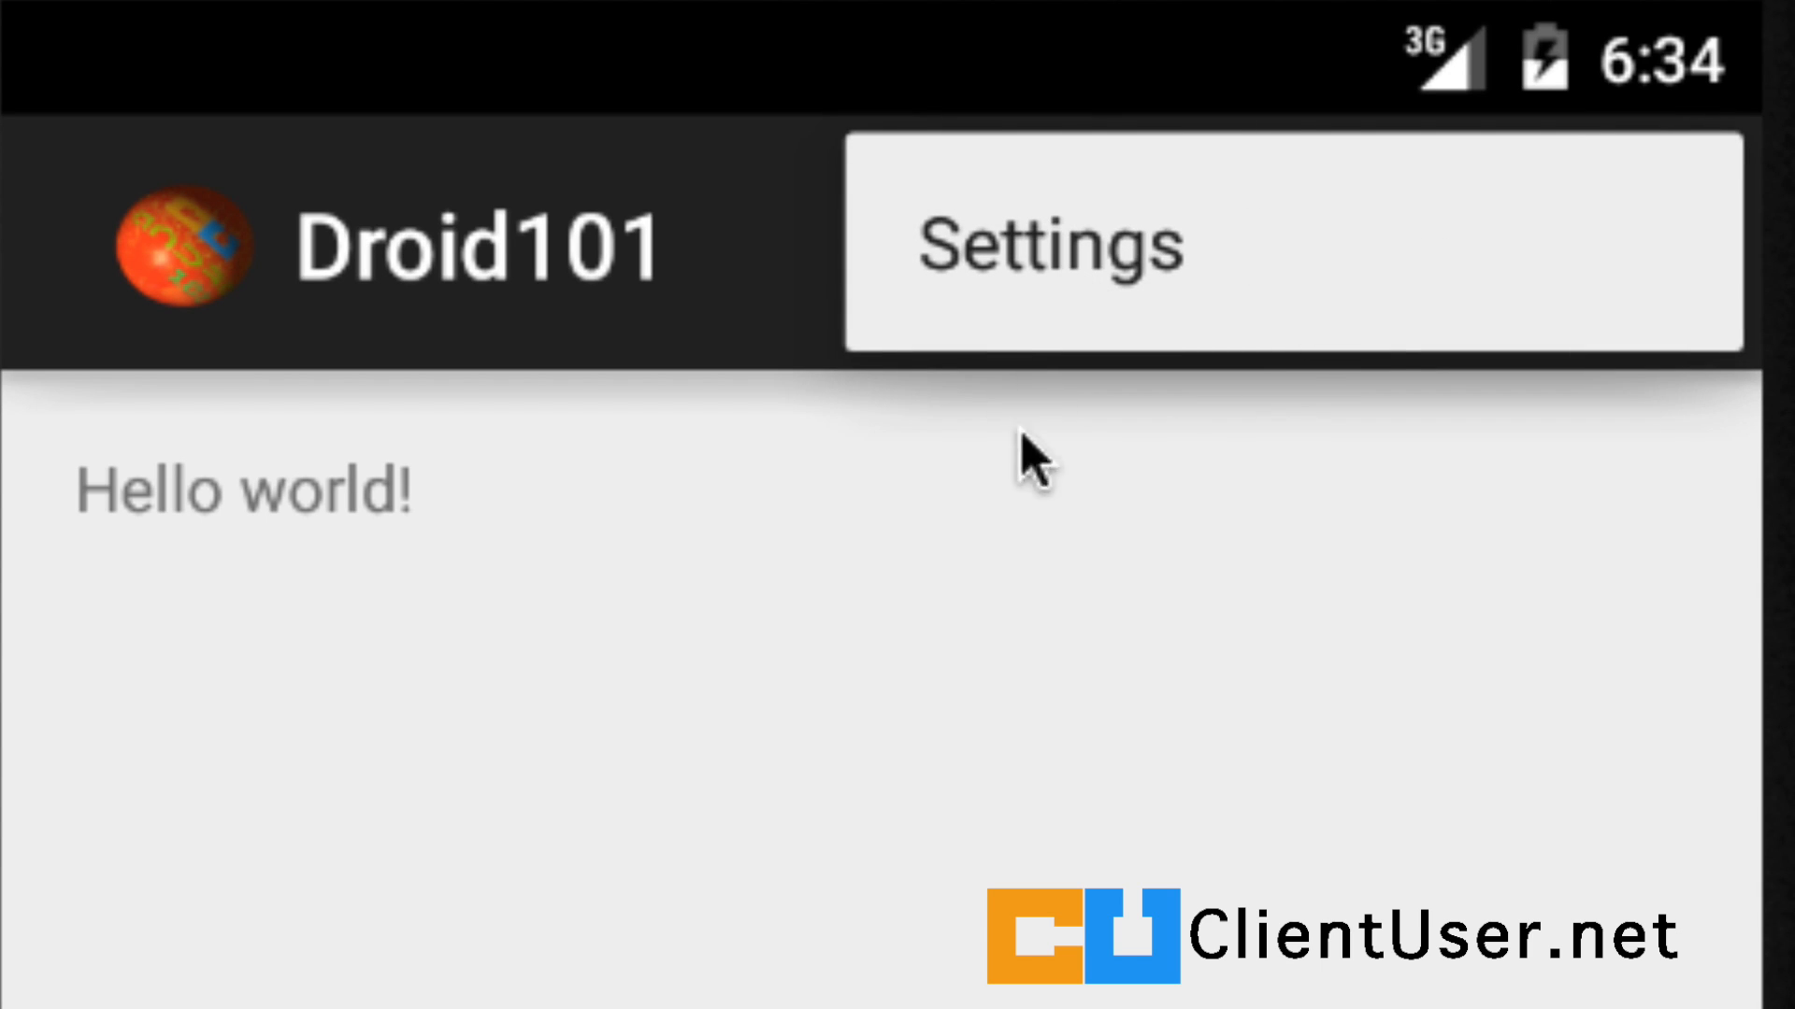
mouse_move(899, 441)
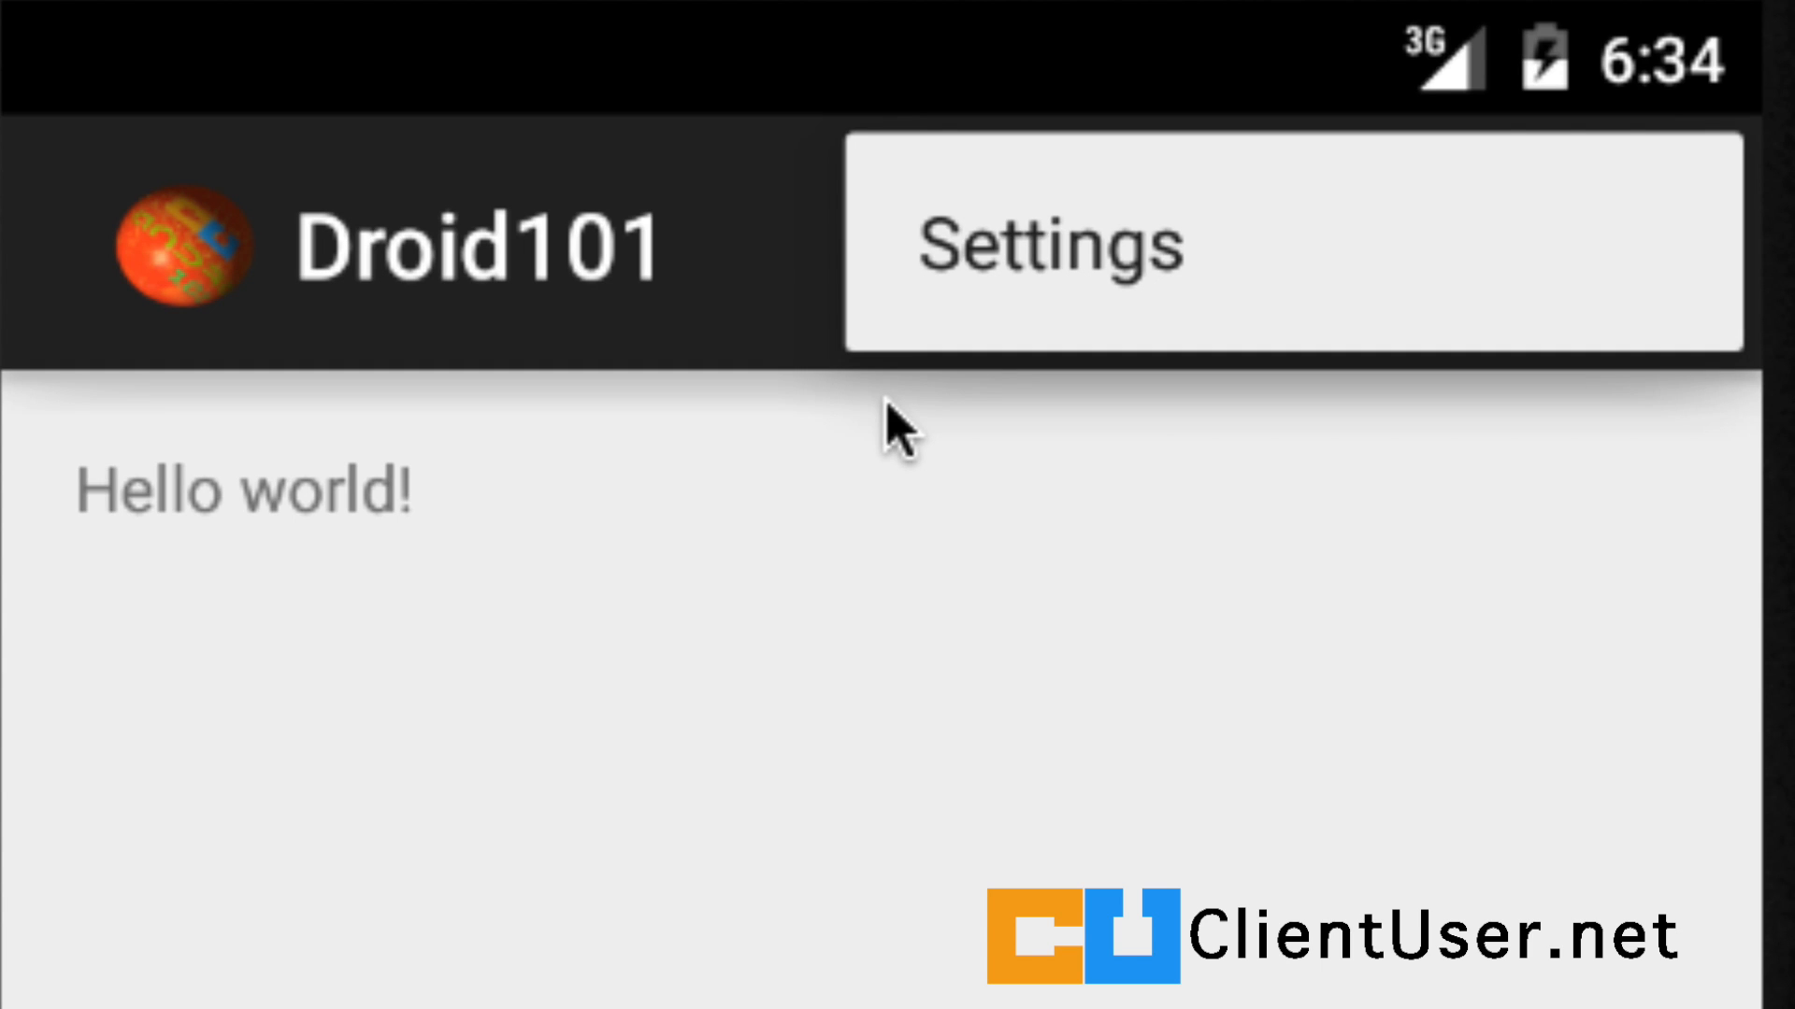
mouse_move(1402, 149)
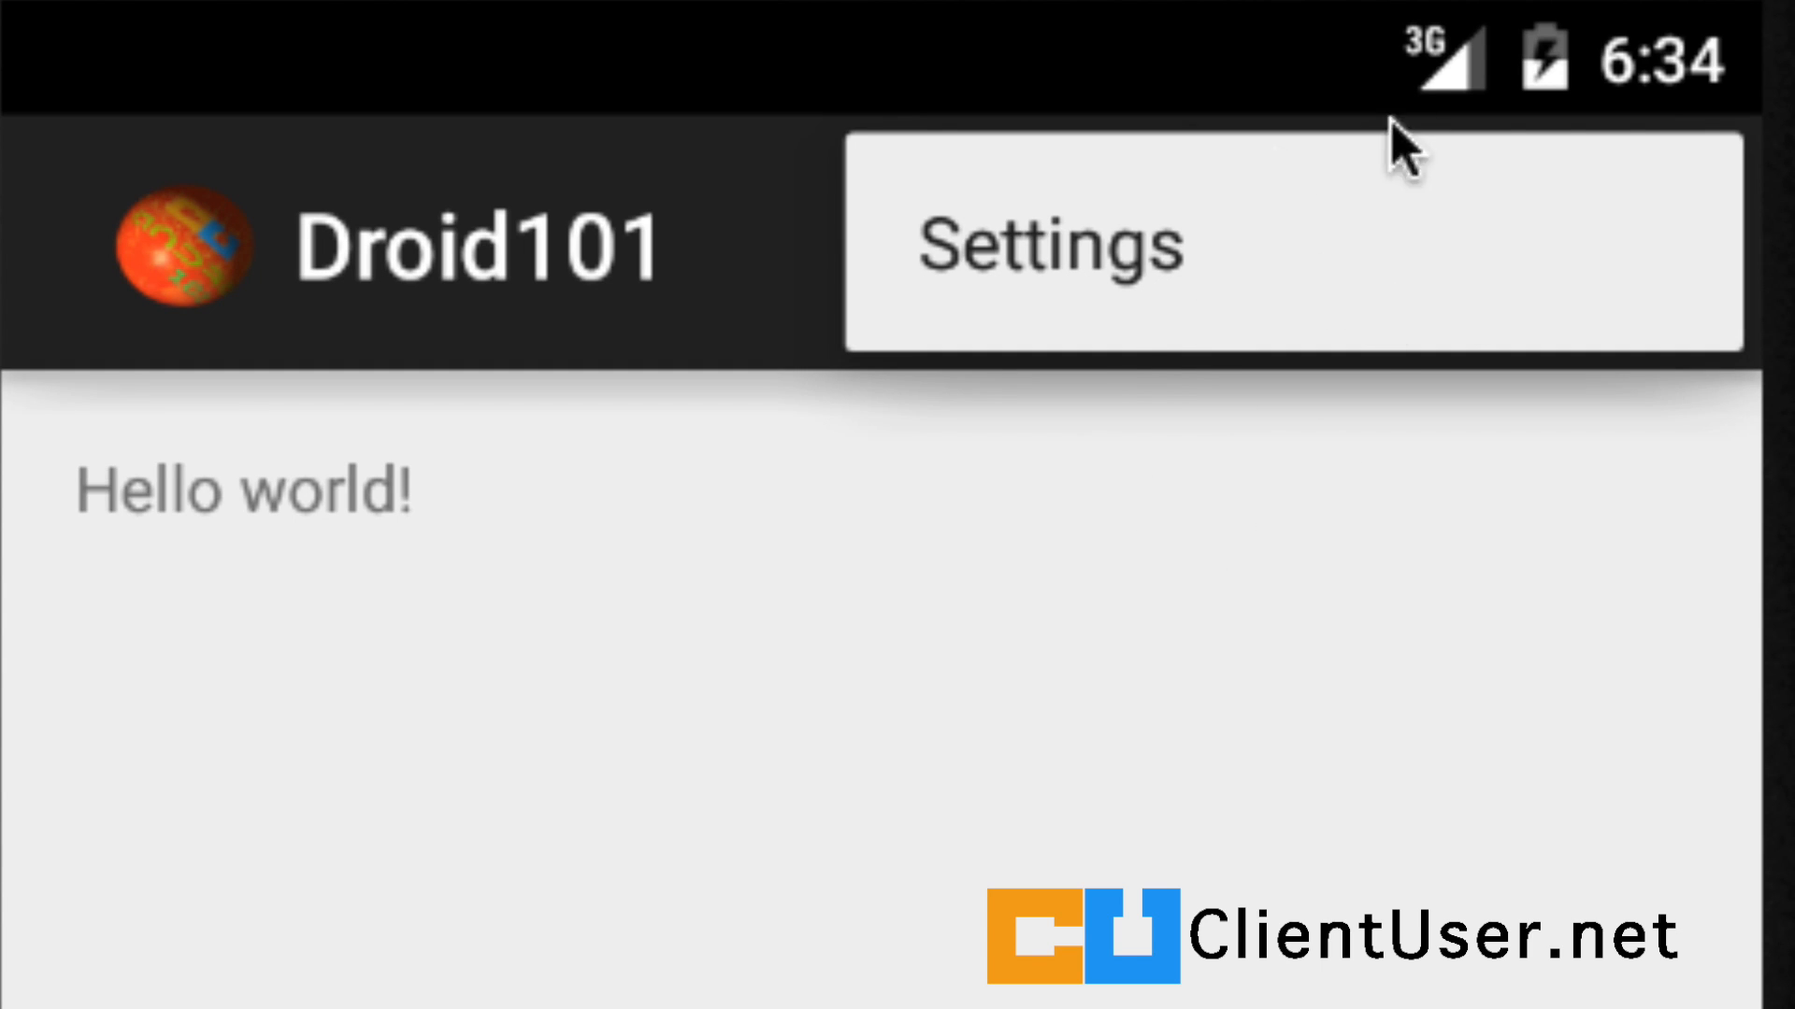
mouse_move(1236, 447)
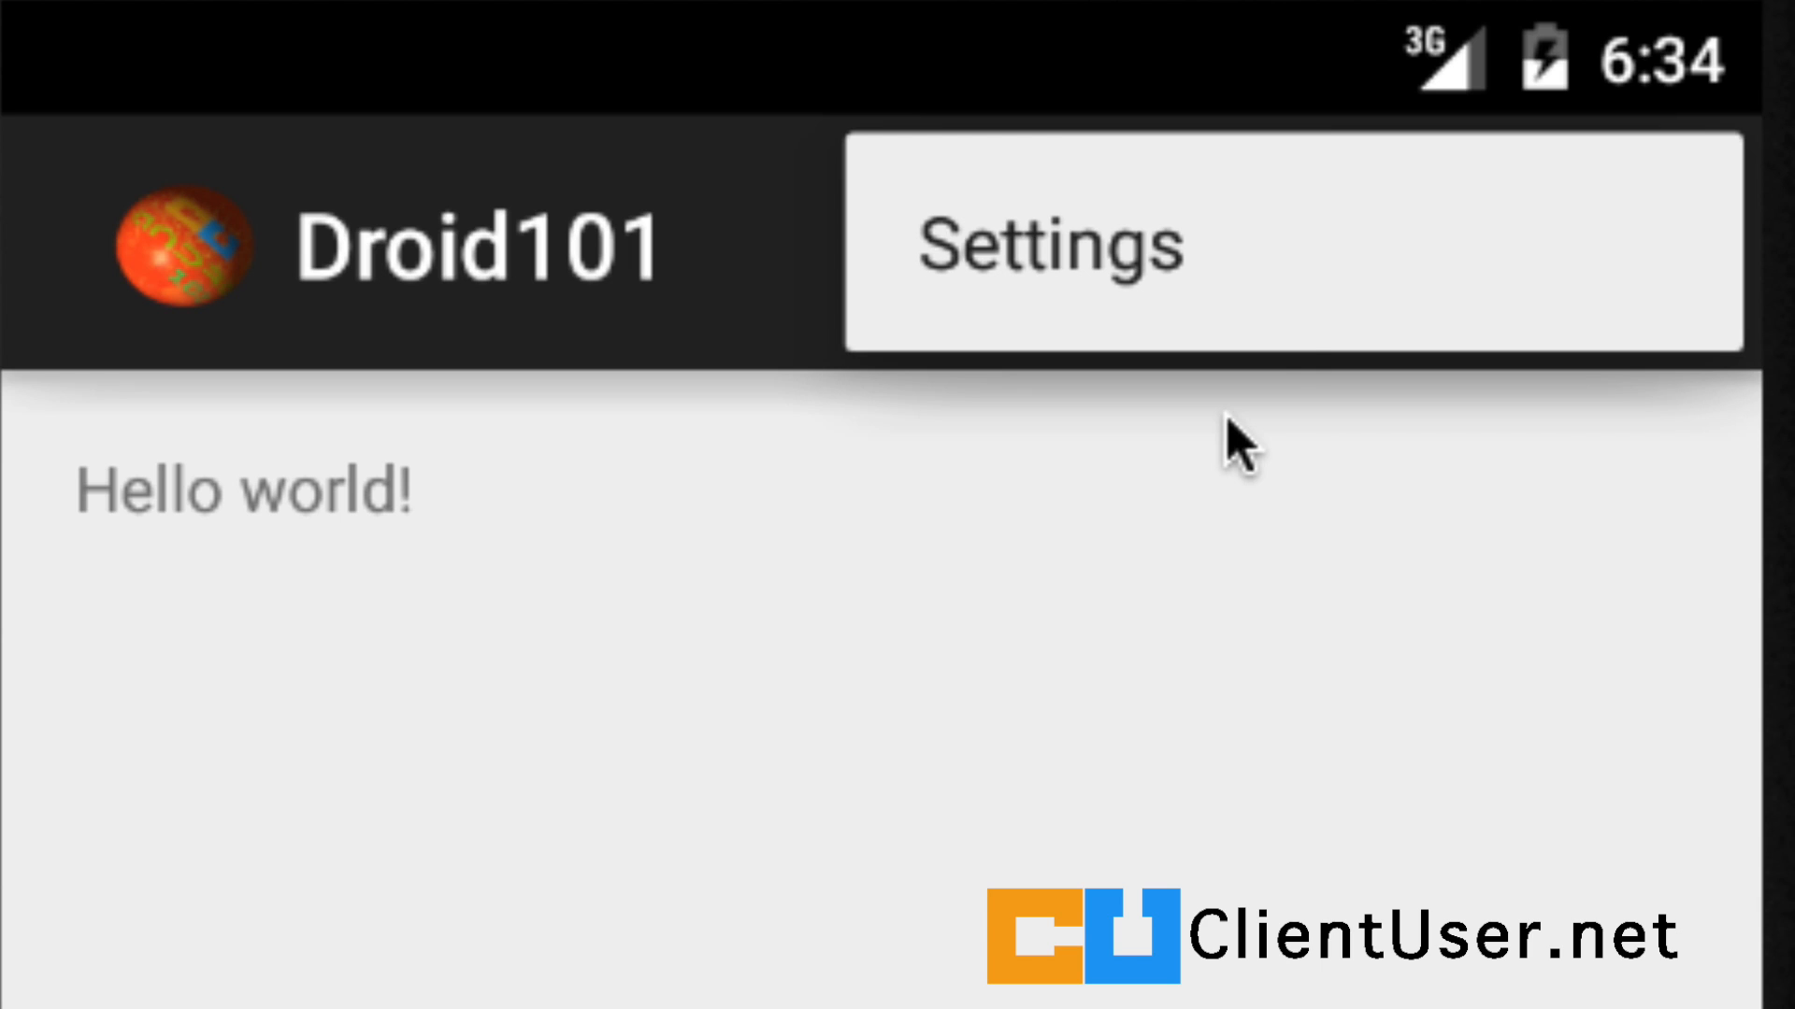
mouse_move(1047, 251)
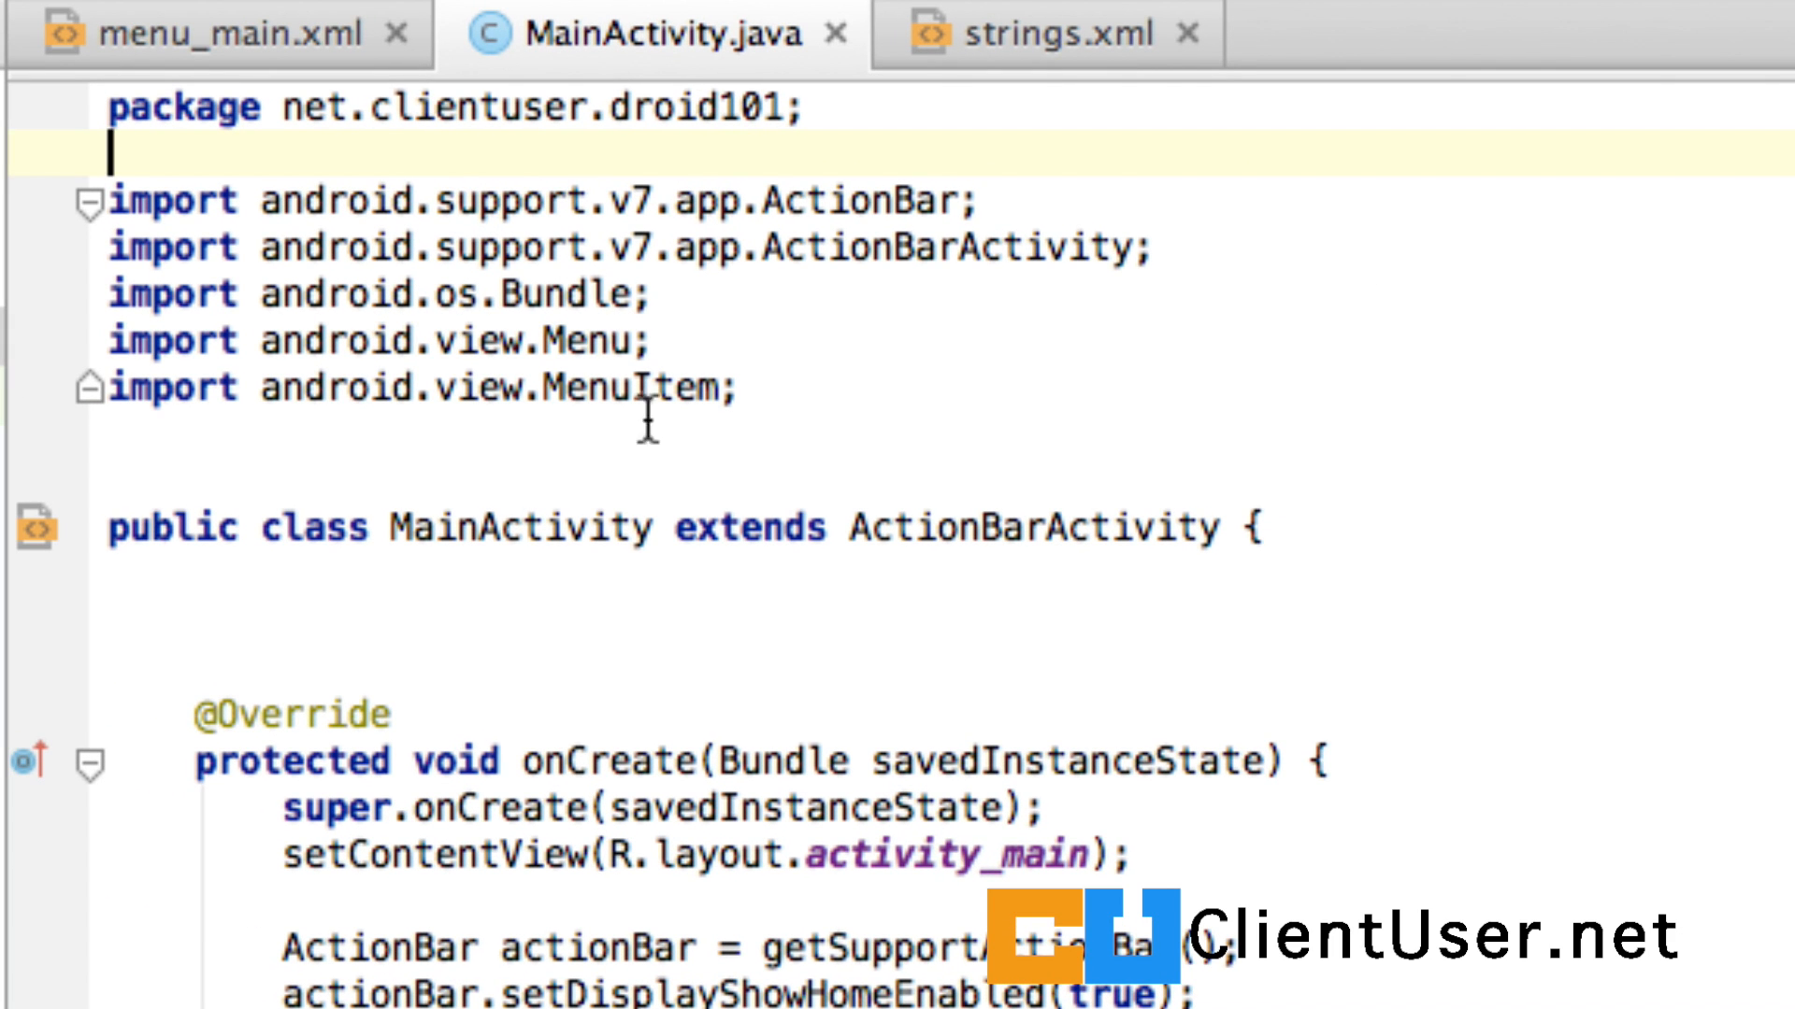
mouse_move(599, 759)
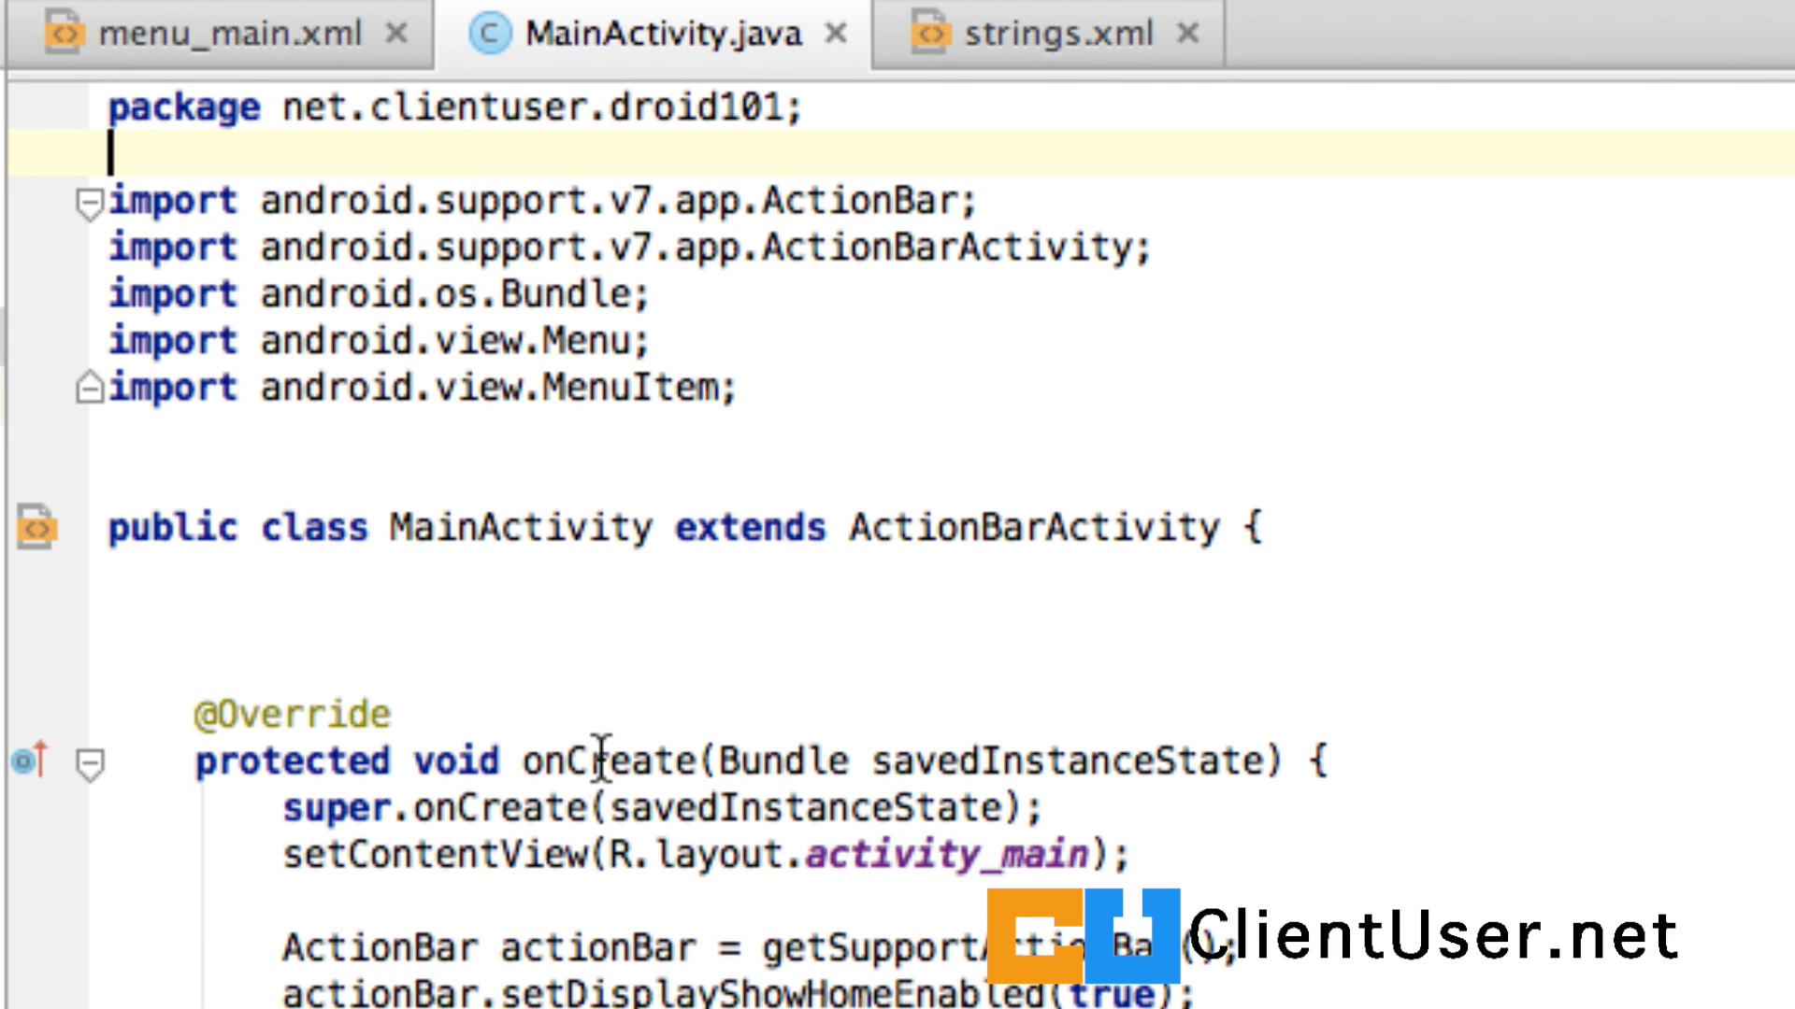
Scroll MainActivity.java down to onCreateOptionsMenu, which inflates menu_main
scroll("down", 3)
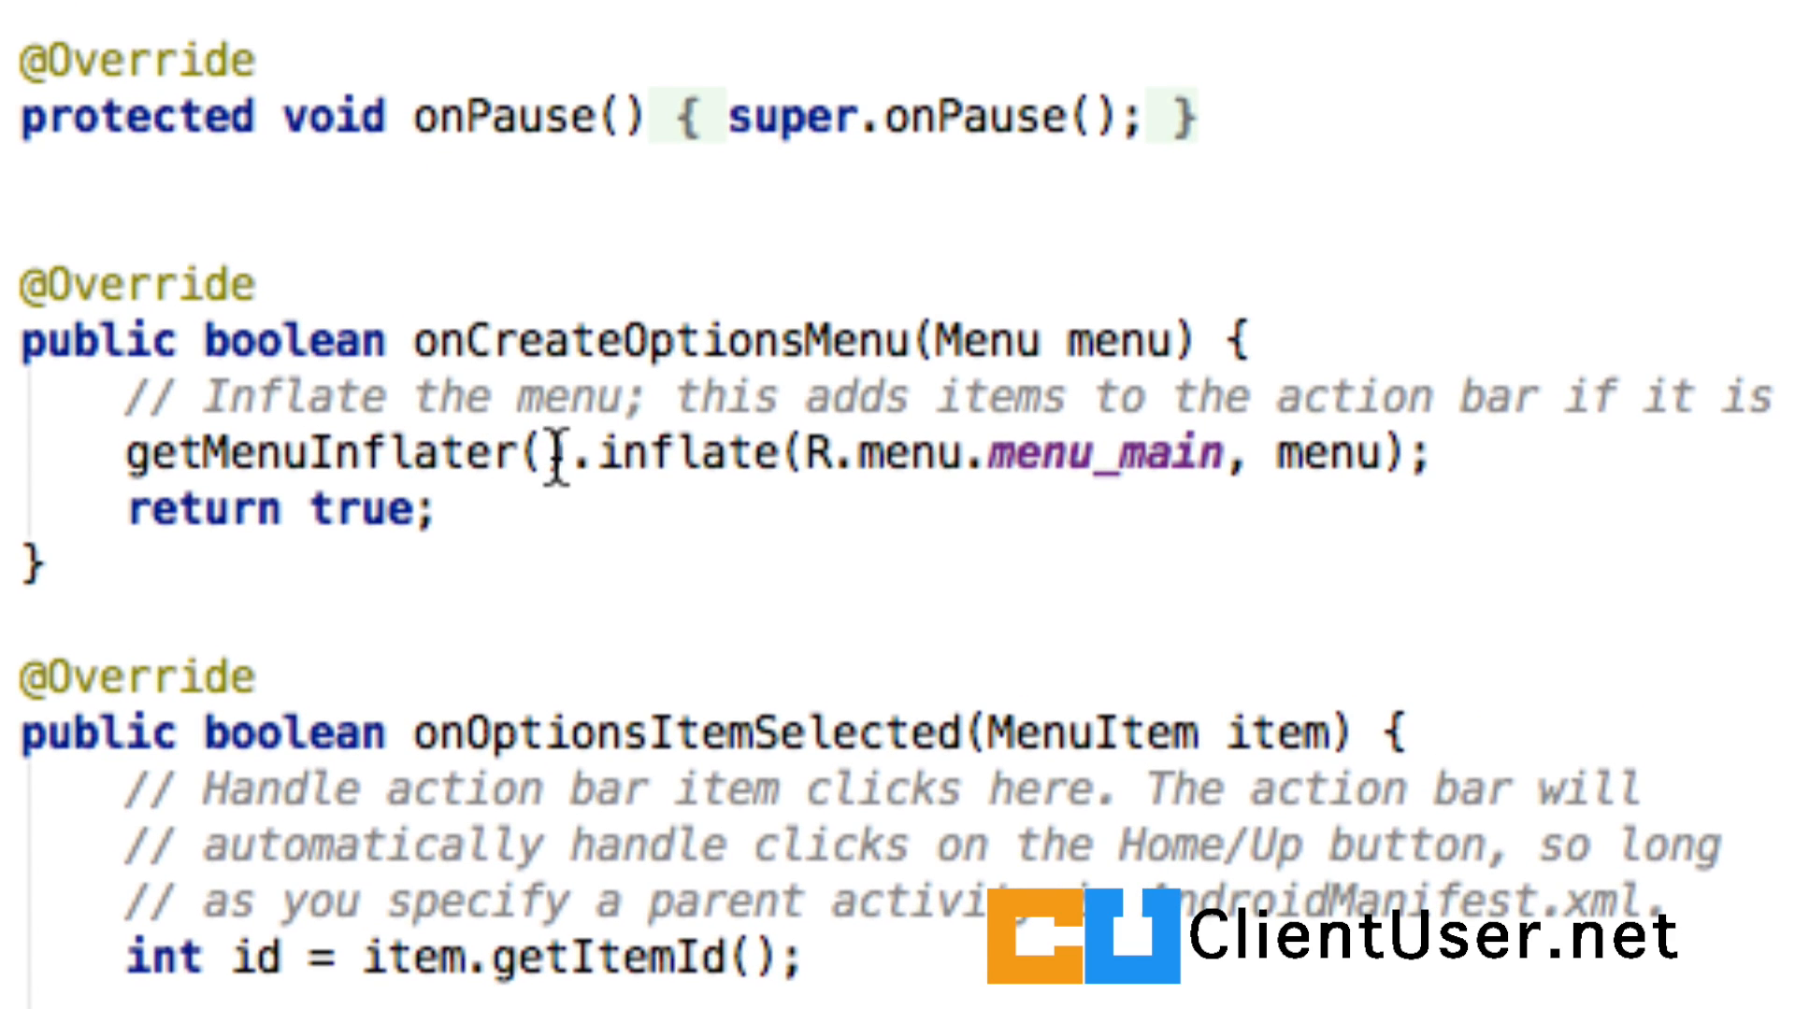
mouse_move(1328, 452)
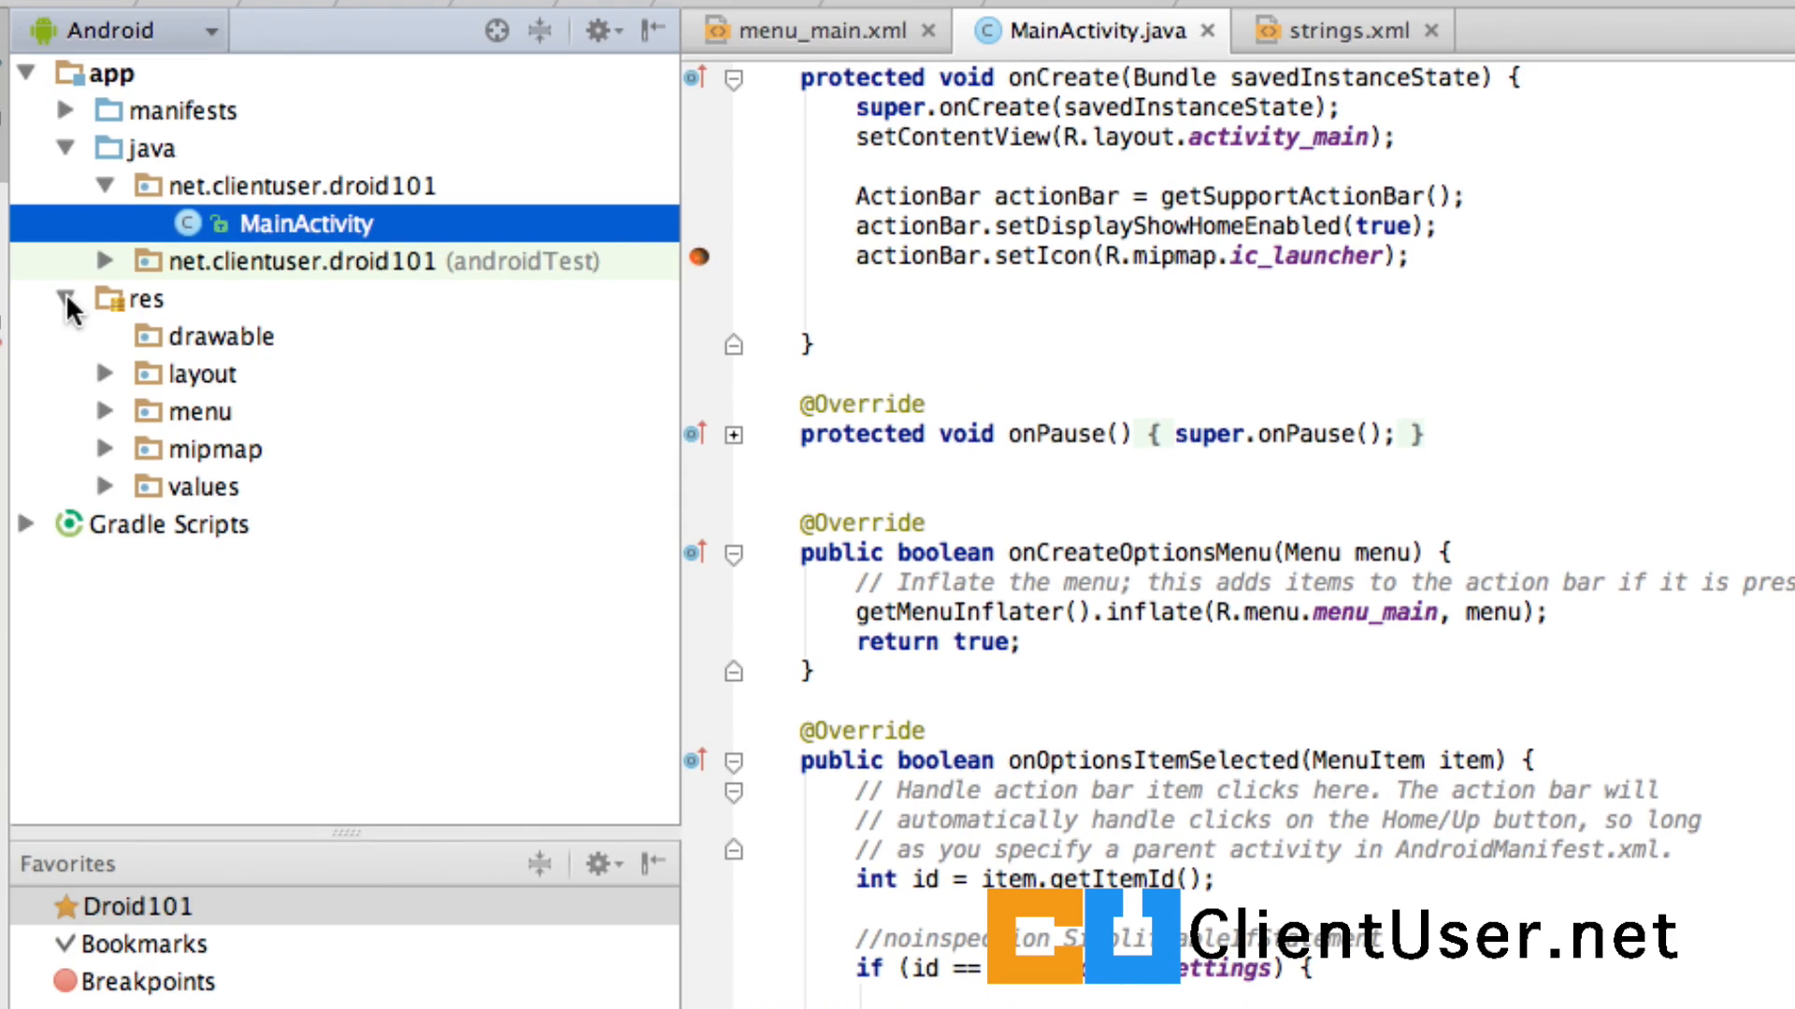
Expand res/menu in the Project tree to reveal menu_main.xml
left_click(111, 411)
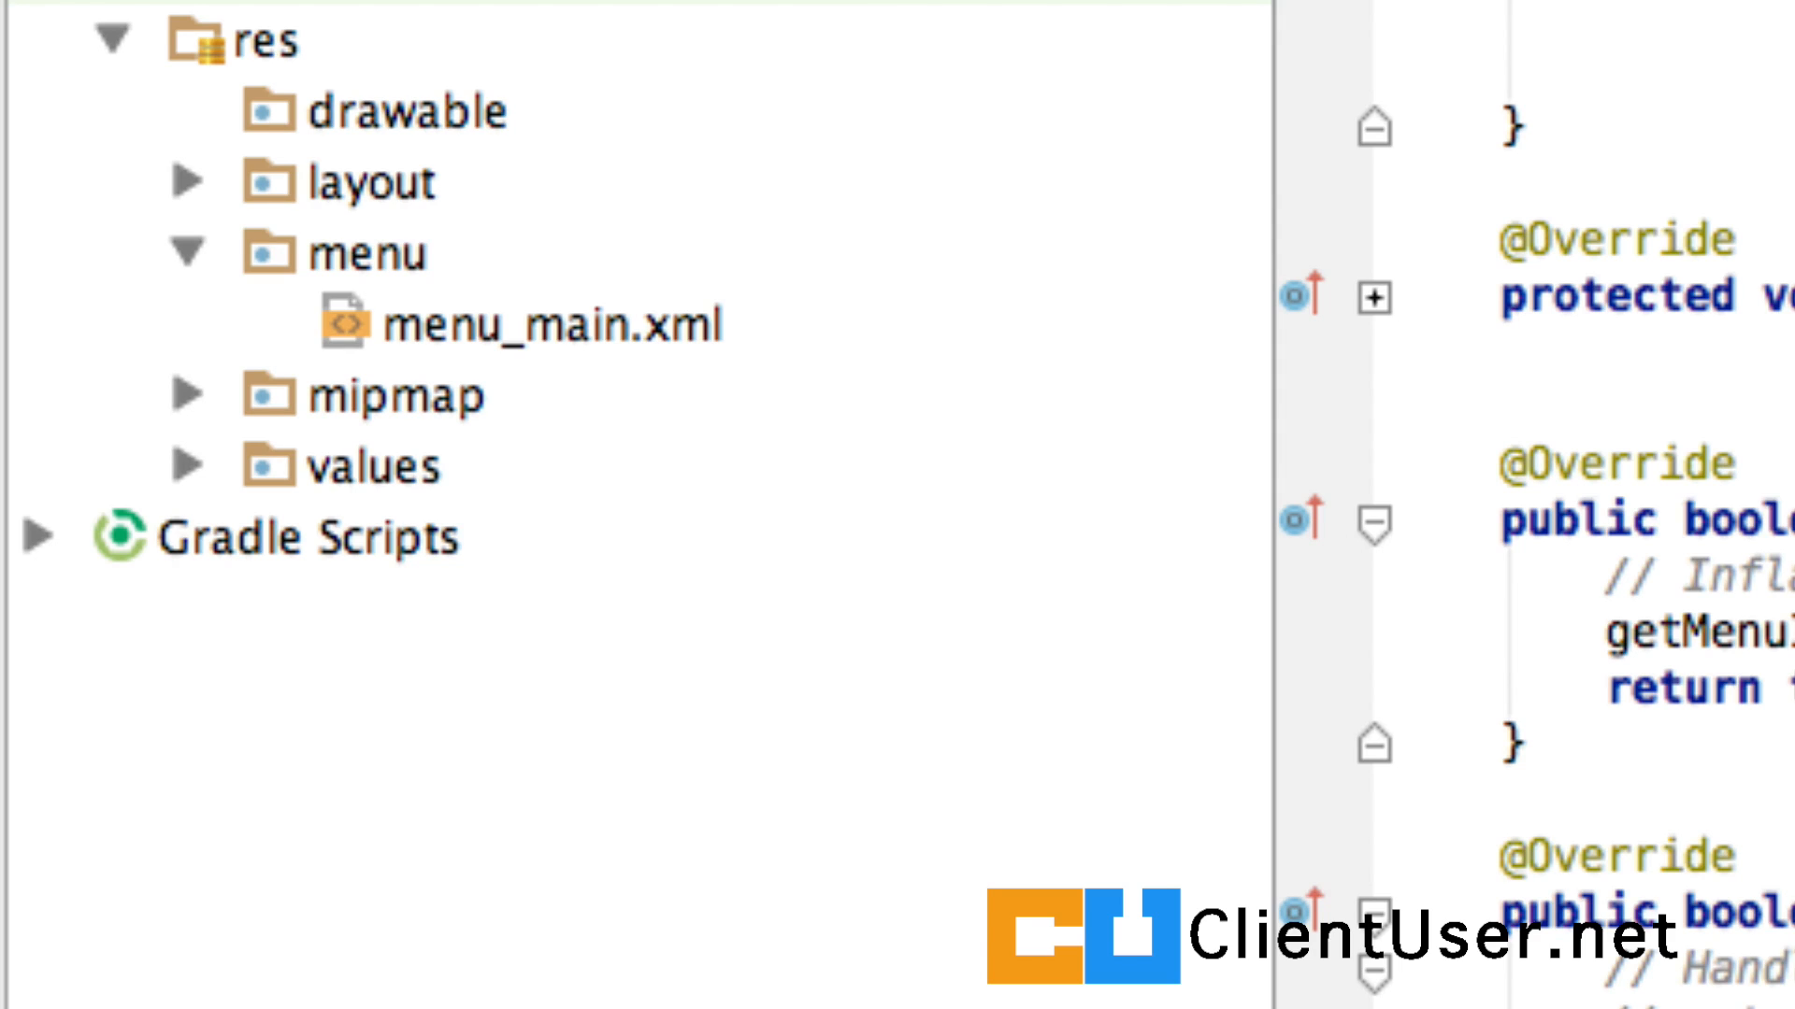
mouse_move(553, 398)
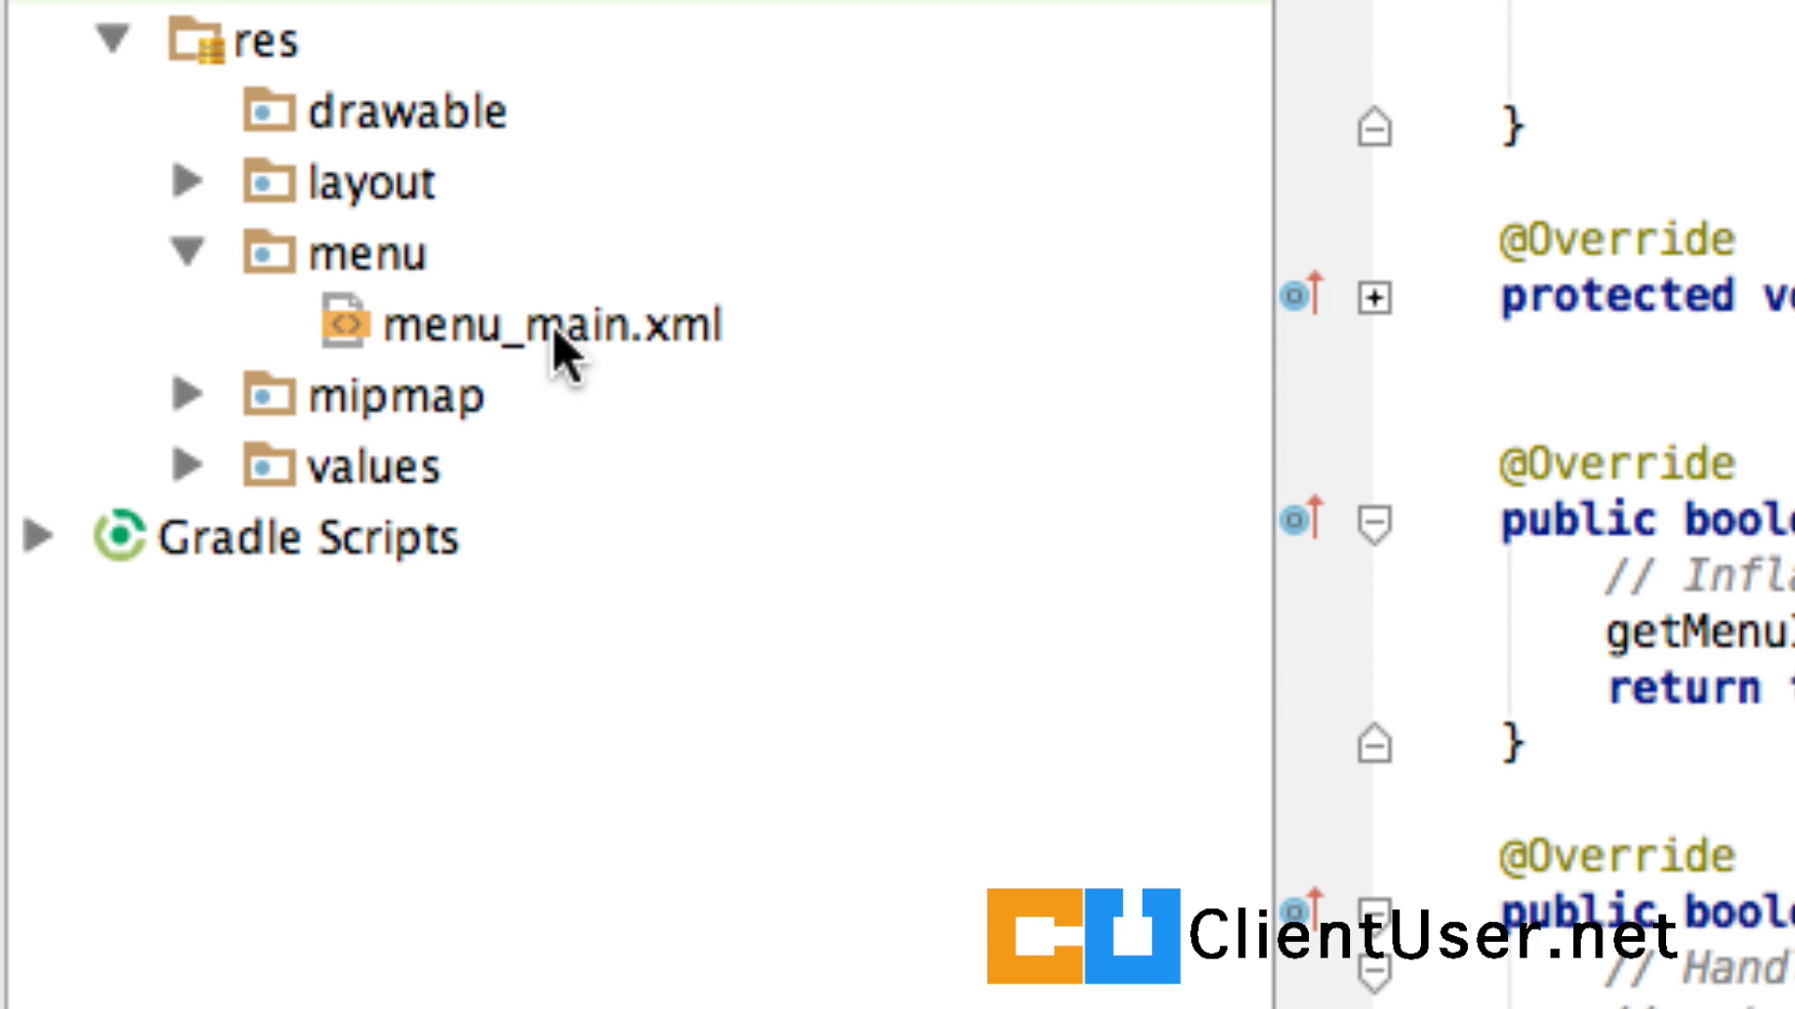
mouse_move(355, 275)
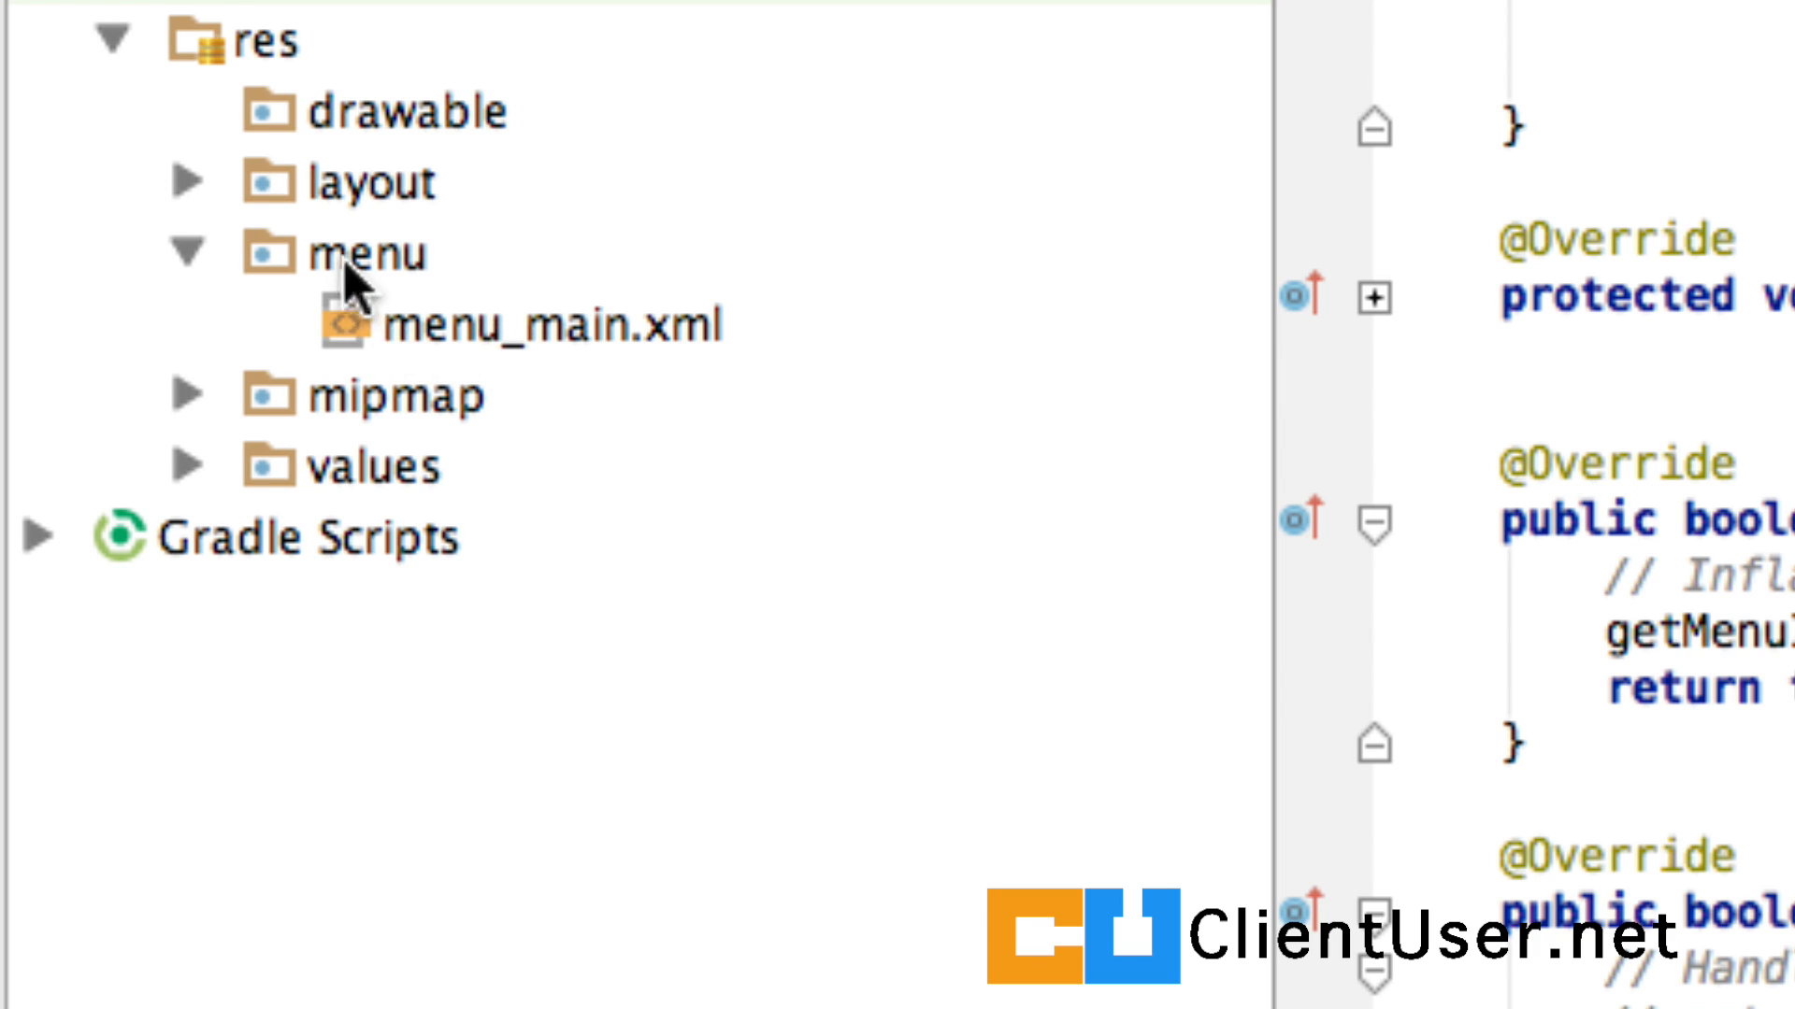
mouse_move(578, 407)
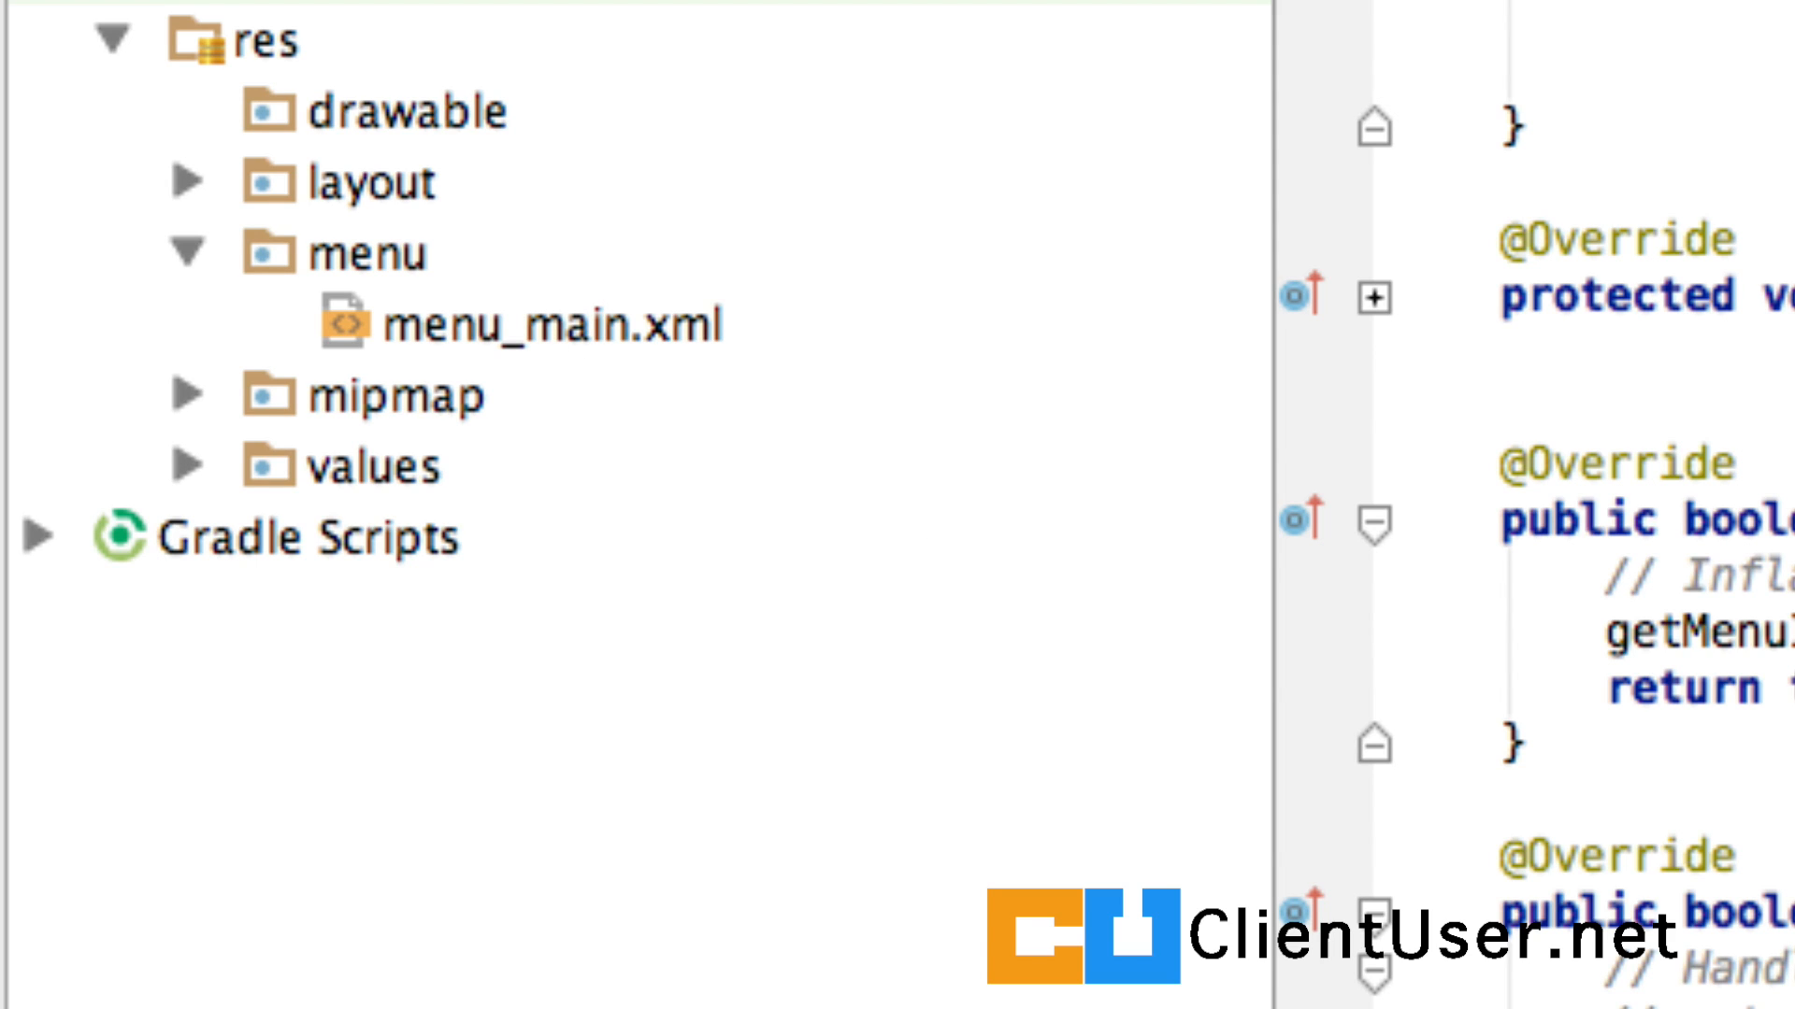
mouse_move(623, 332)
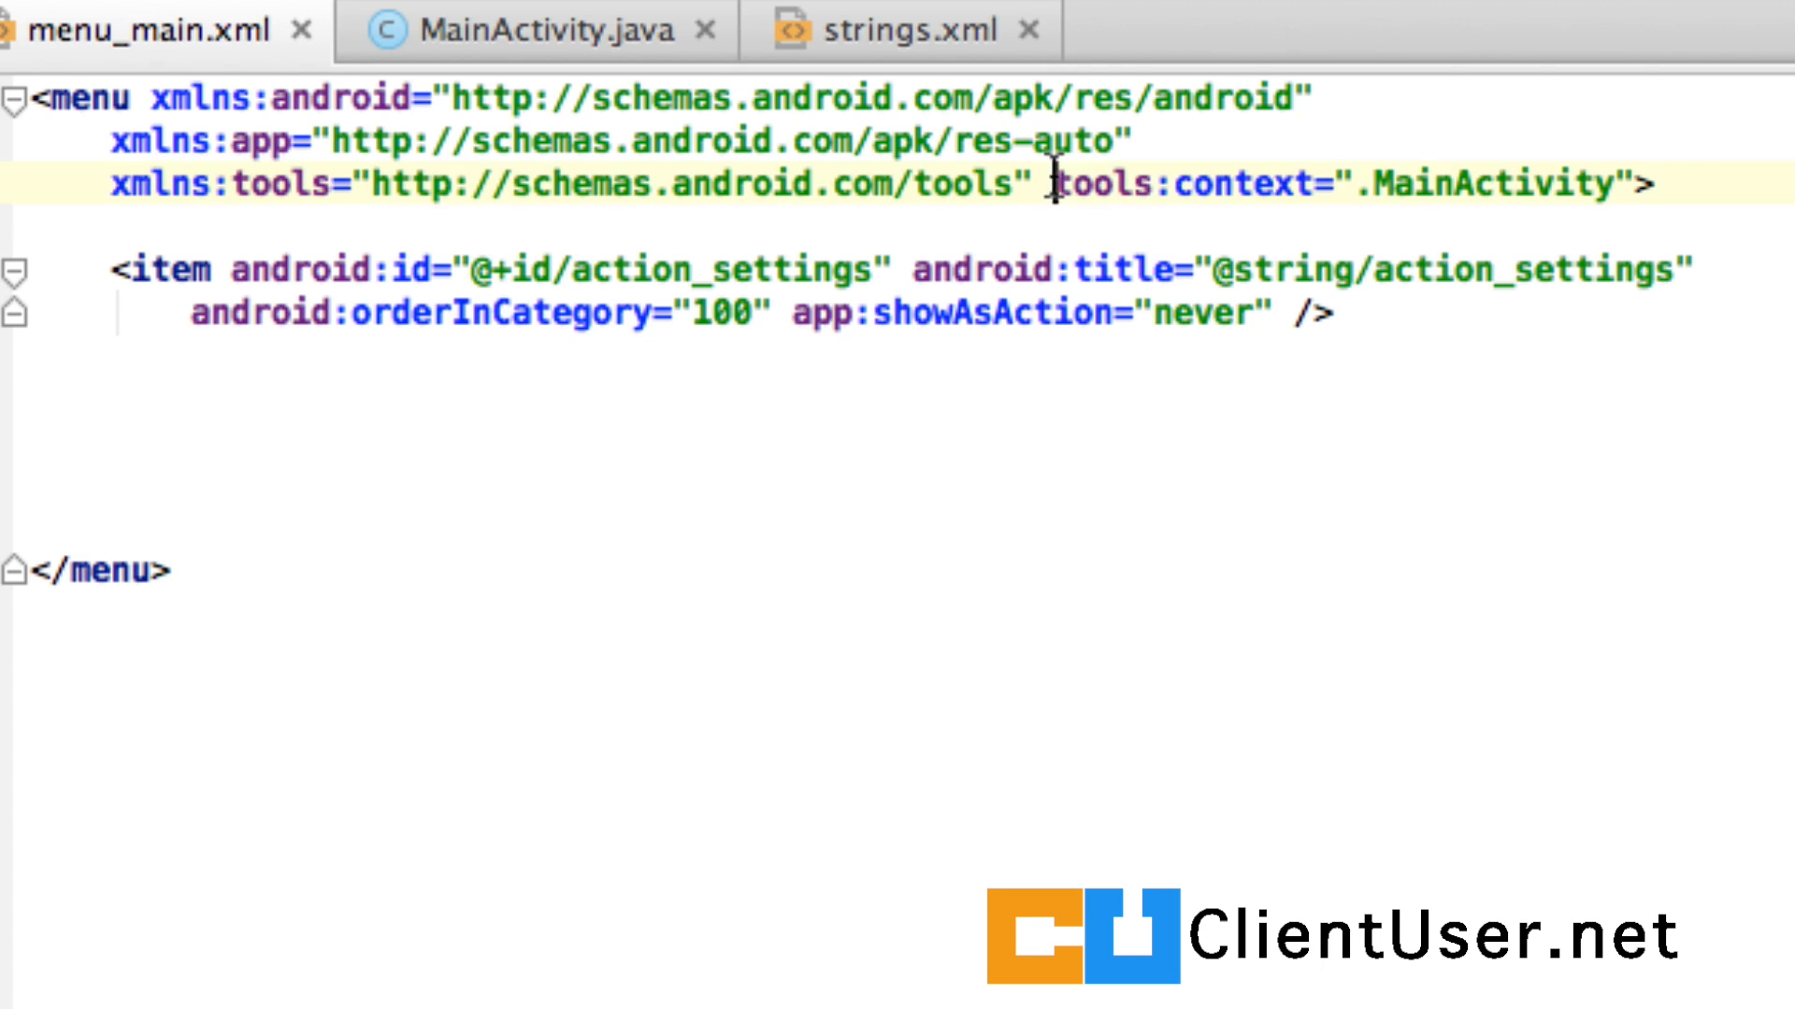
Compare menu_main.xml's action_settings item with the emulator's overflow menu, then expand values
left_click_drag(1047, 184, 1619, 184)
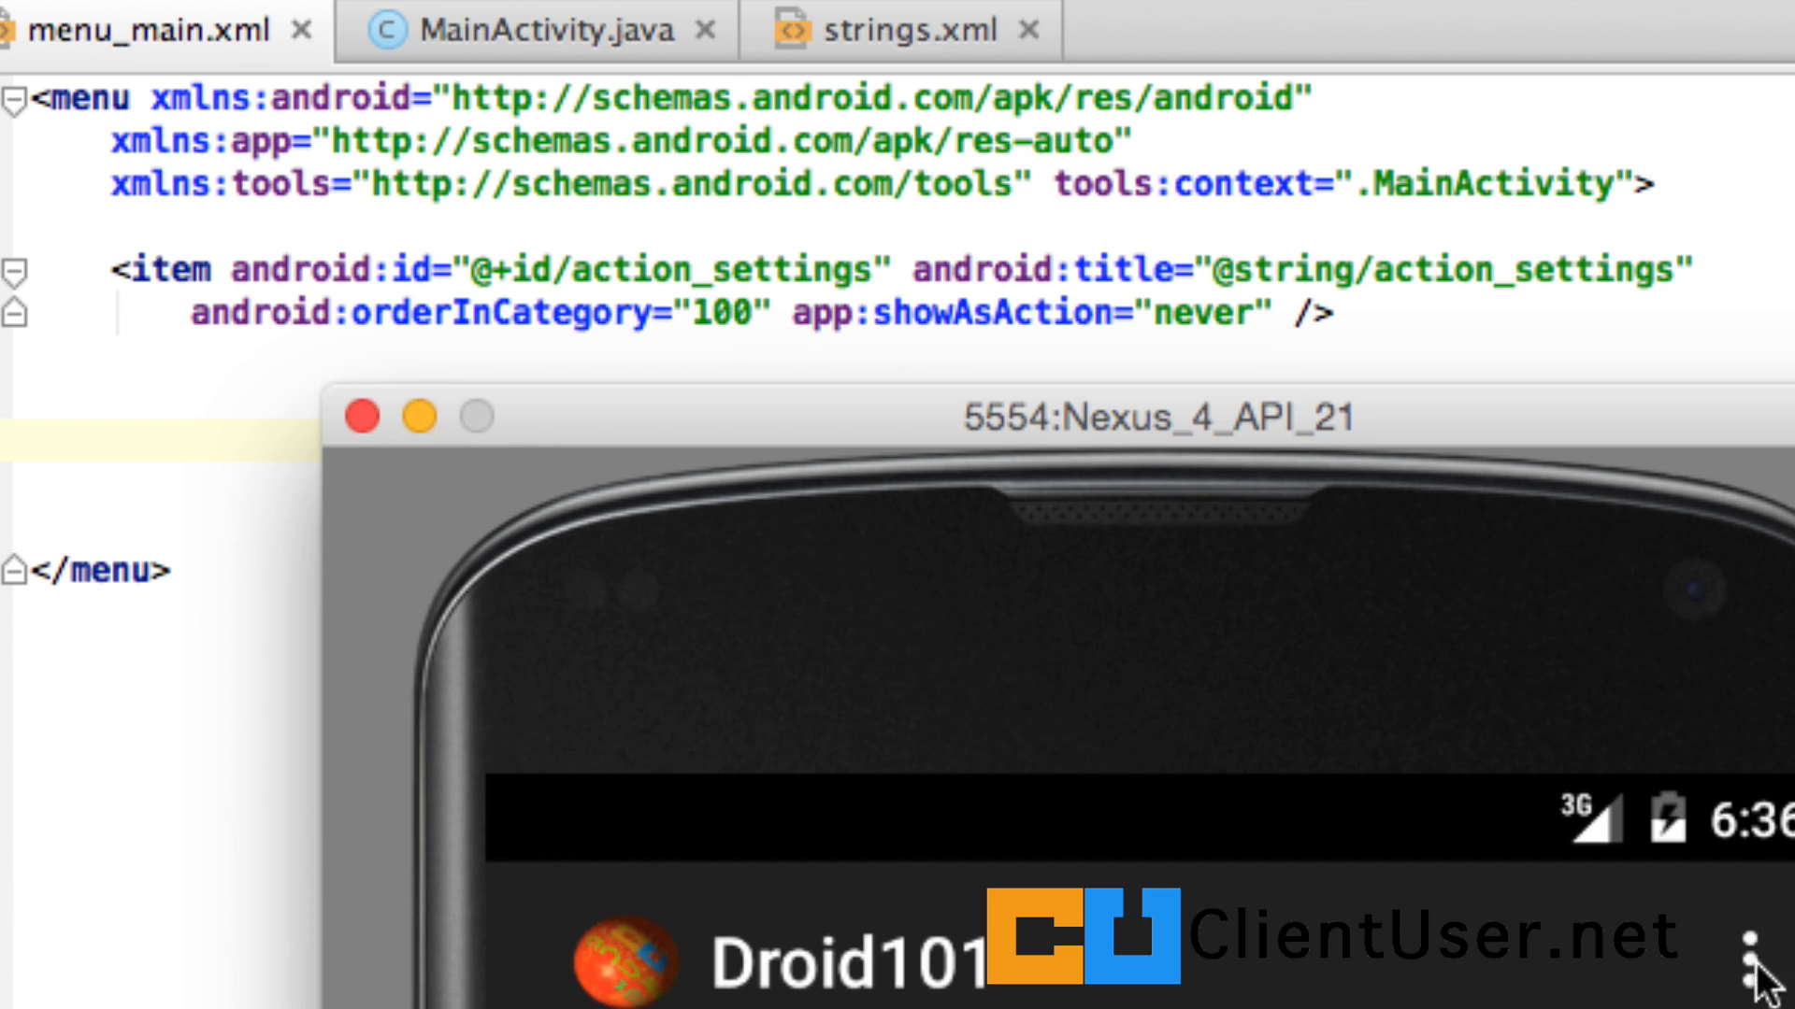
left_click(1763, 965)
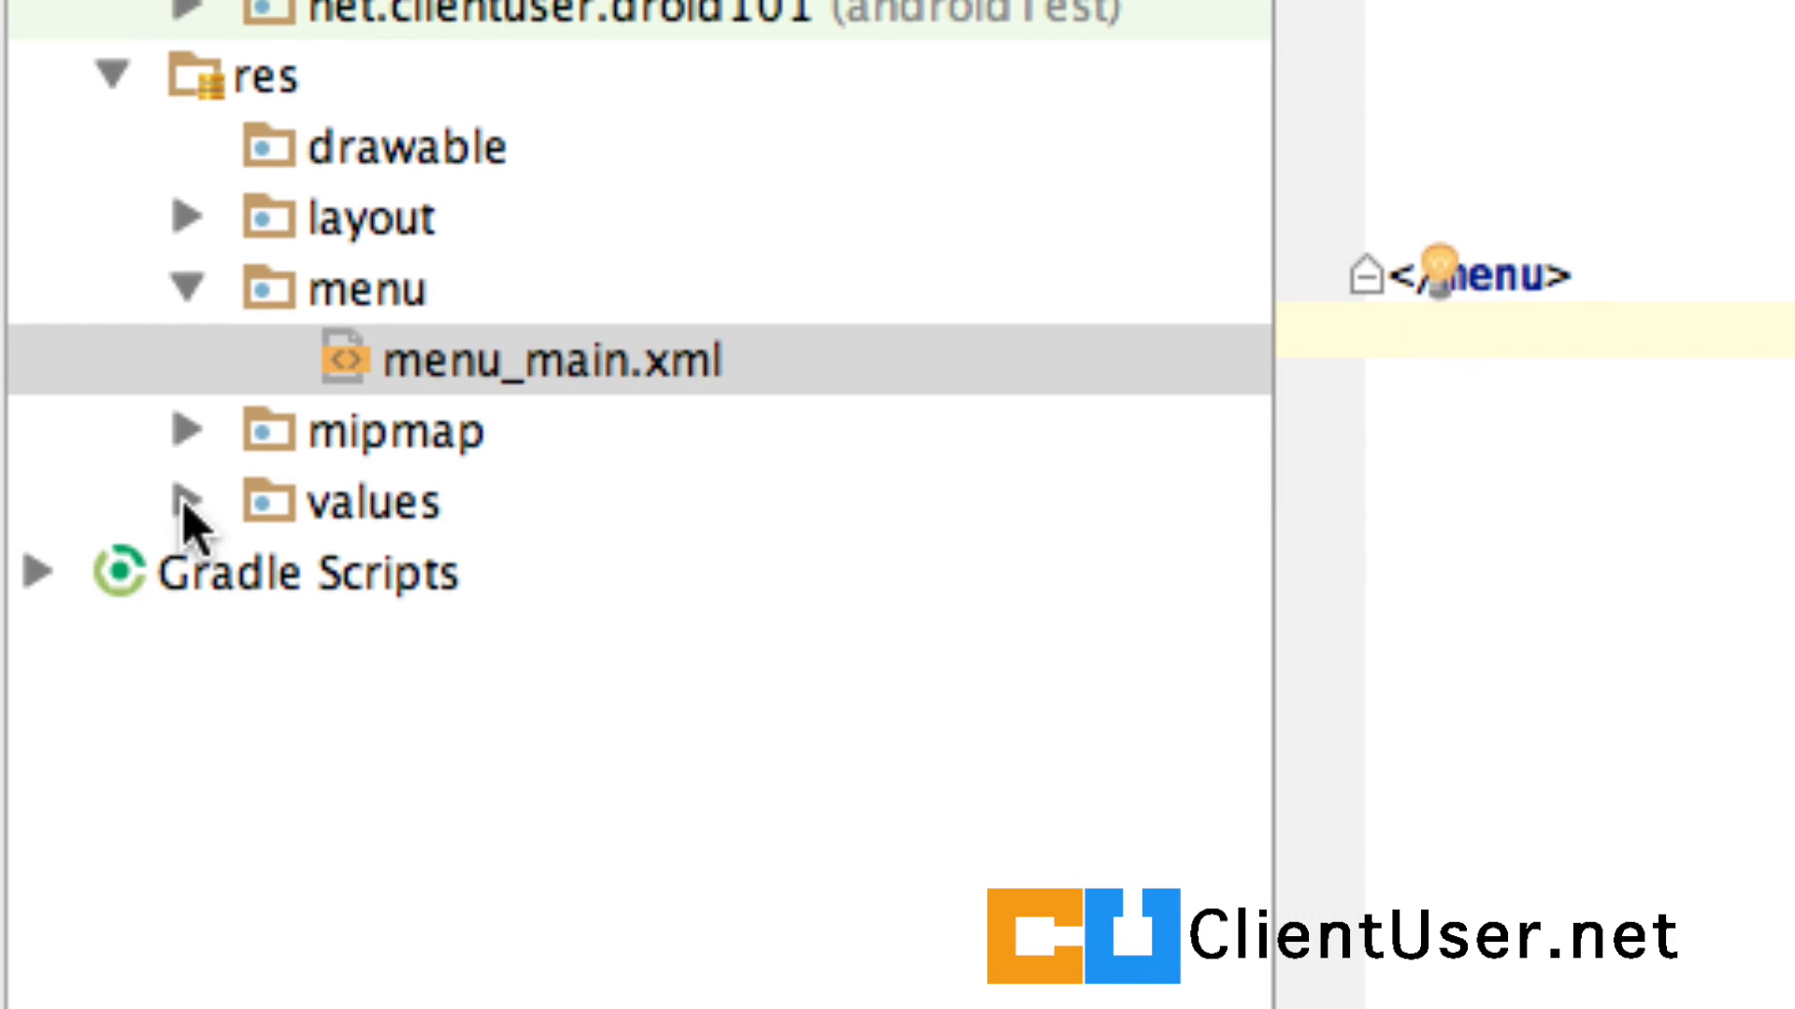
left_click(185, 501)
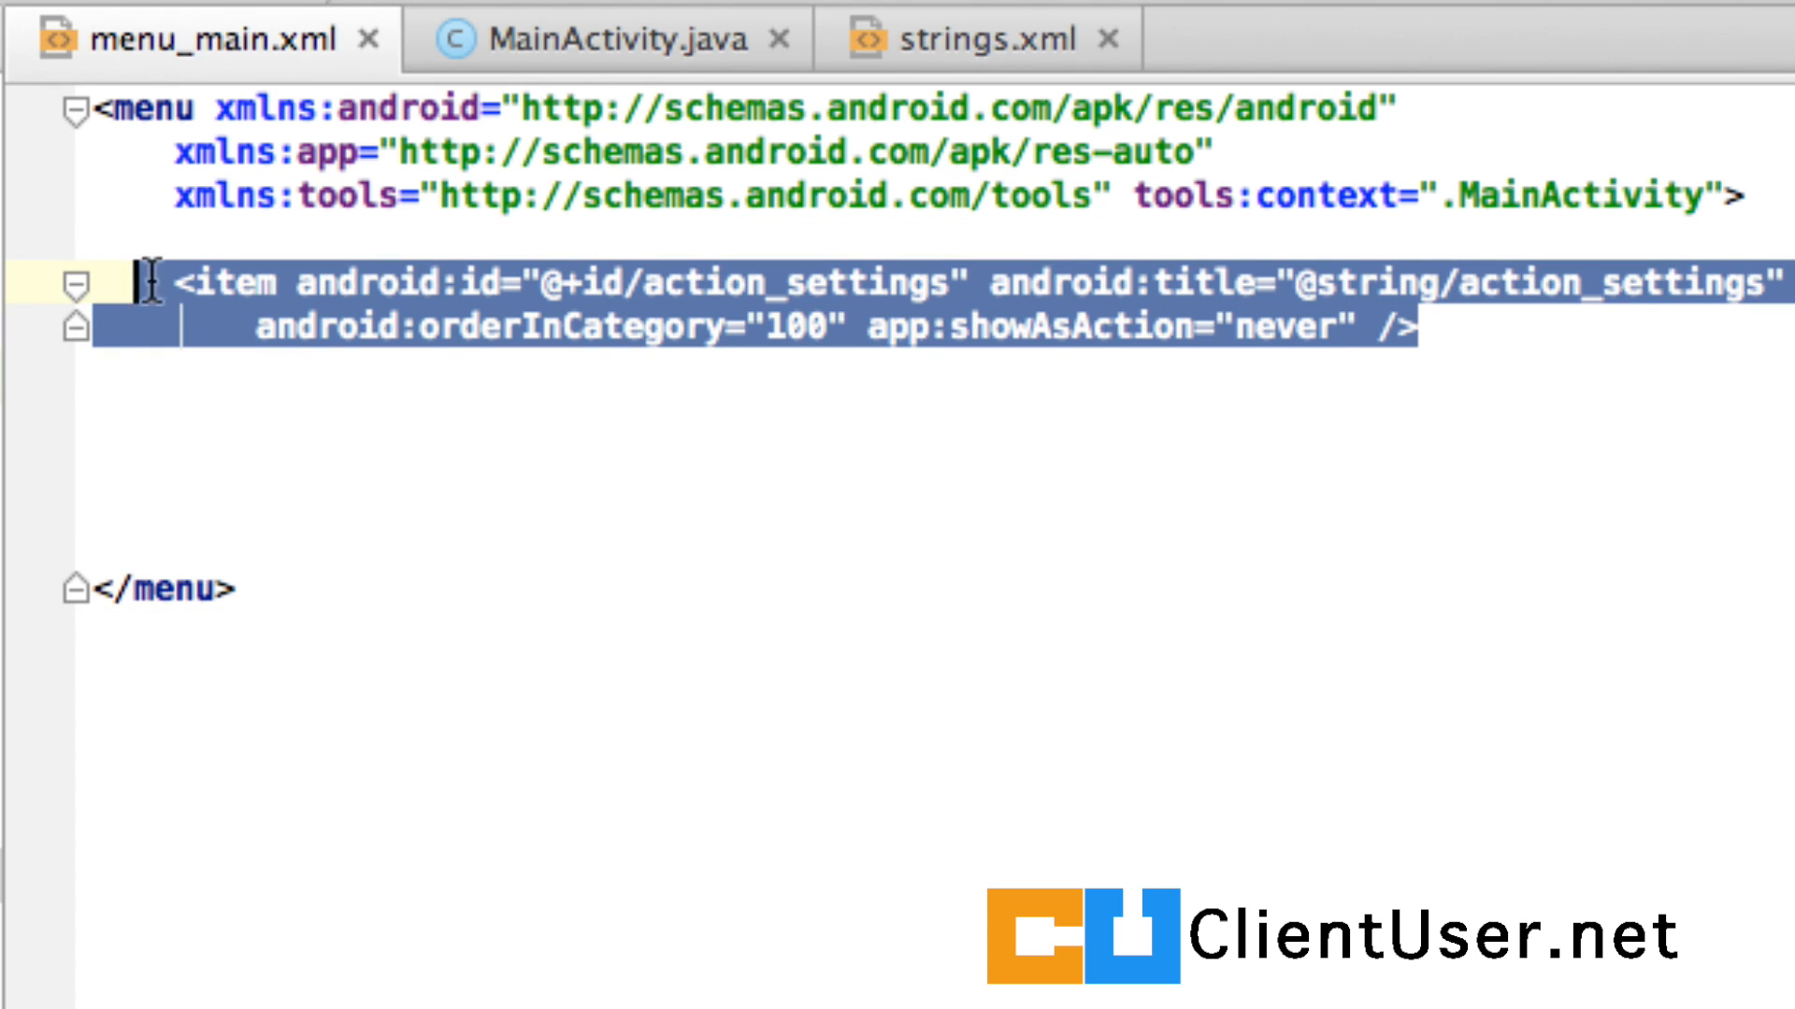
right_click(148, 280)
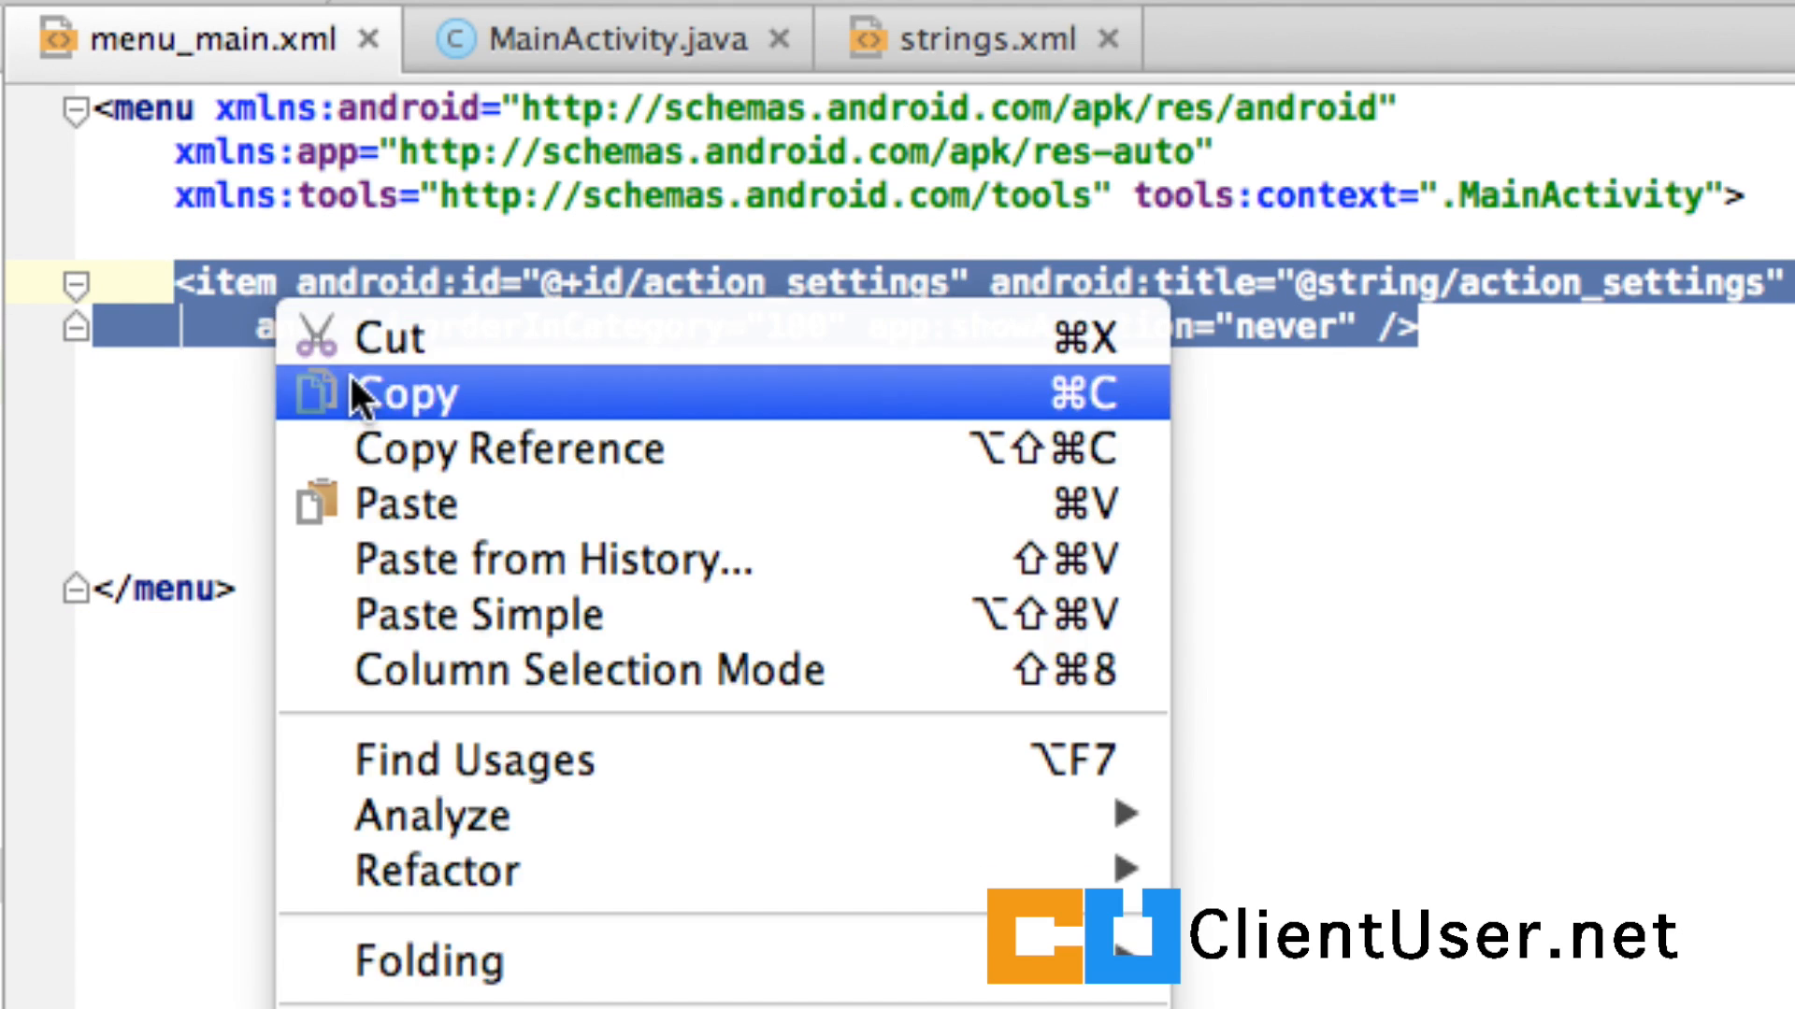
left_click(409, 394)
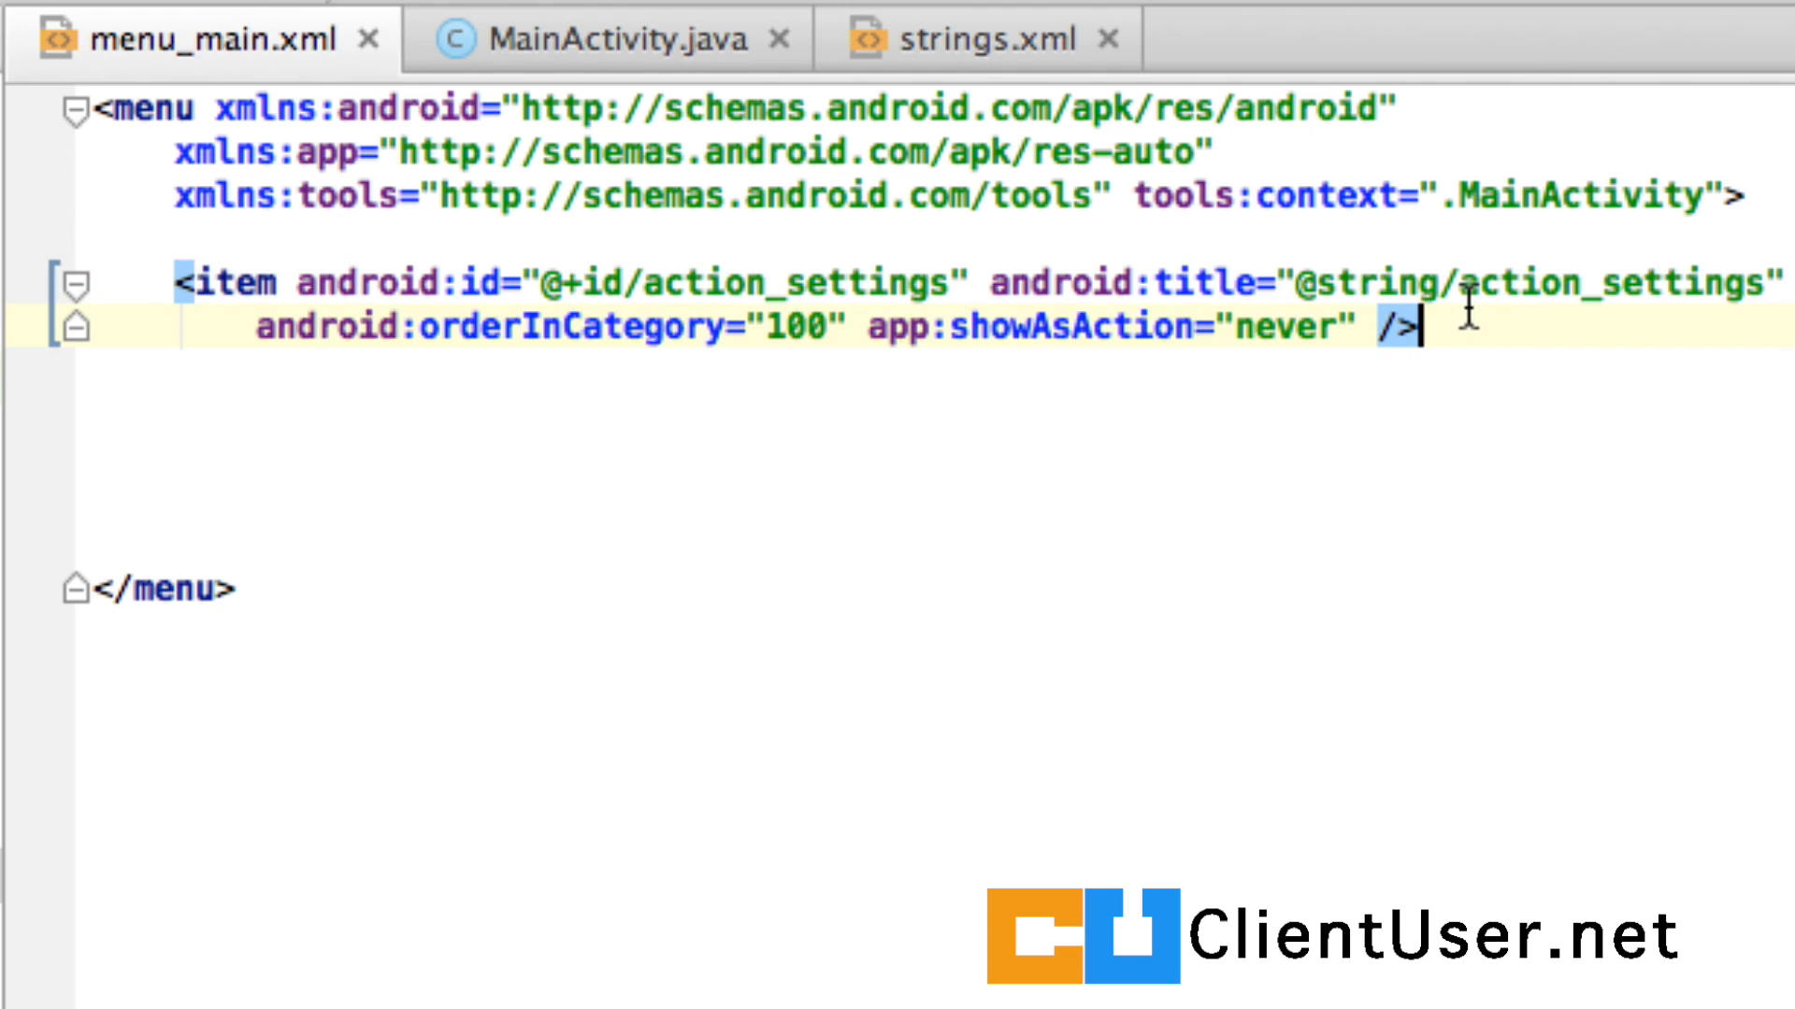
key("enter")
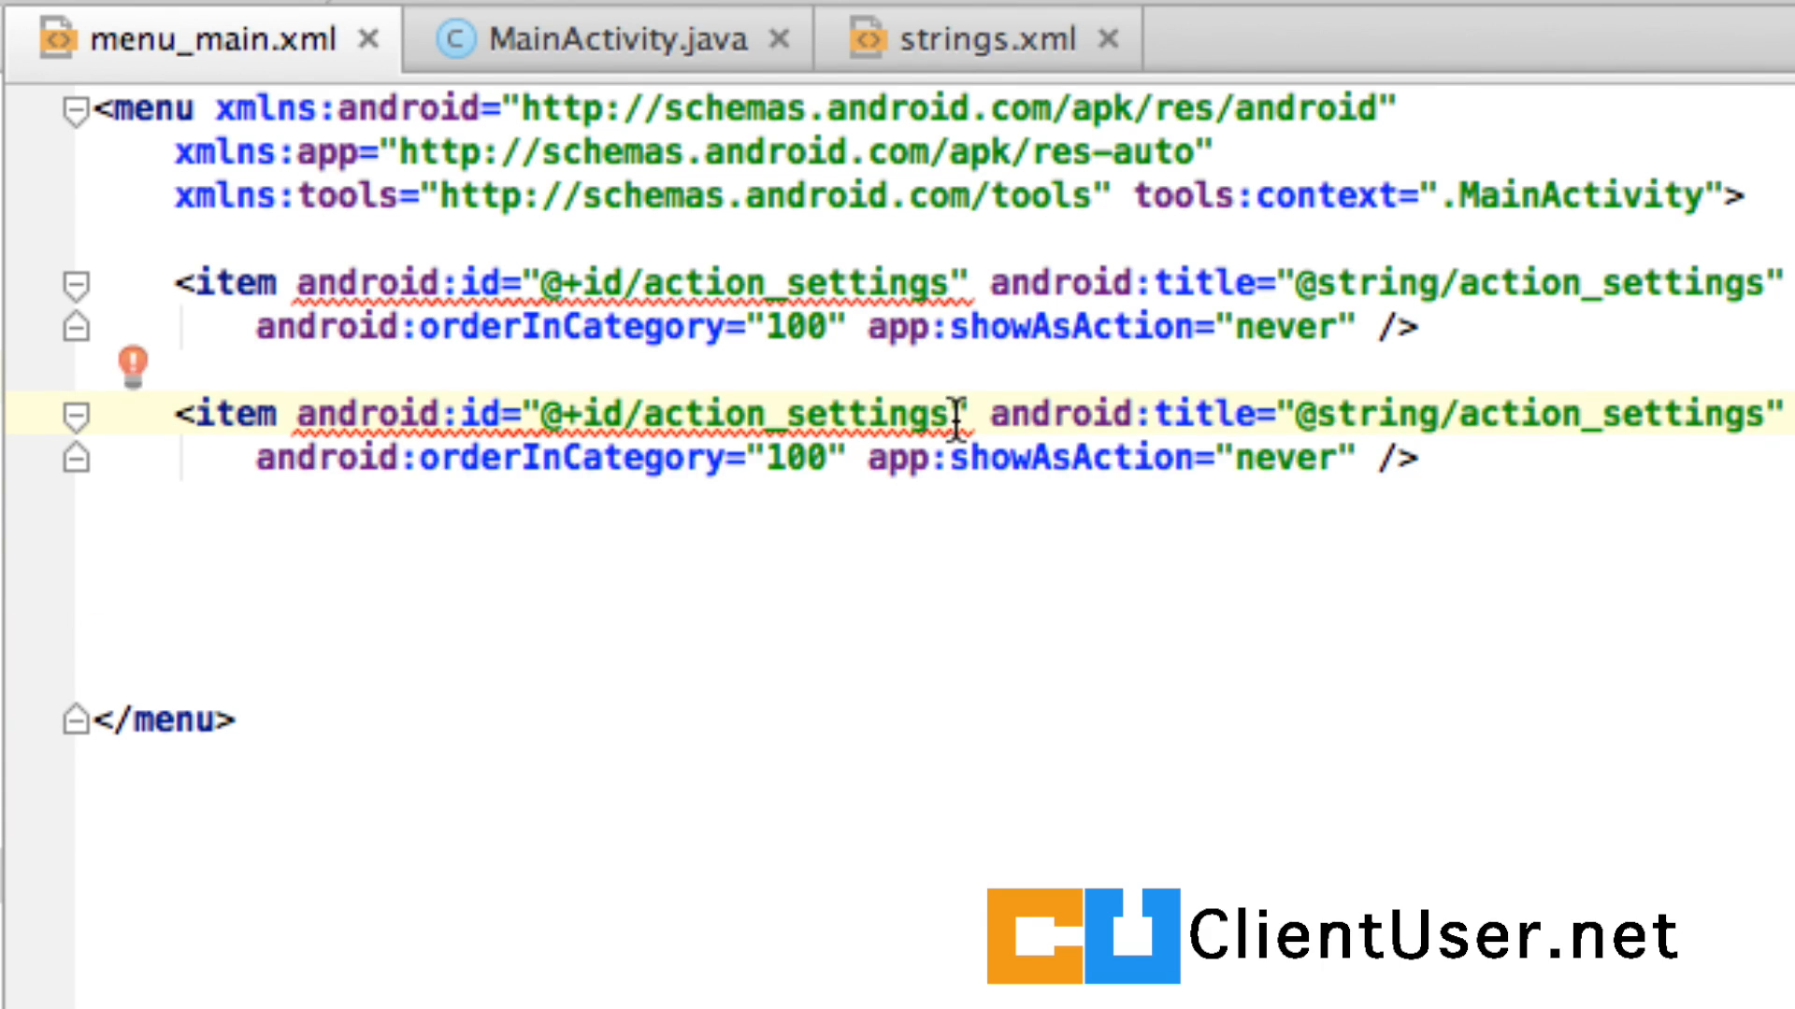
key("backspace")
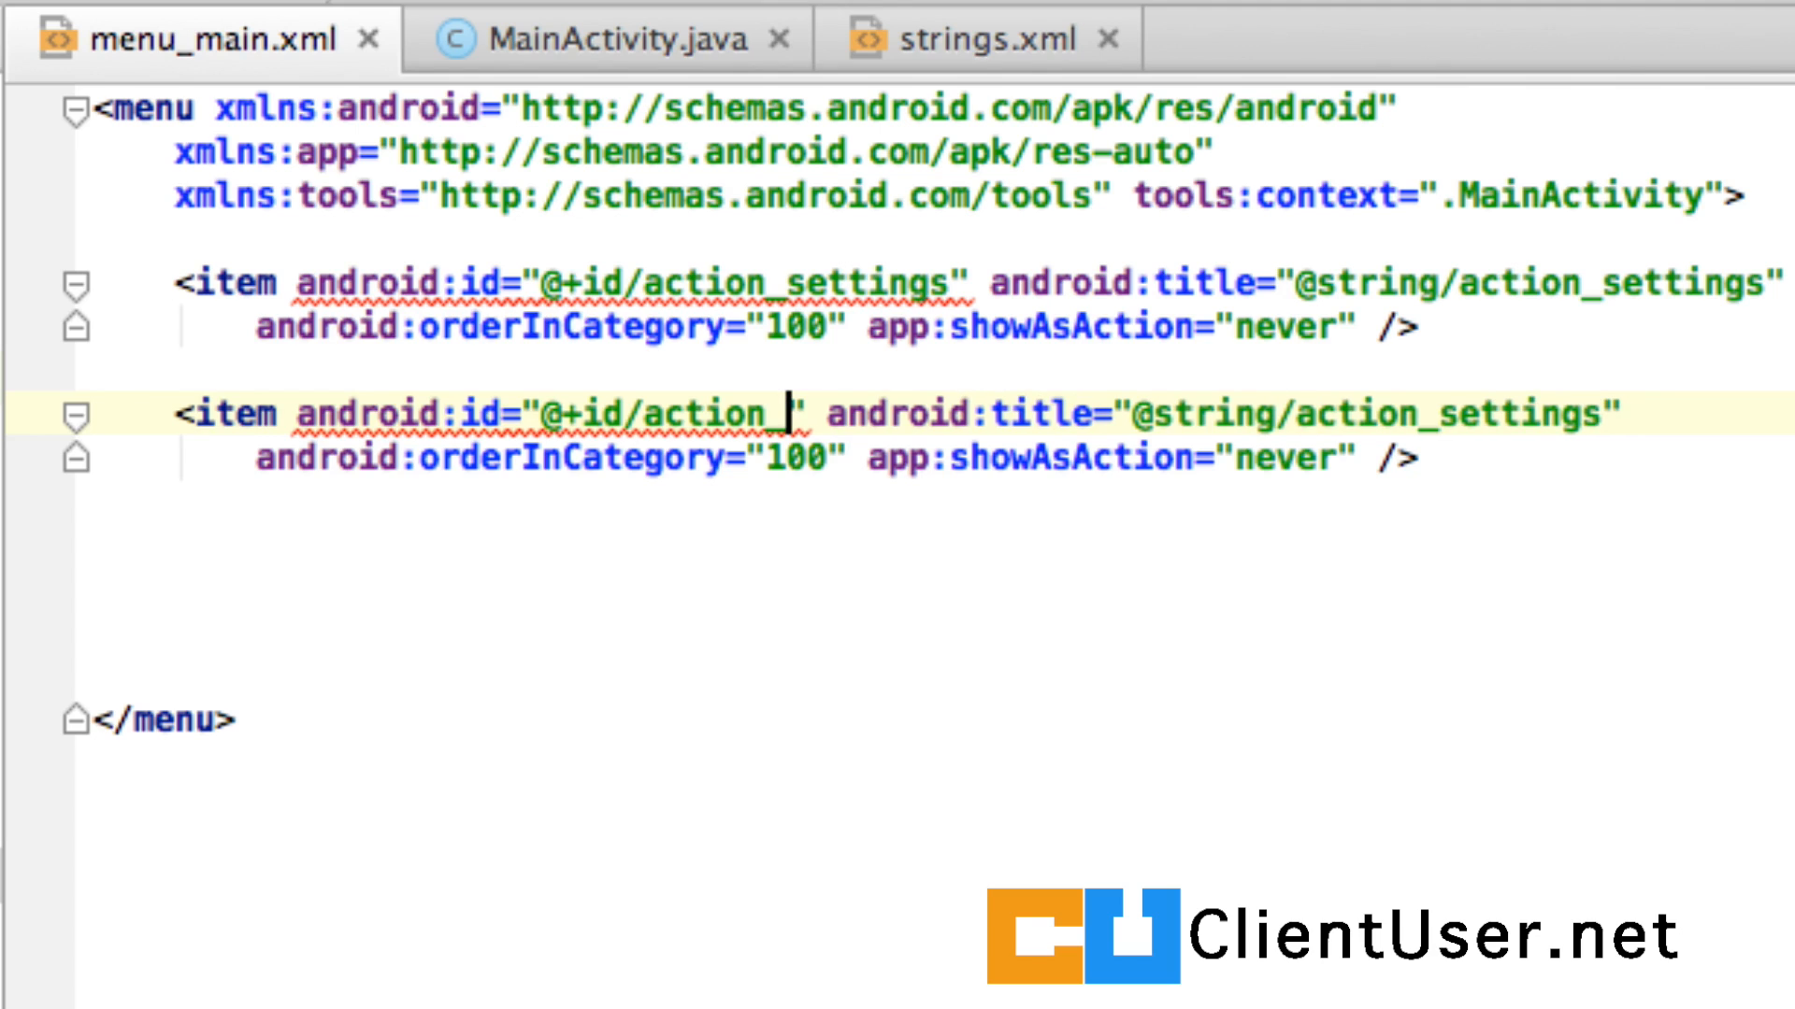
type("about")
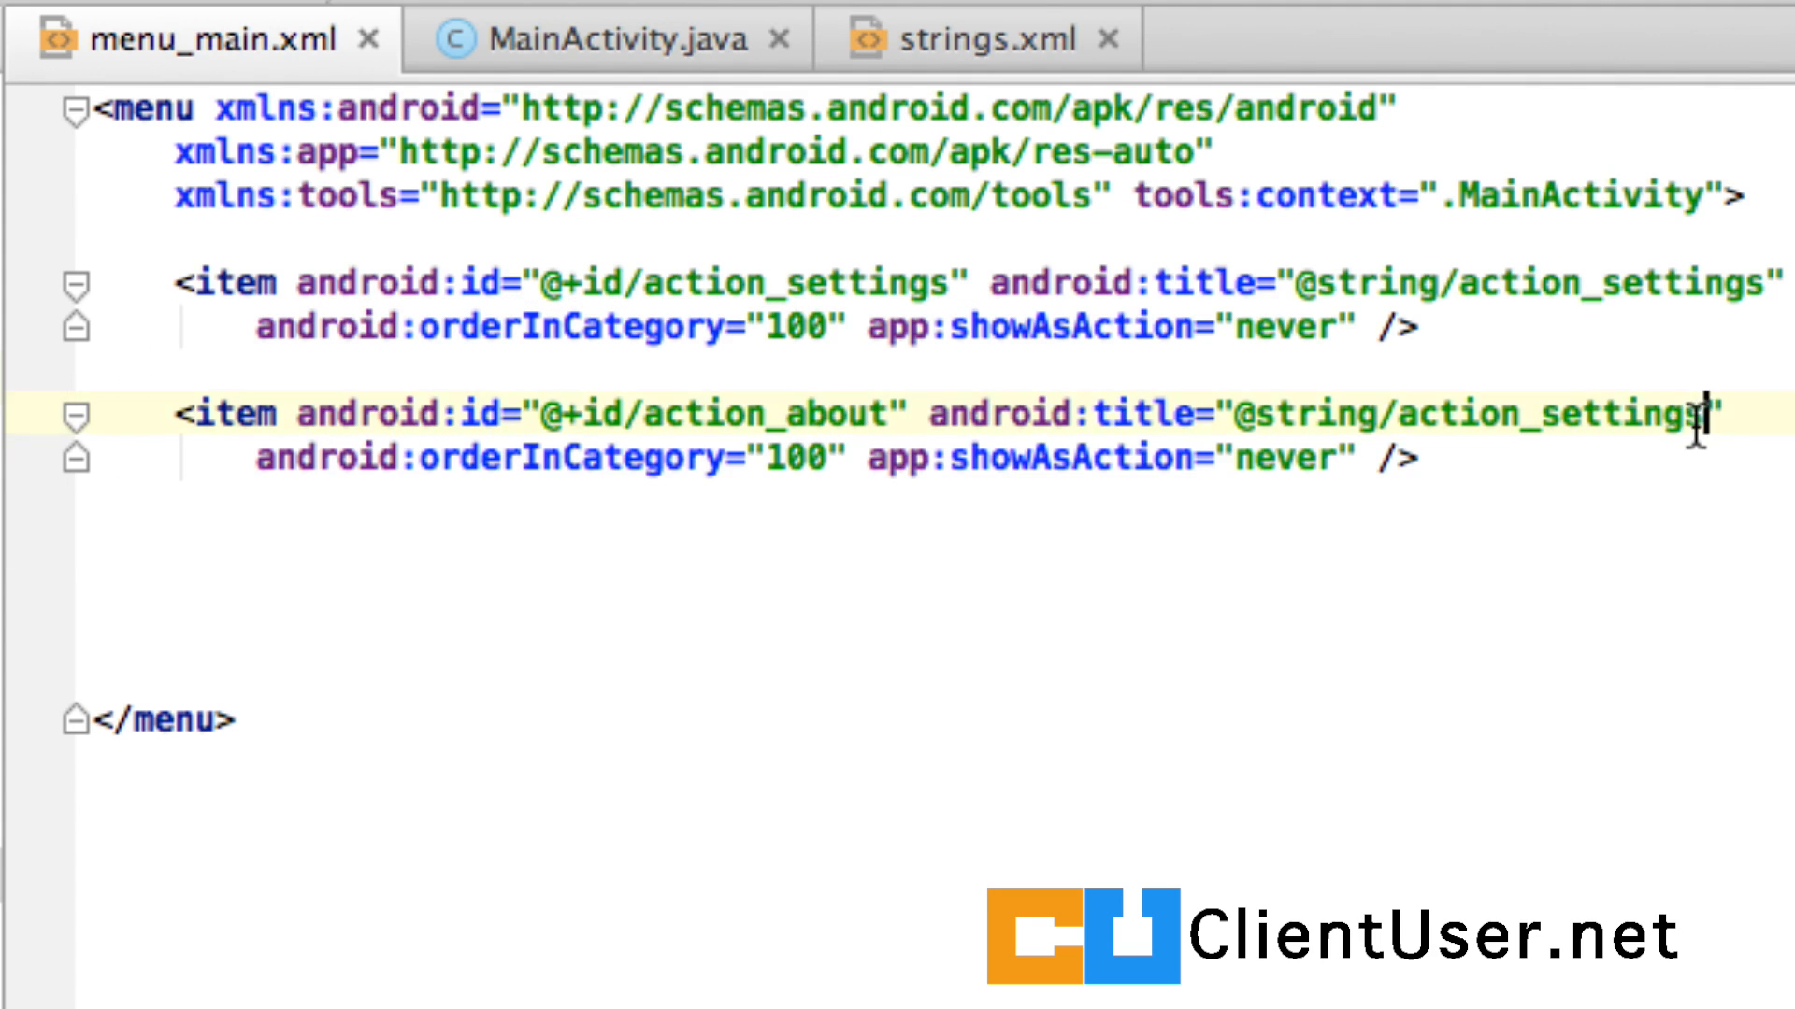
key("Backspace")
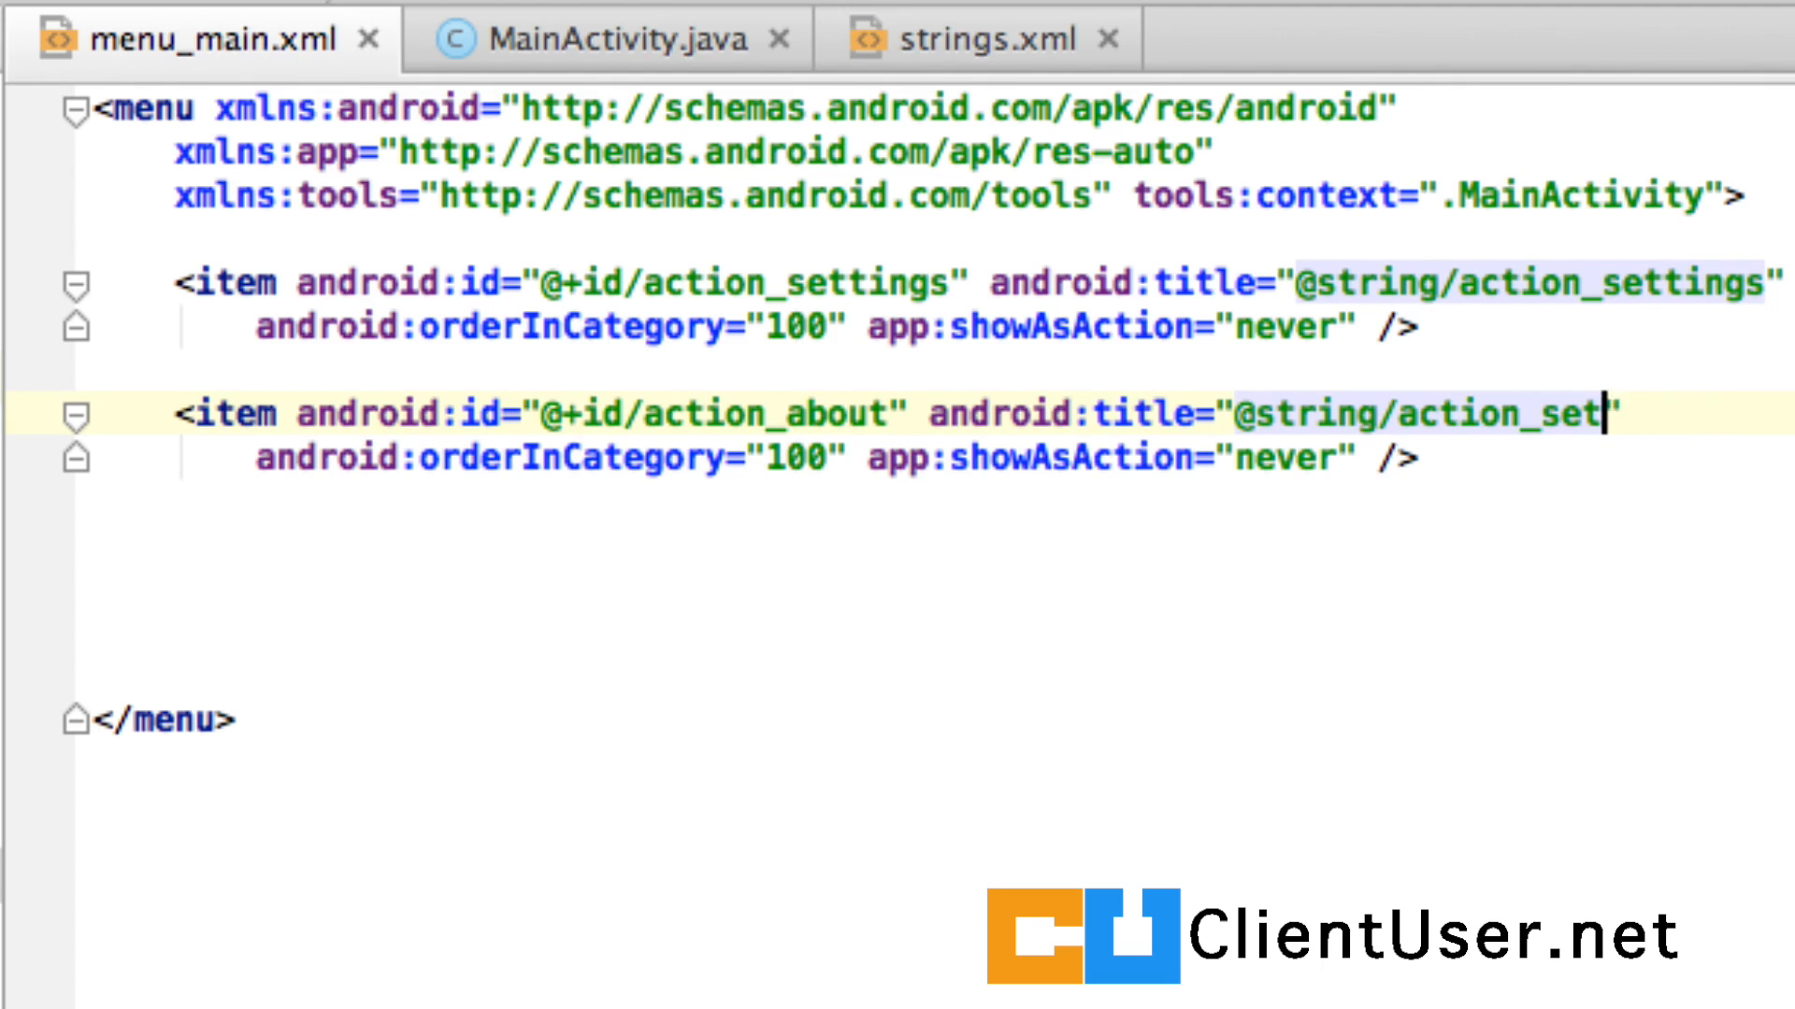
type("abou")
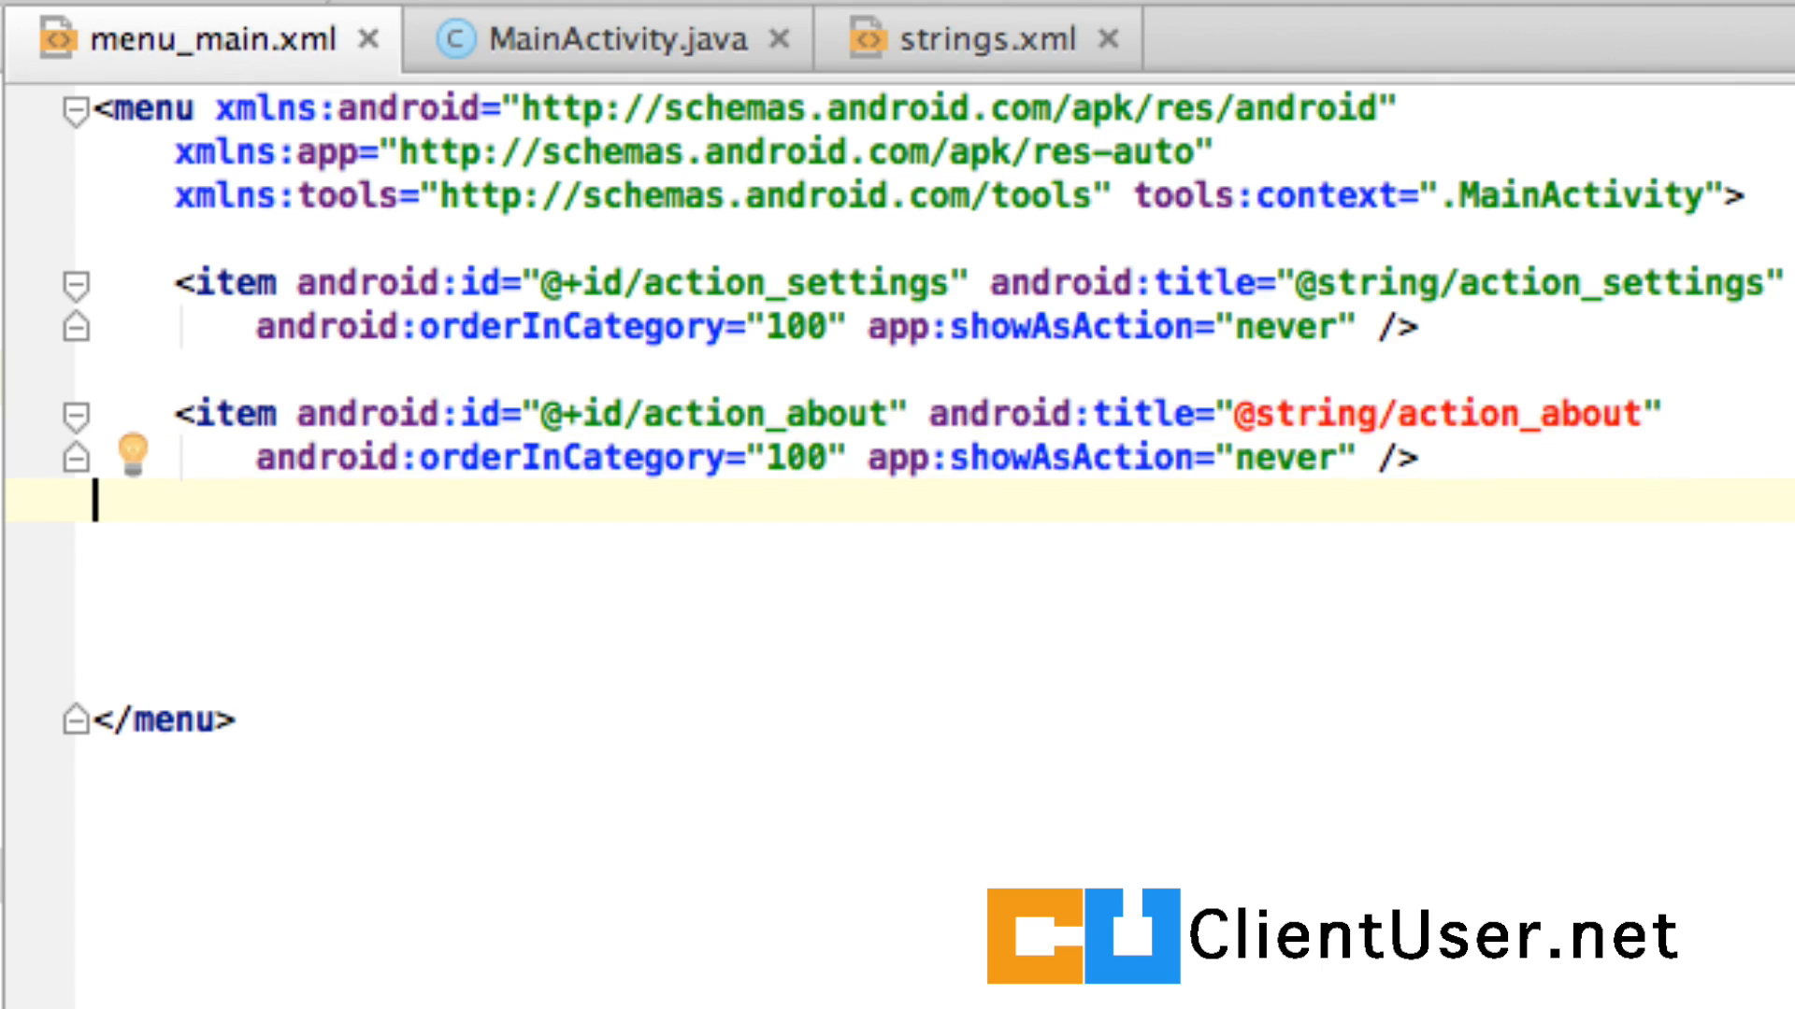
mouse_move(1448, 413)
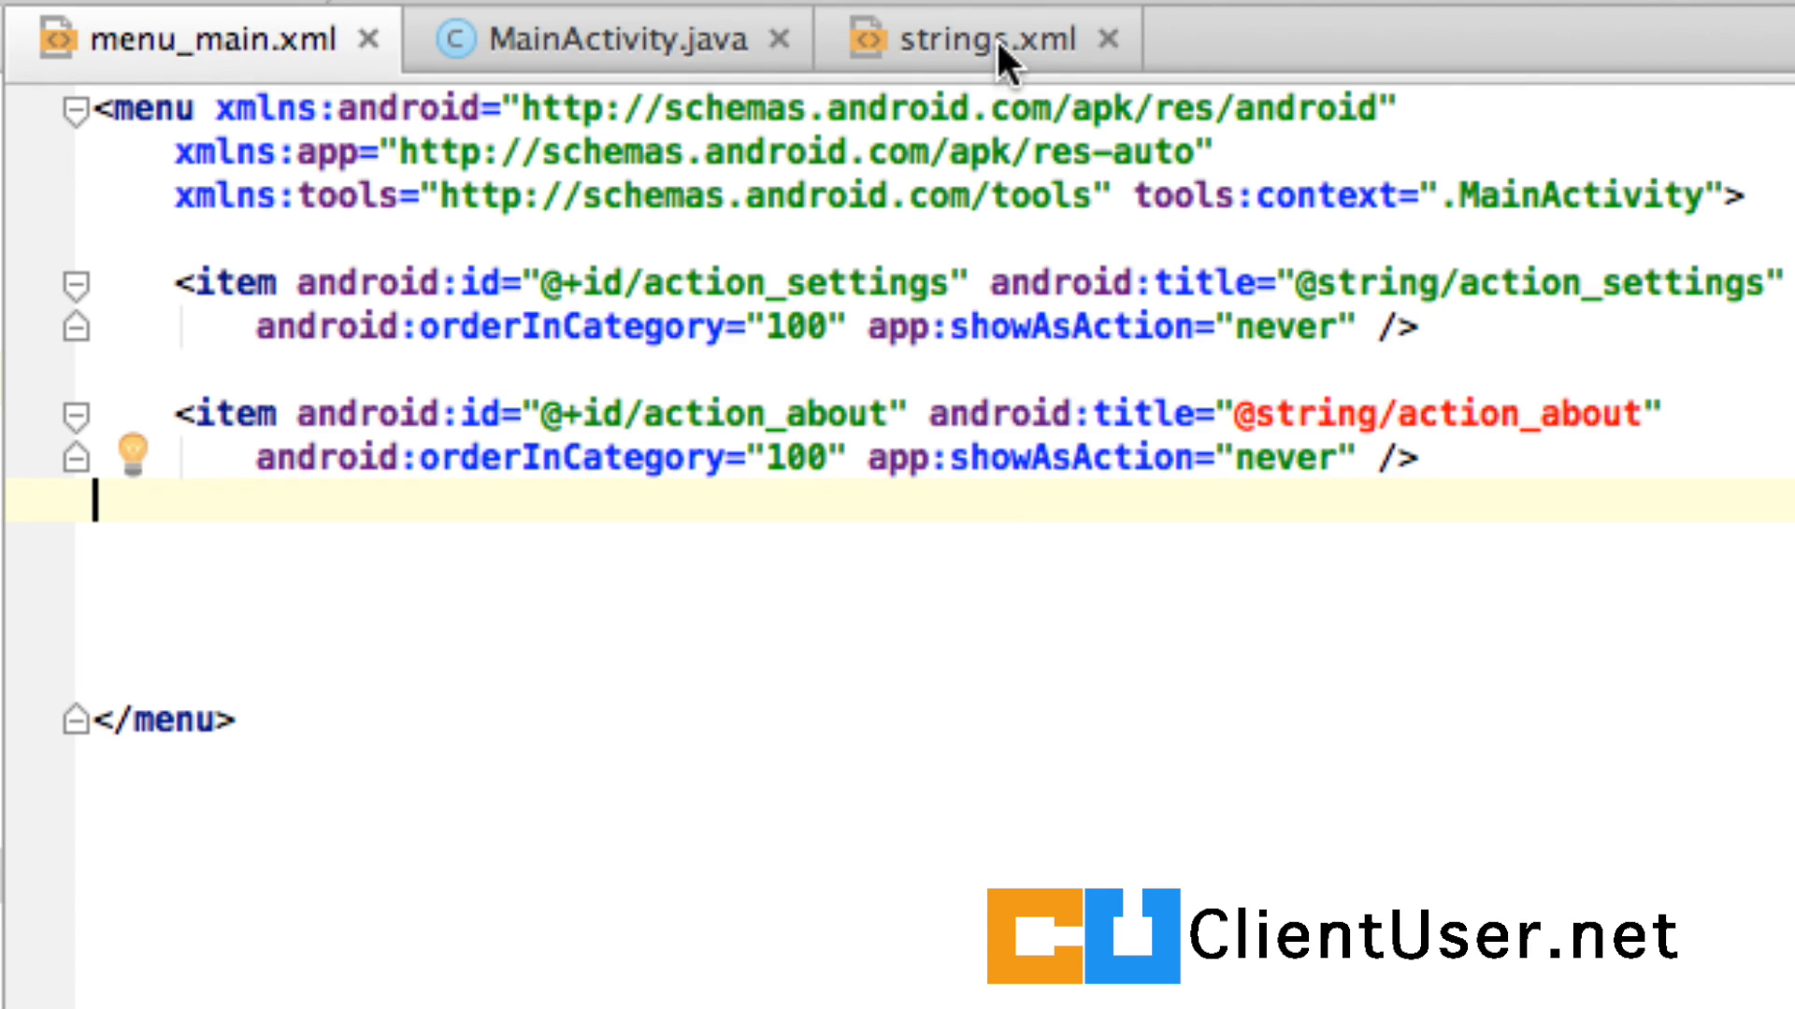
Add an action_about string with value About to strings.xml, then return to menu_main.xml
left_click(978, 38)
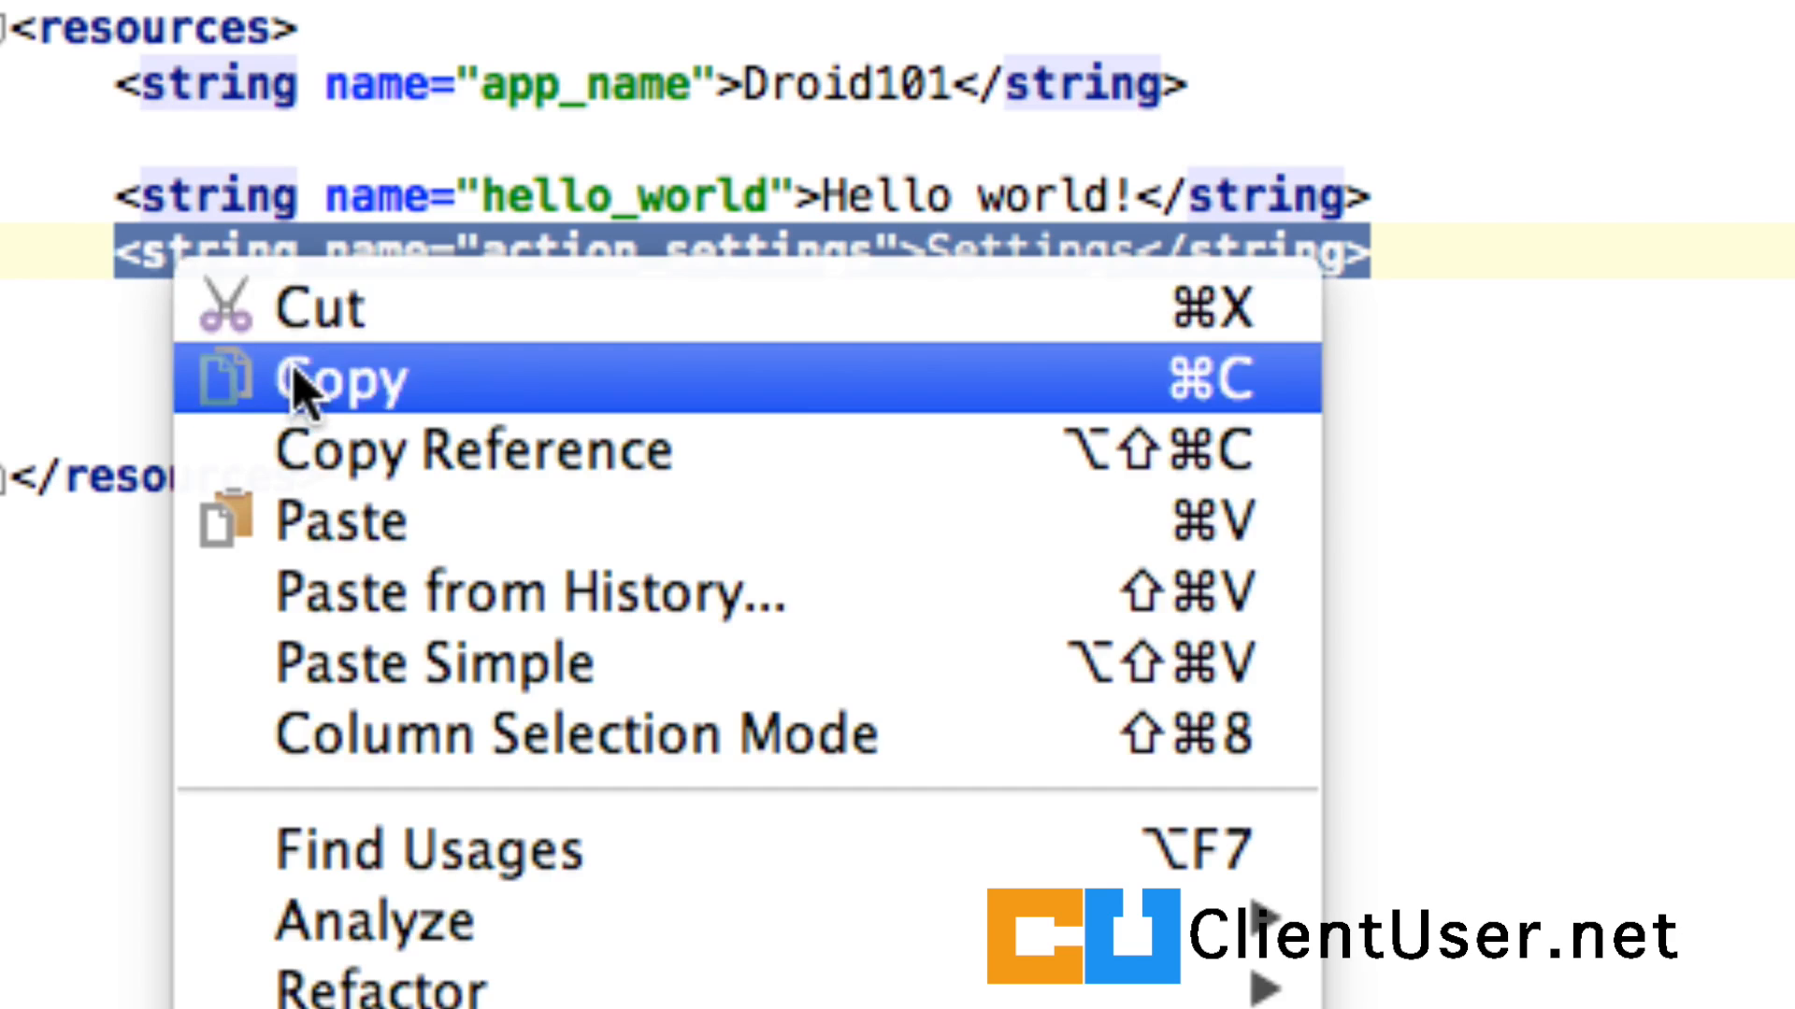
left_click(343, 378)
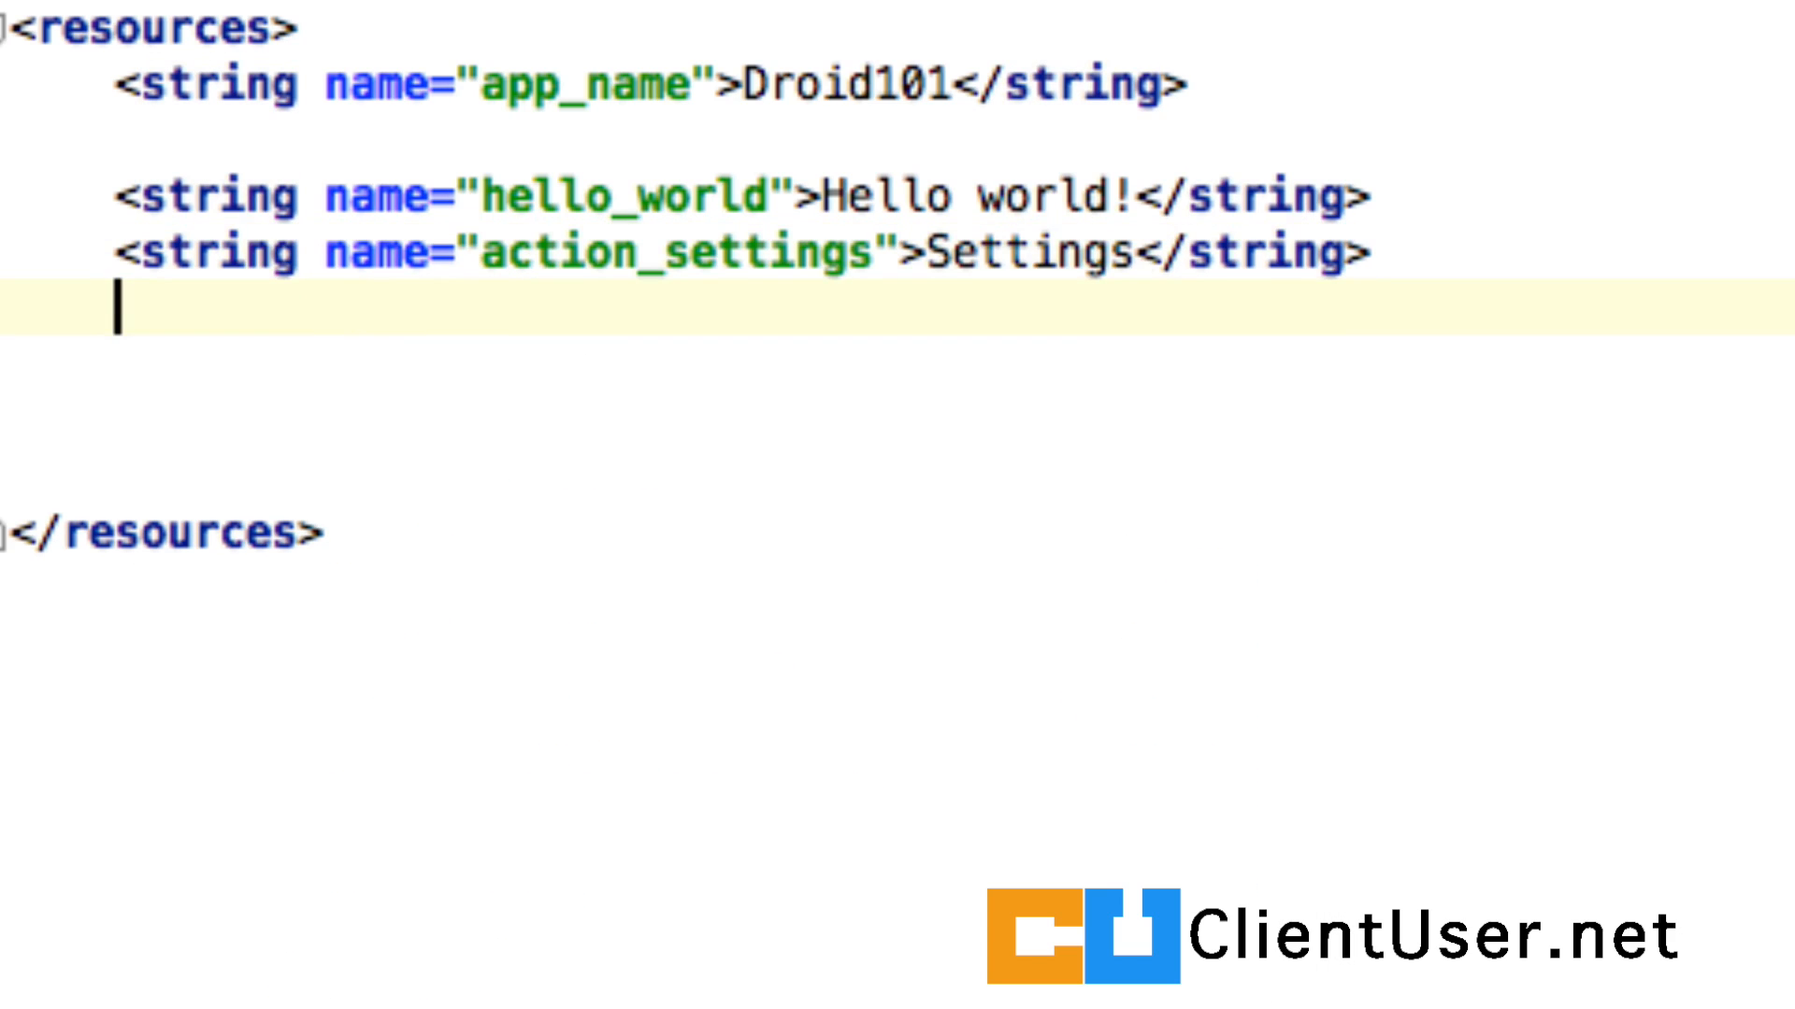
right_click(114, 315)
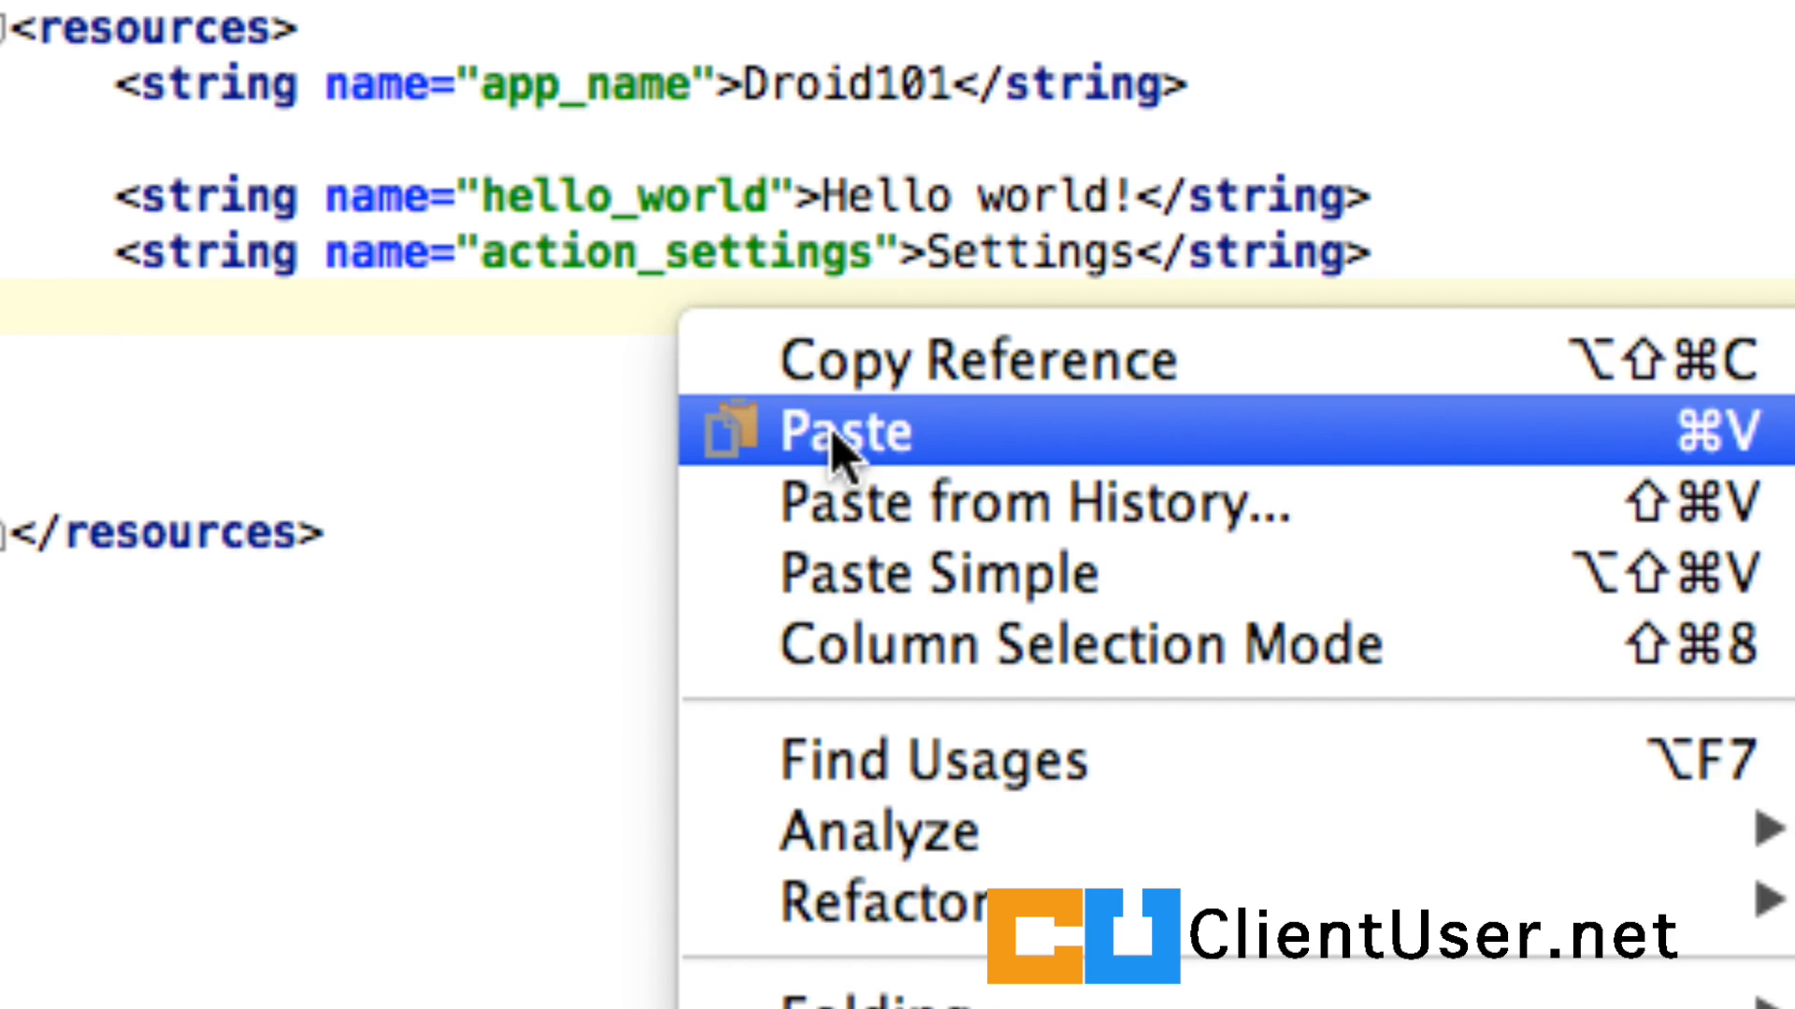
left_click(842, 435)
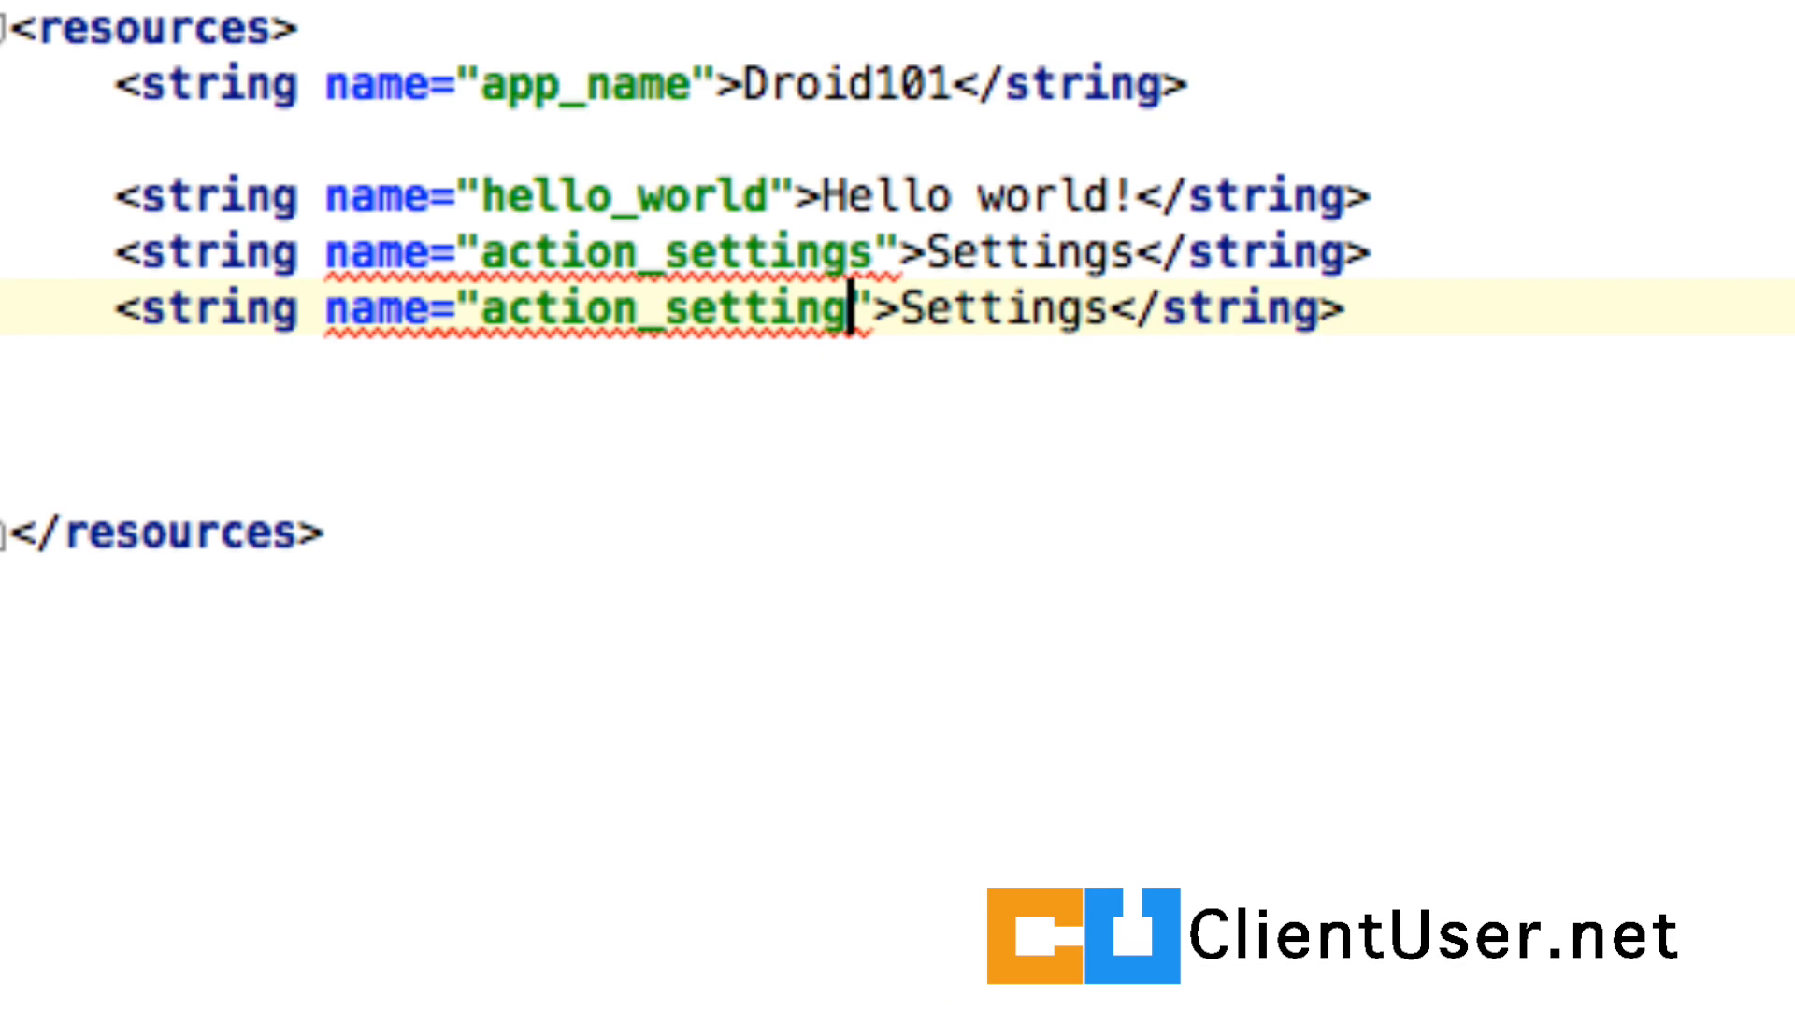
key("BackSpace")
type("ab")
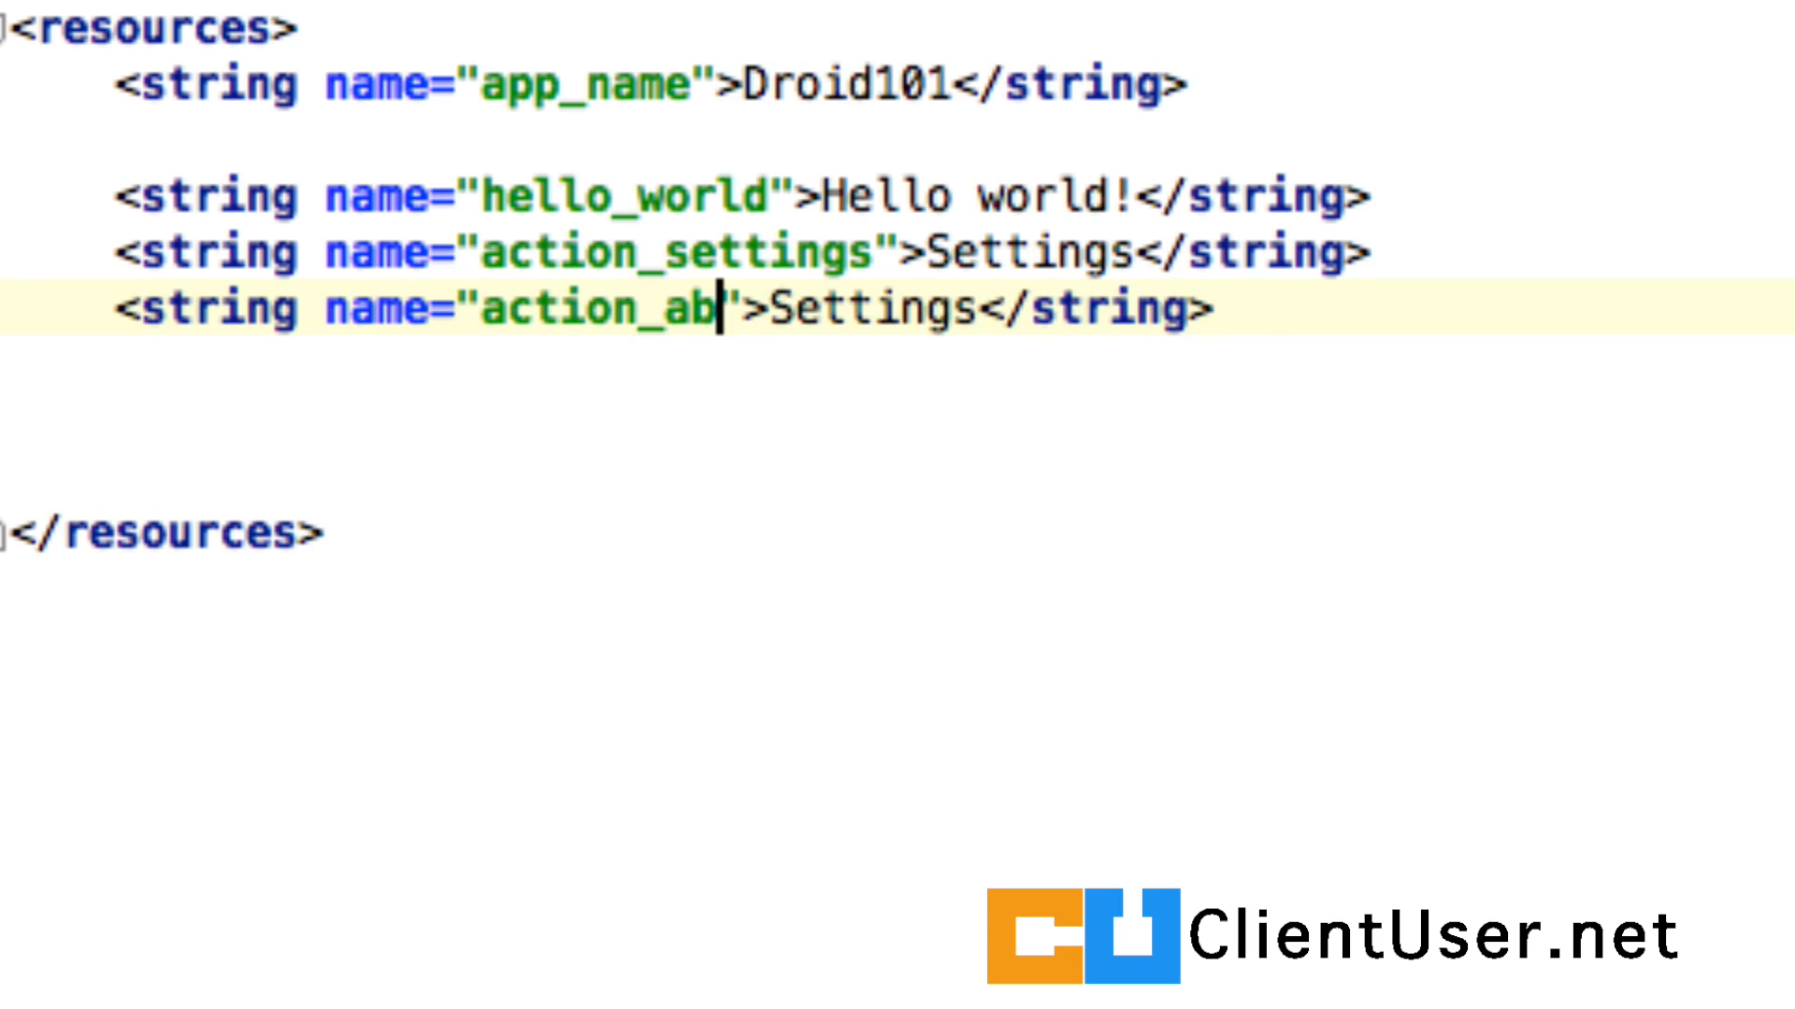
type("out")
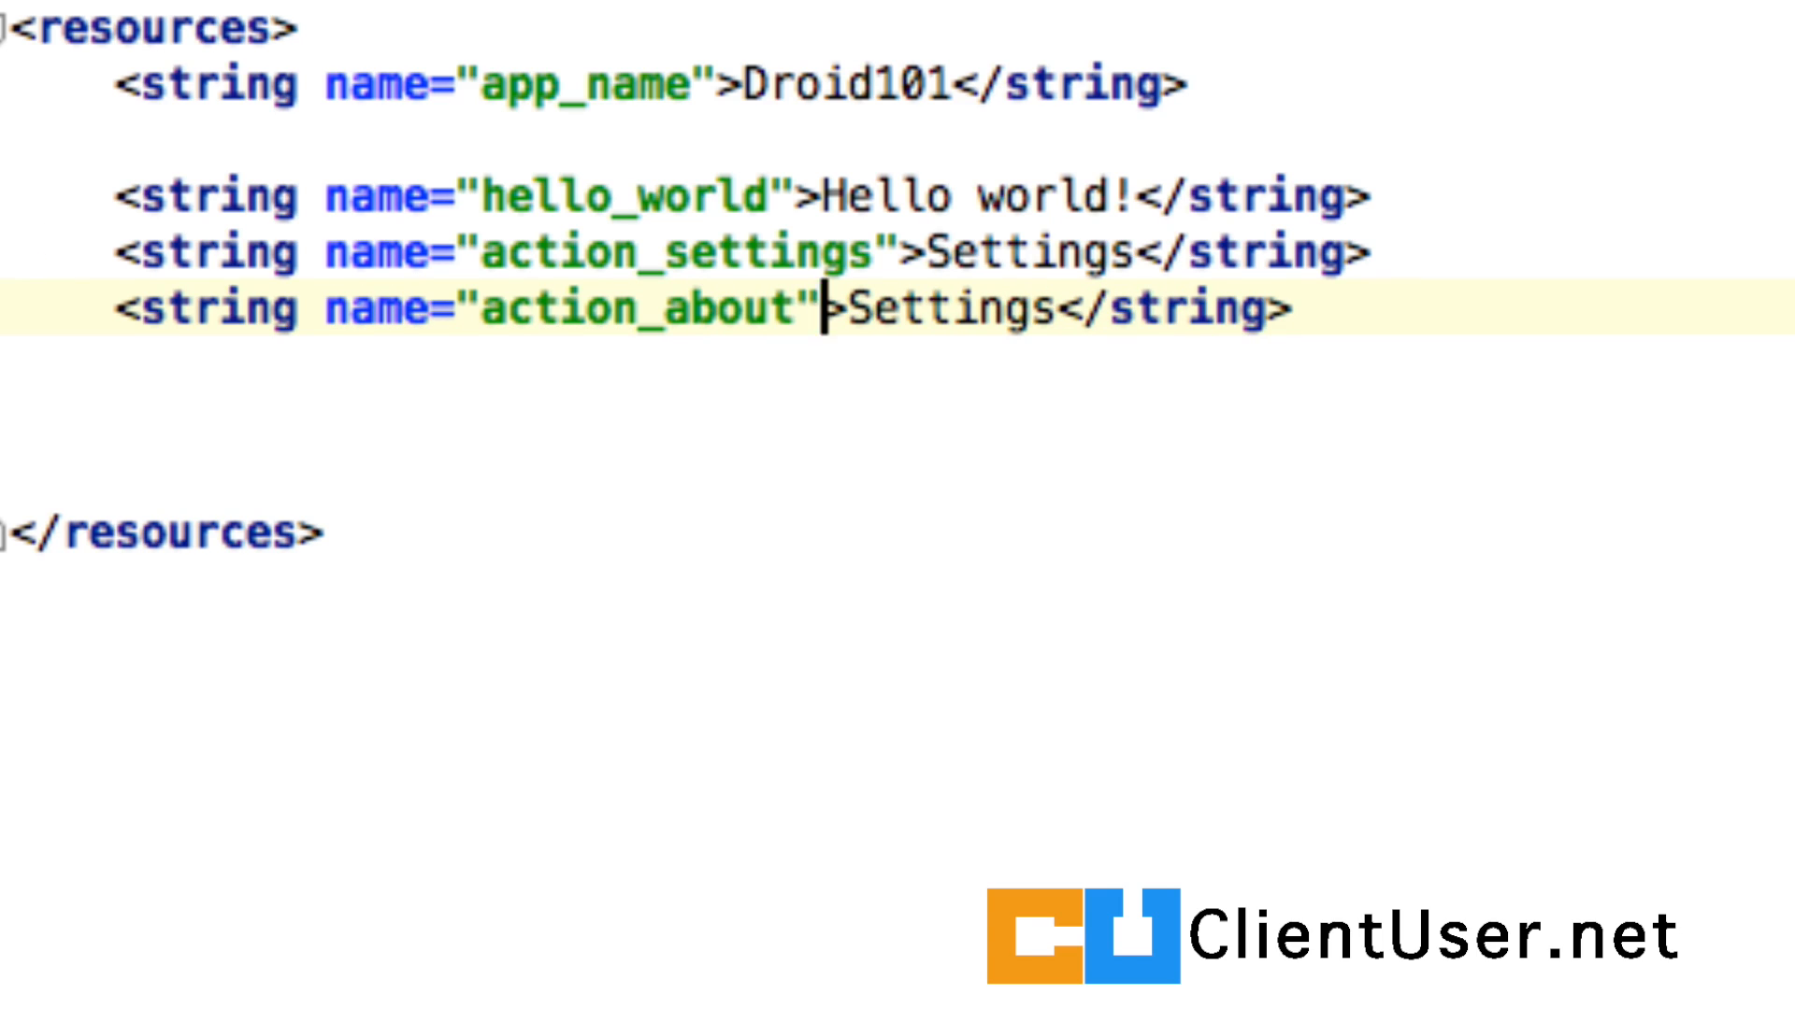
double_click(938, 307)
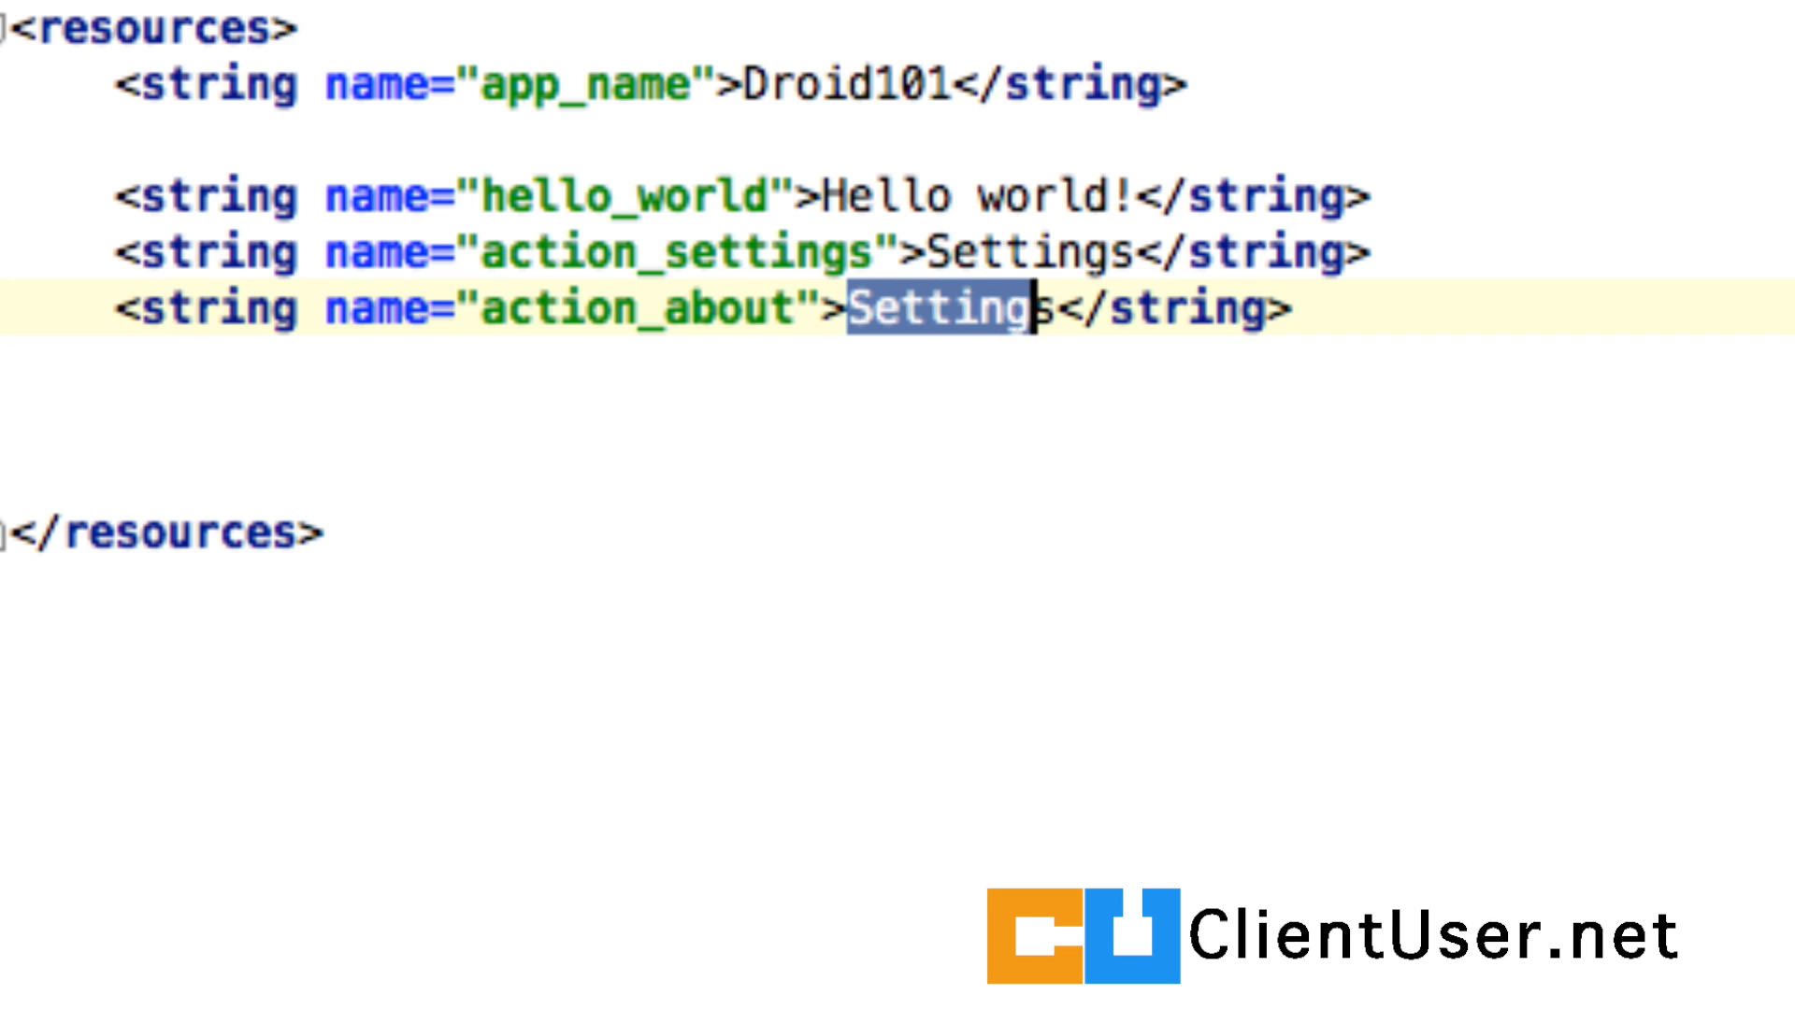
type("About")
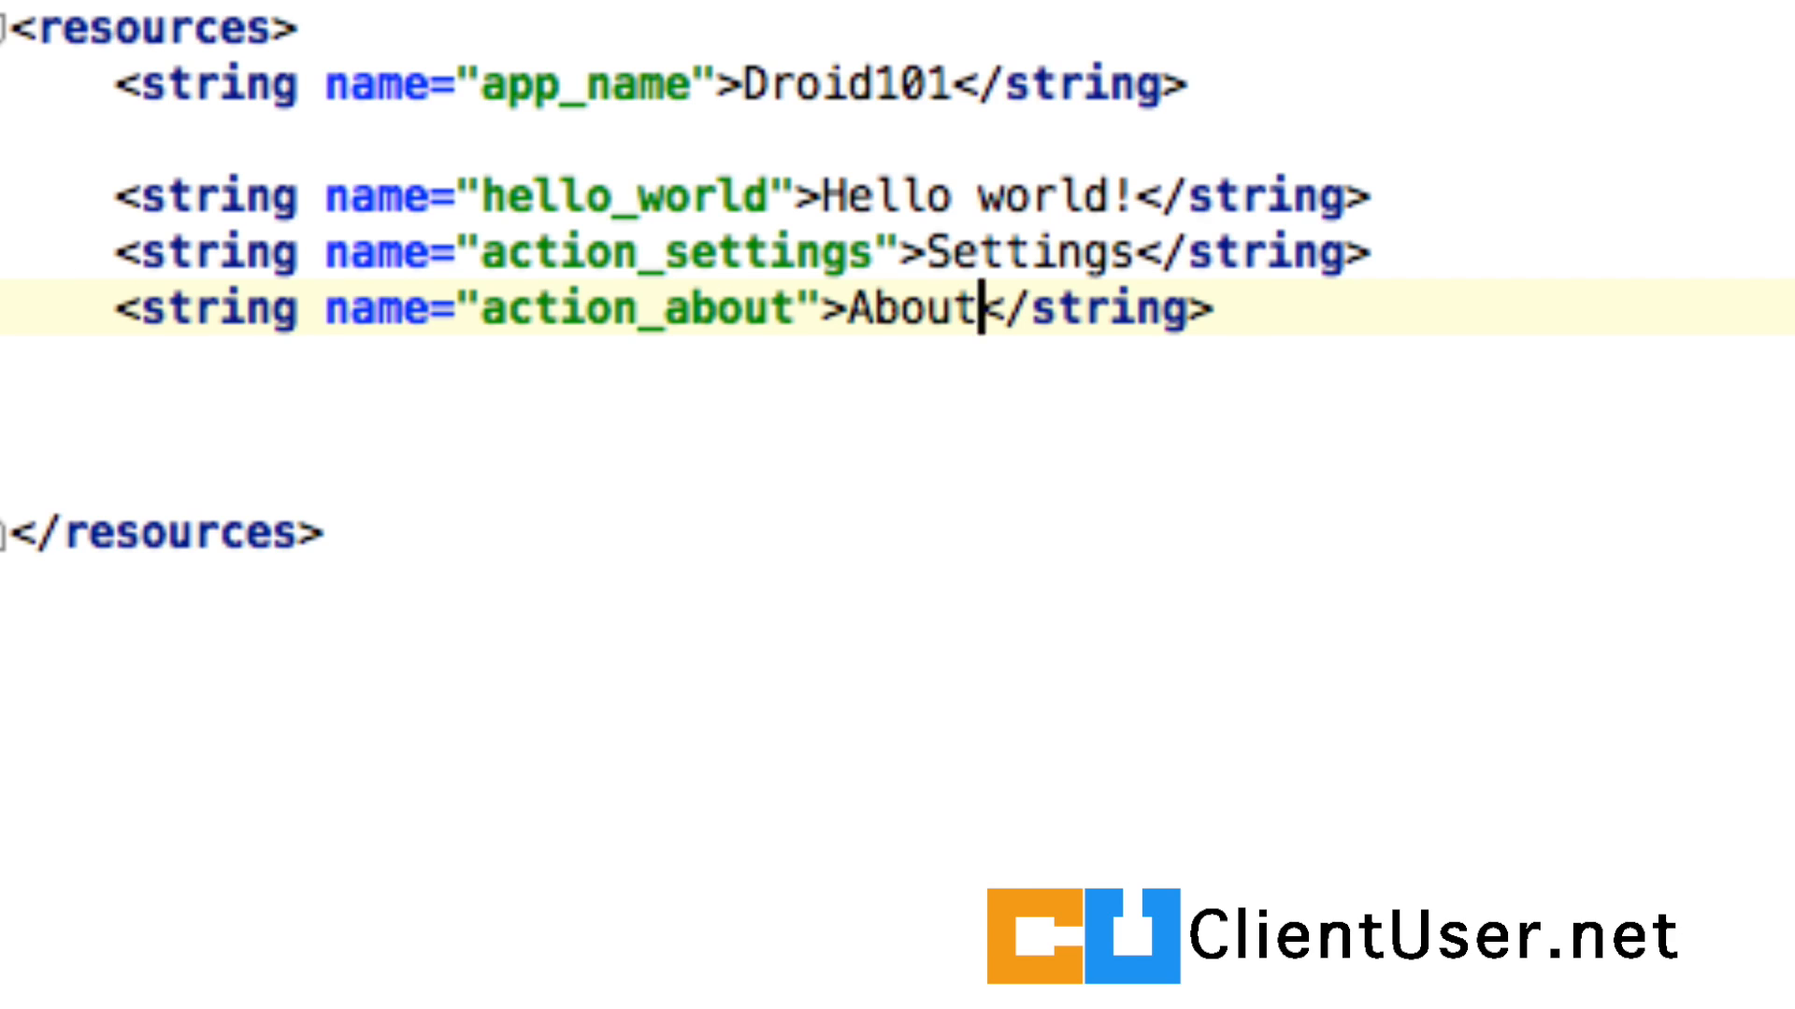
left_click(184, 41)
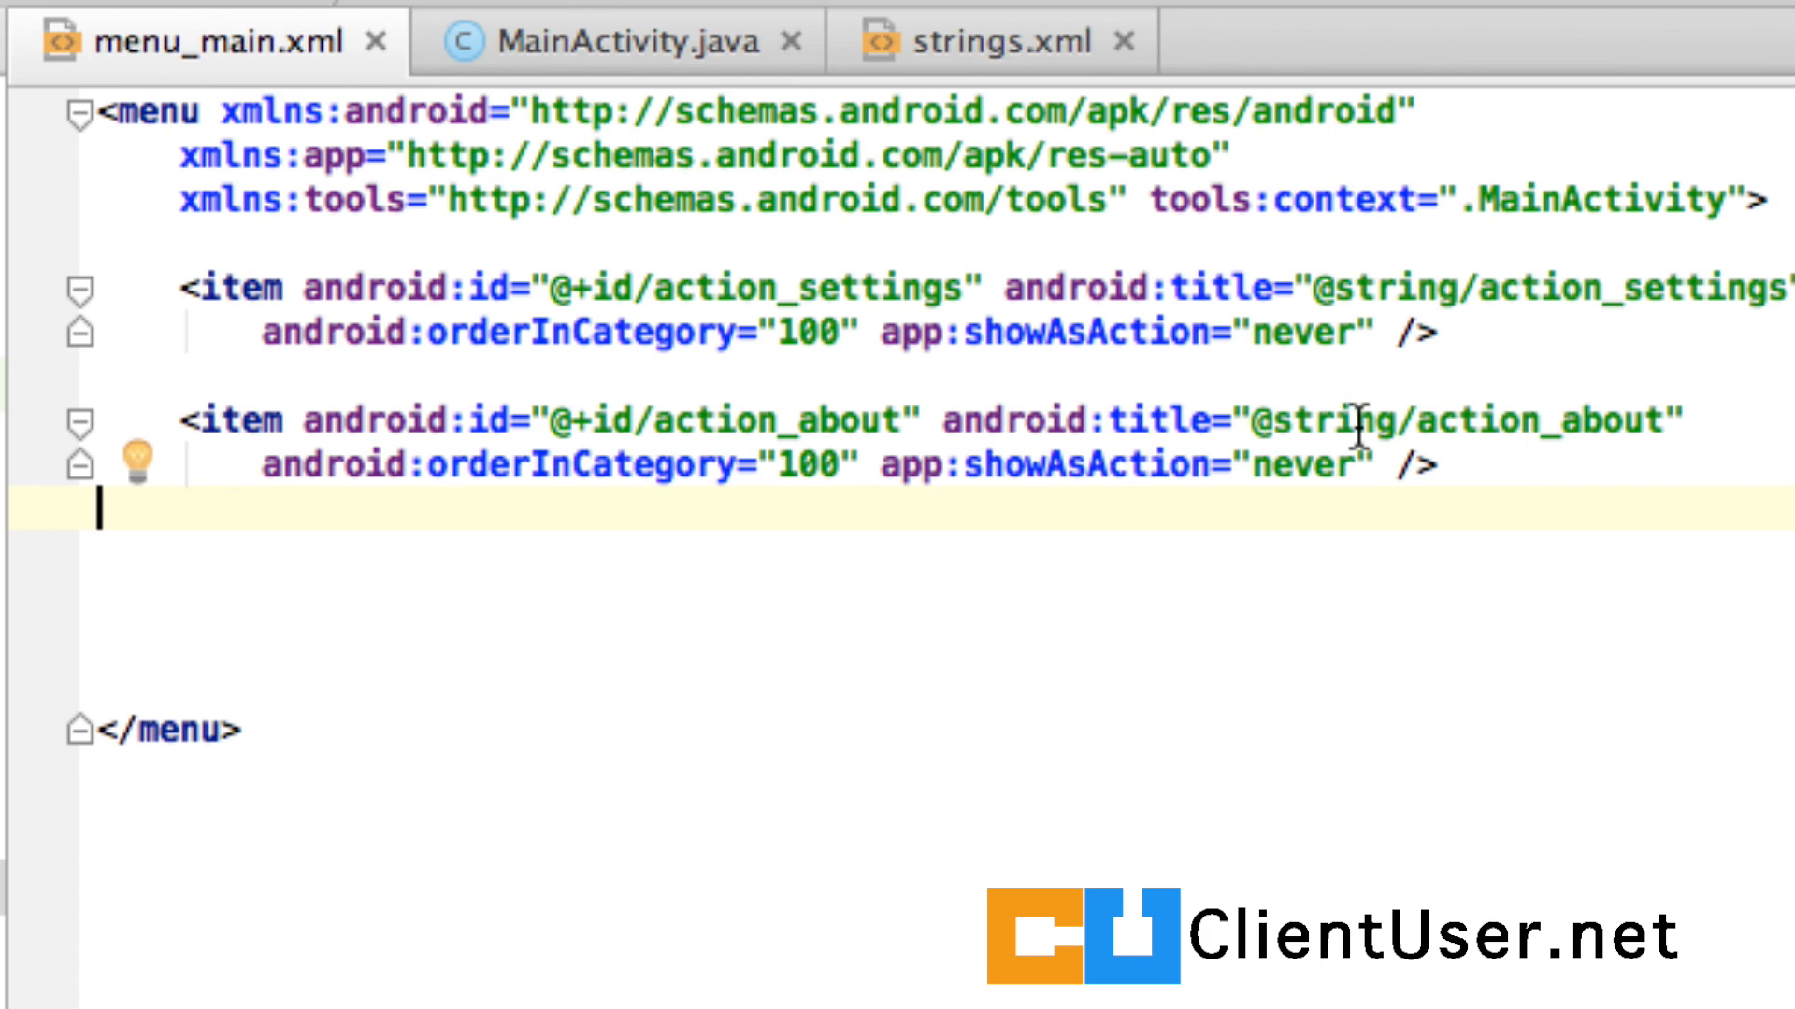
mouse_move(1448, 464)
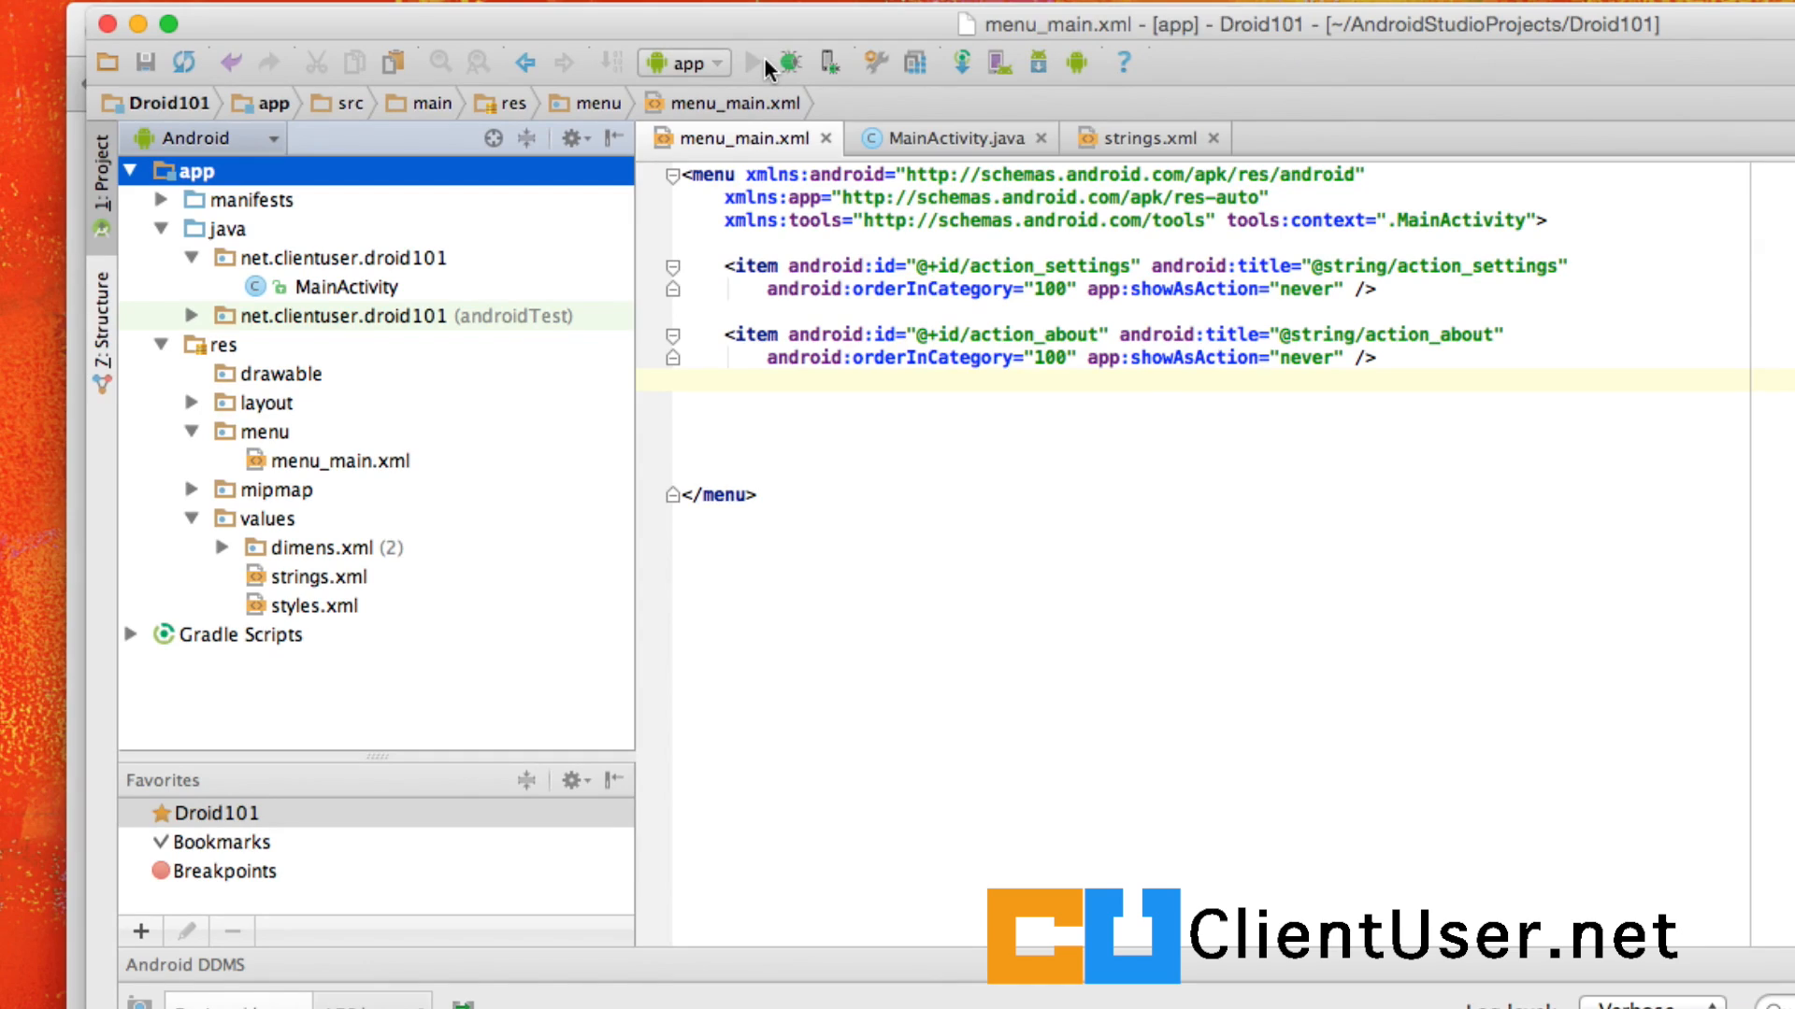
Run the Droid101 app on the already running Nexus 4 emulator
left_click(746, 63)
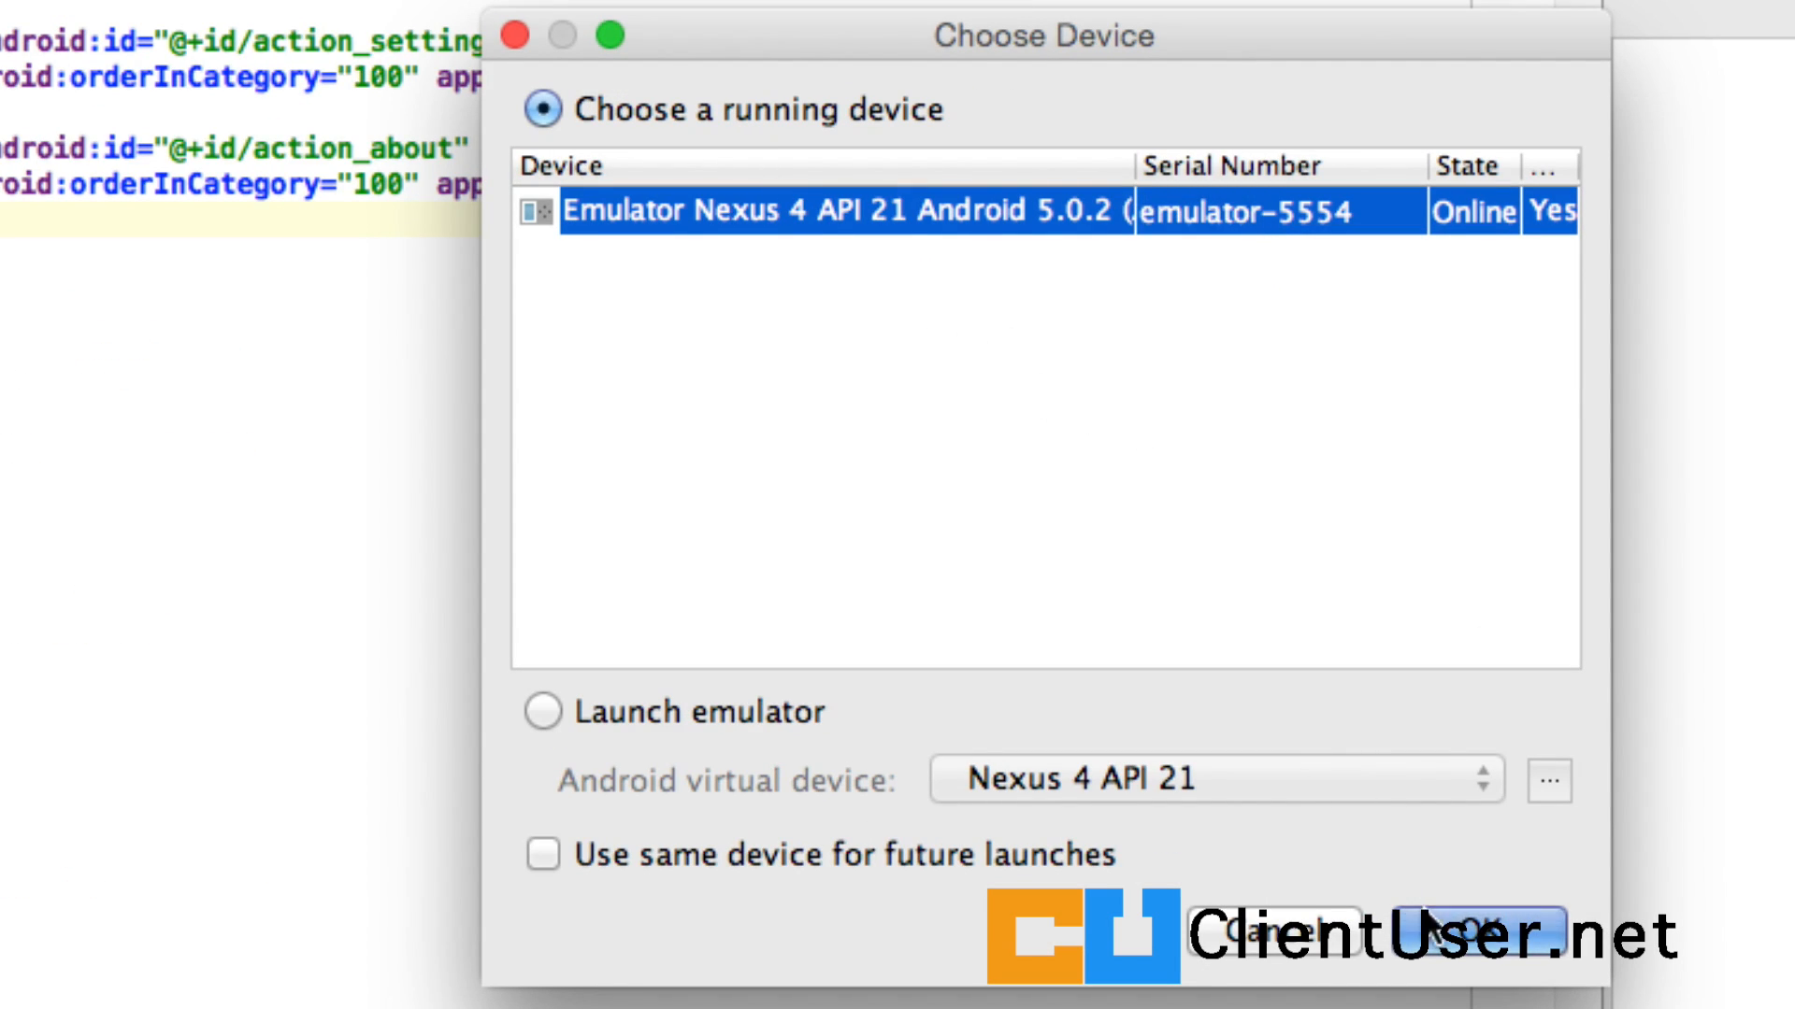
left_click(1477, 922)
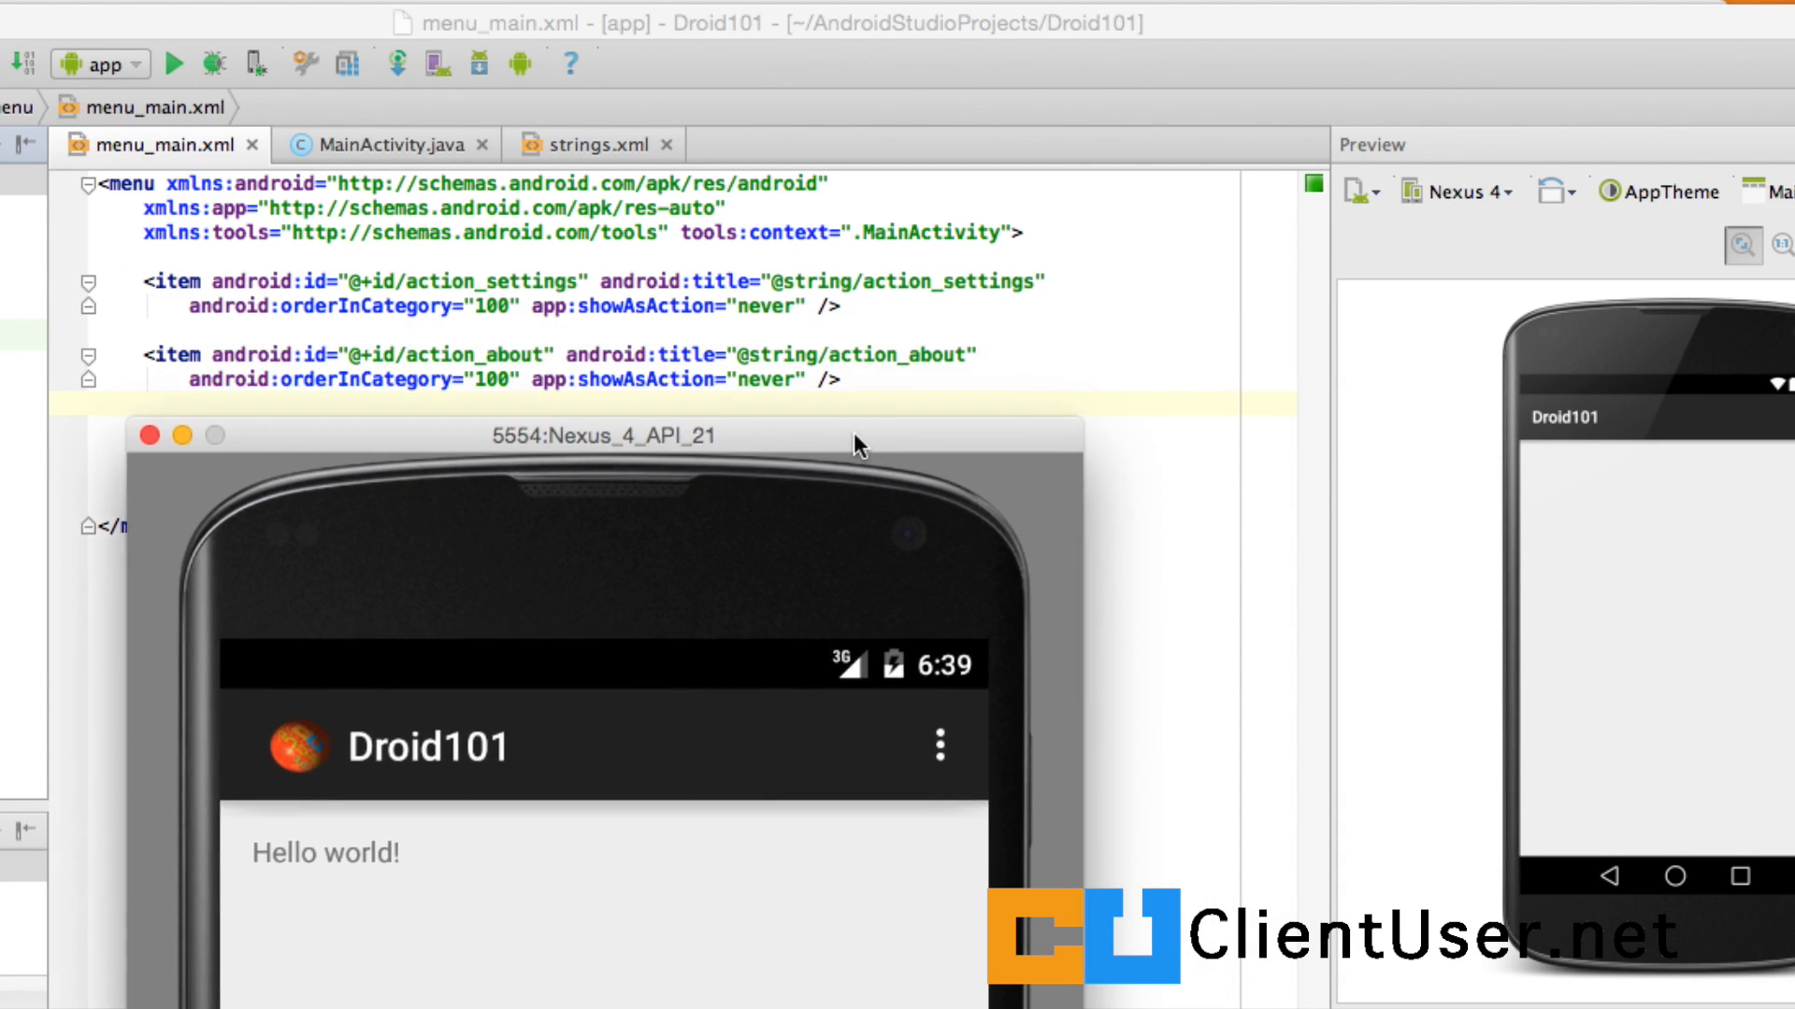
Open the relaunched app's overflow menu, now listing Settings and About
left_click(937, 745)
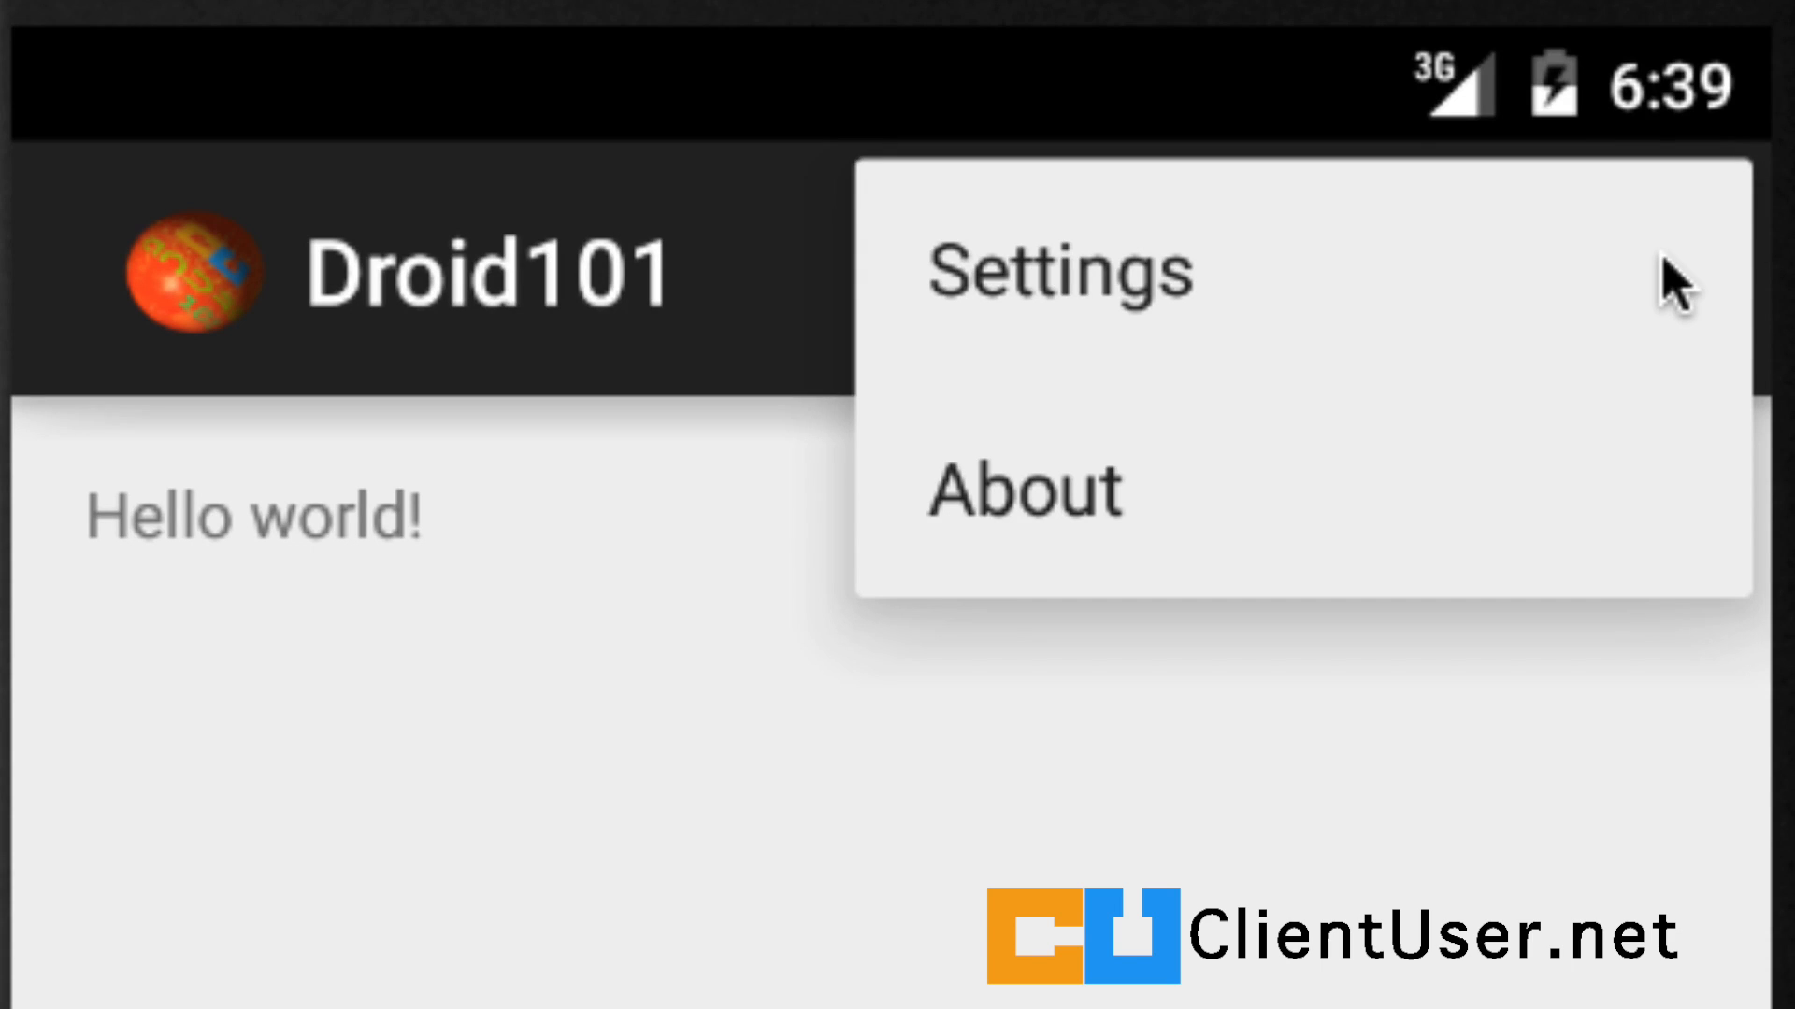
mouse_move(1024, 504)
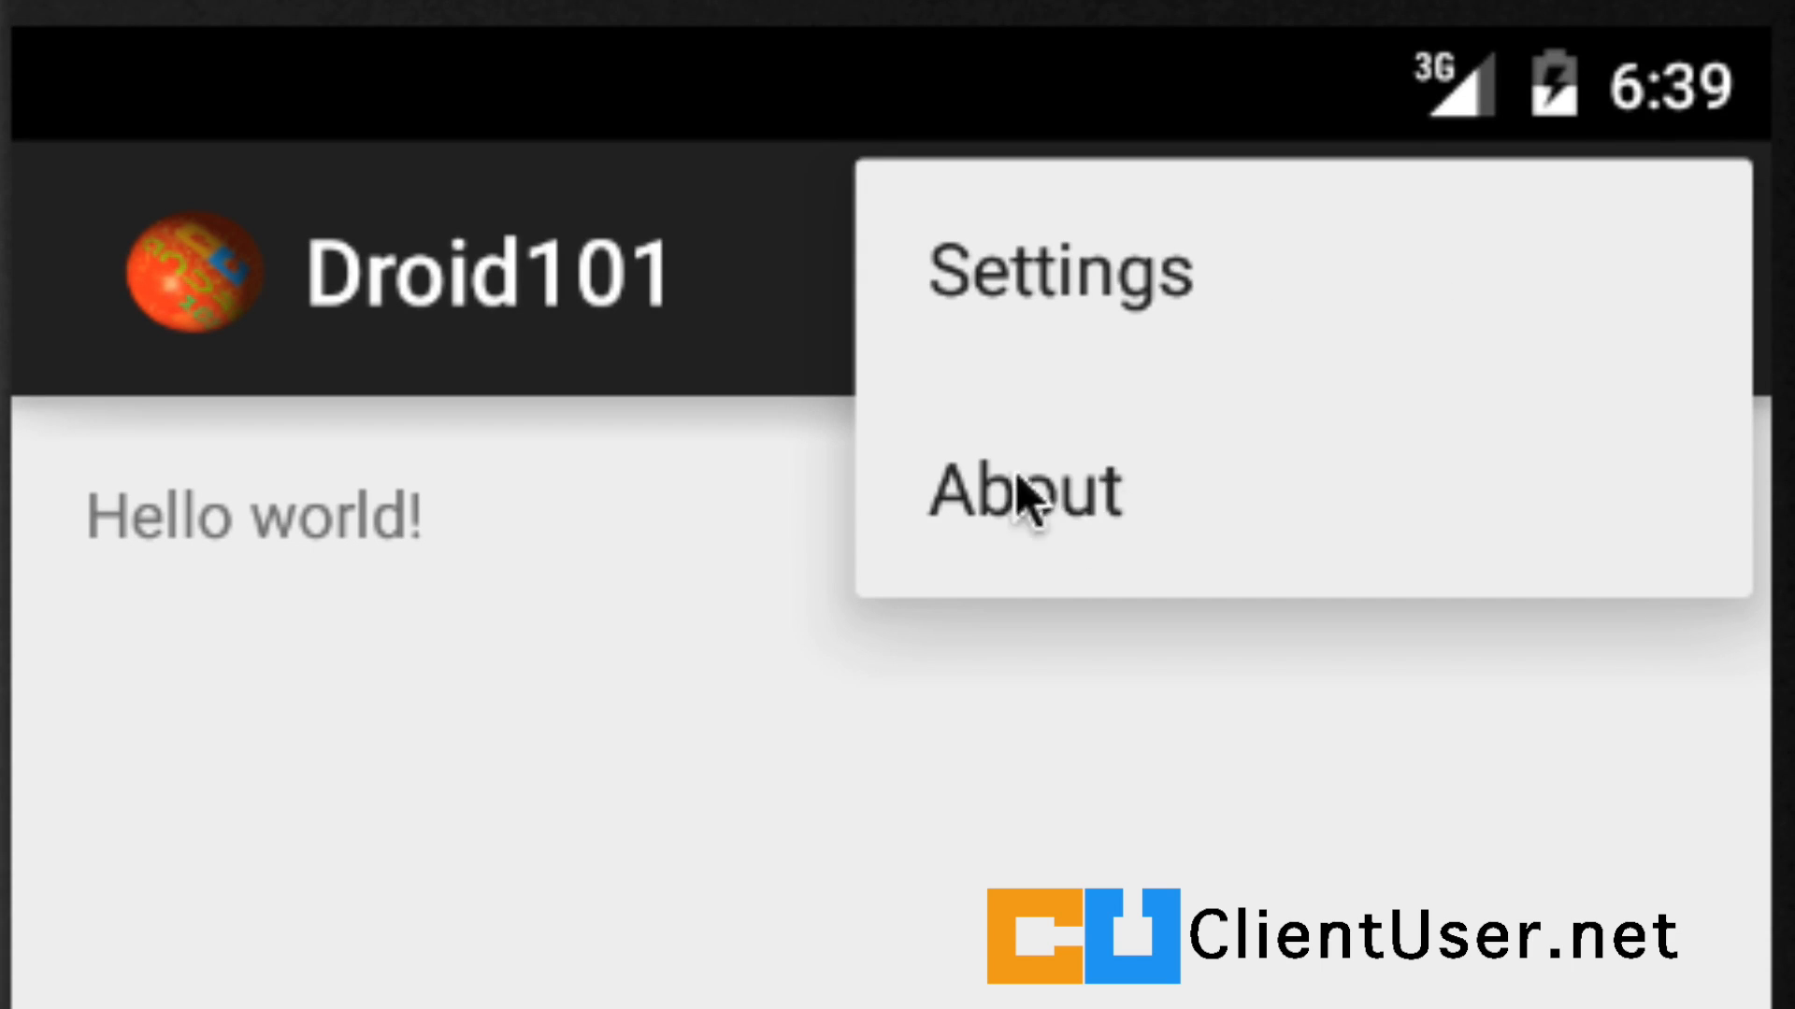
mouse_move(1127, 515)
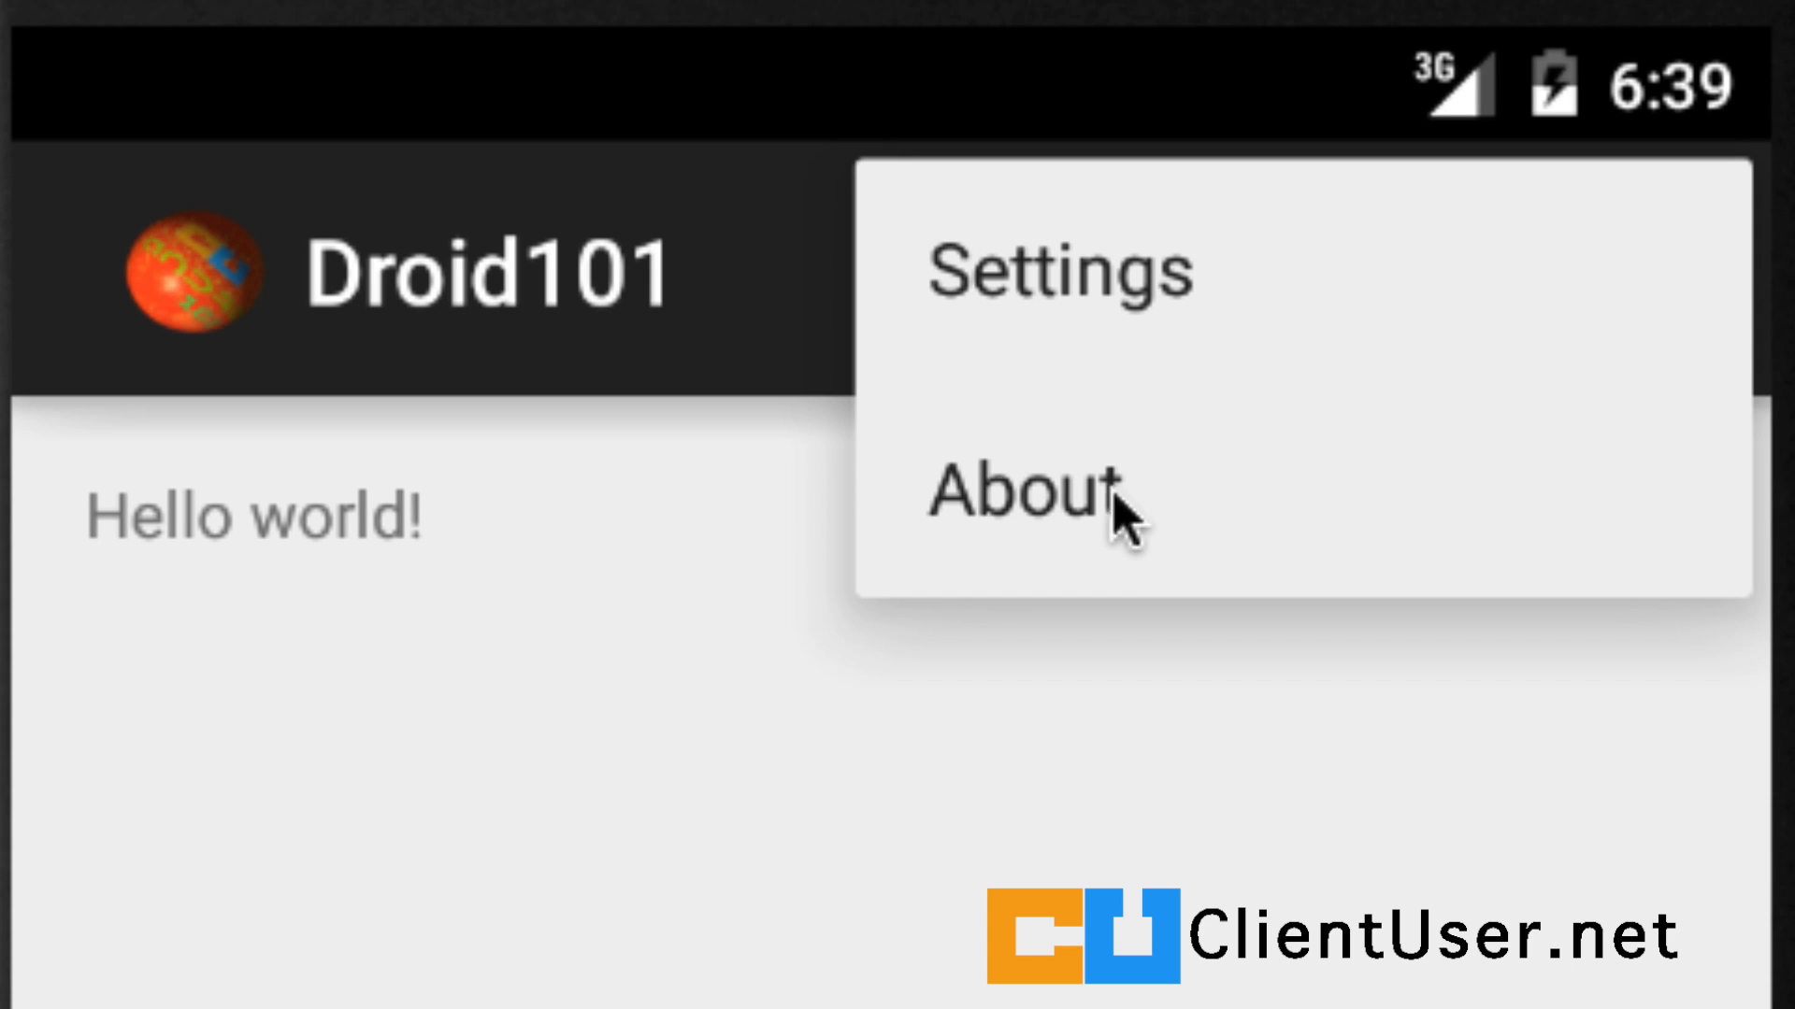
mouse_move(980, 505)
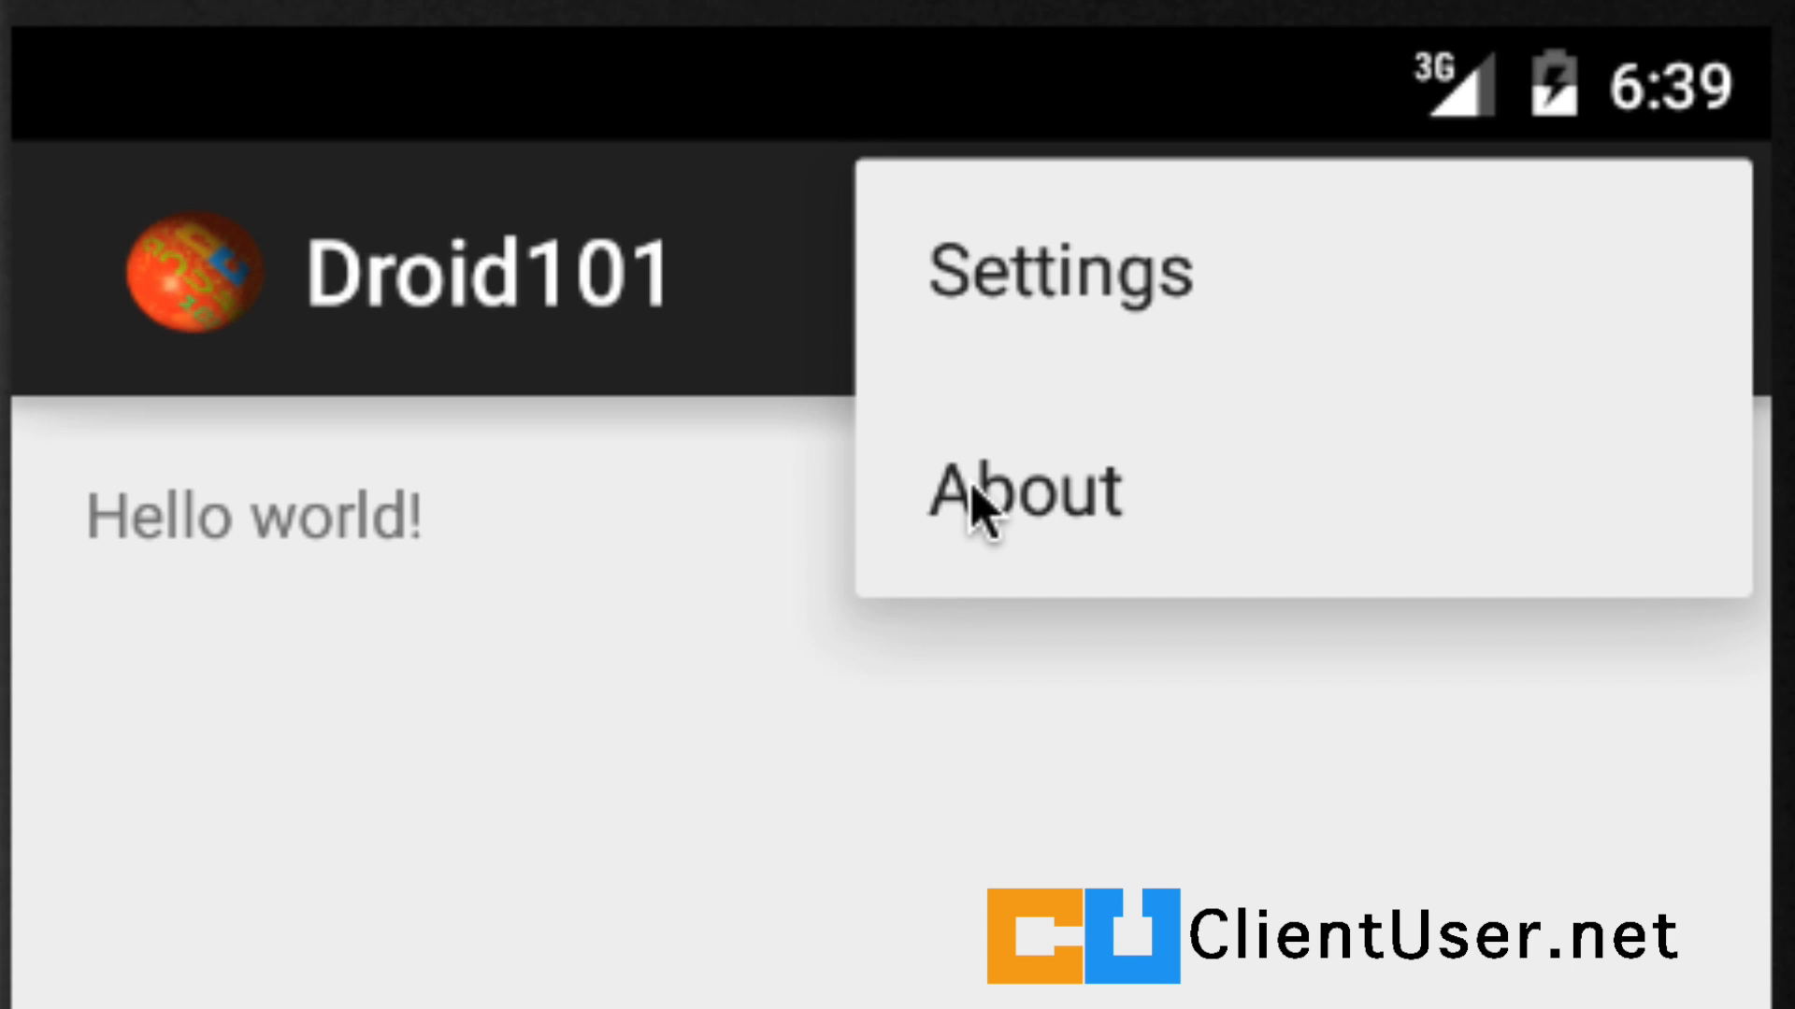
mouse_move(1036, 521)
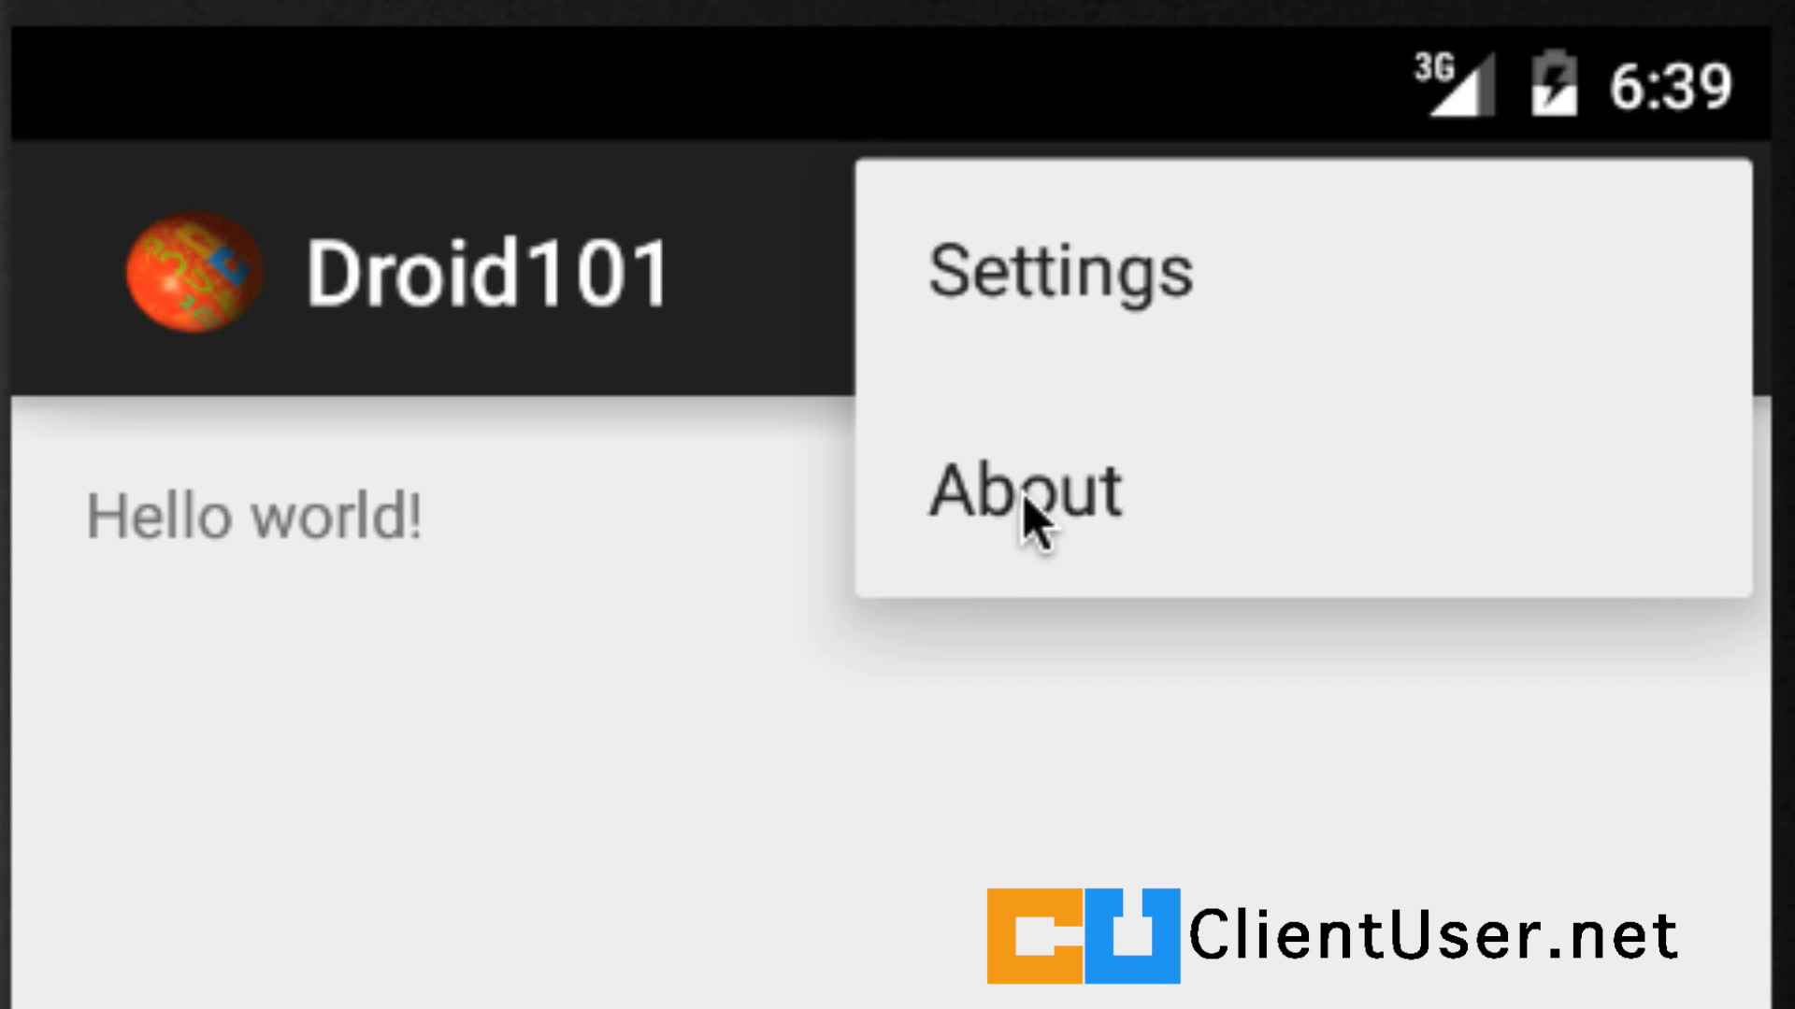